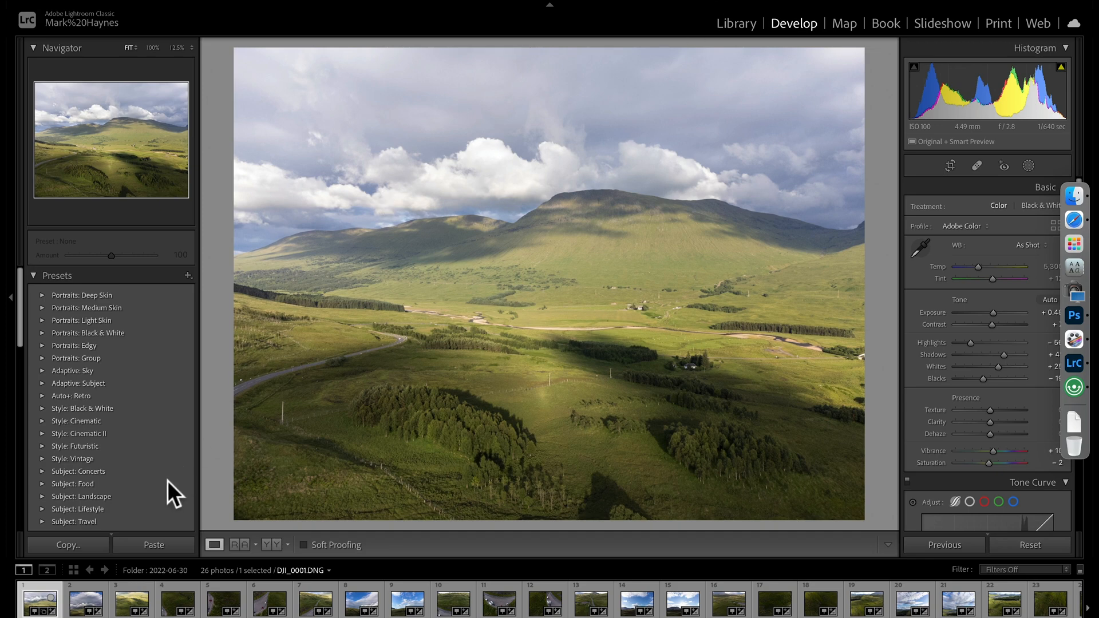
Browse several drone photos in the filmstrip, then return to the first one.
{"action": "left_click", "coordinate": [128, 600]}
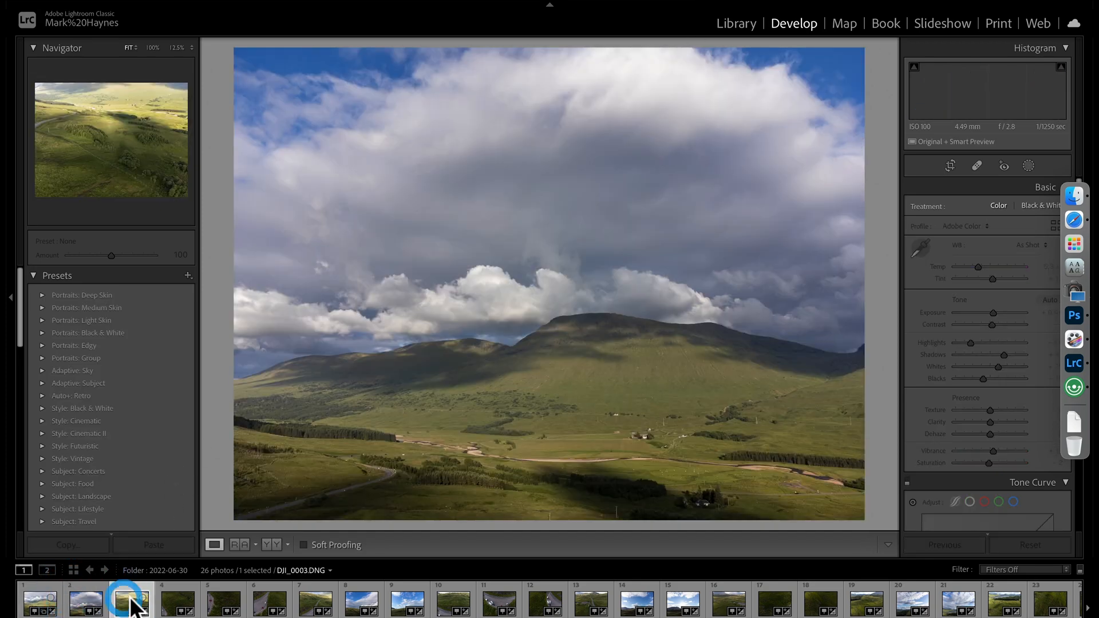
{"action": "left_click", "coordinate": [223, 601]}
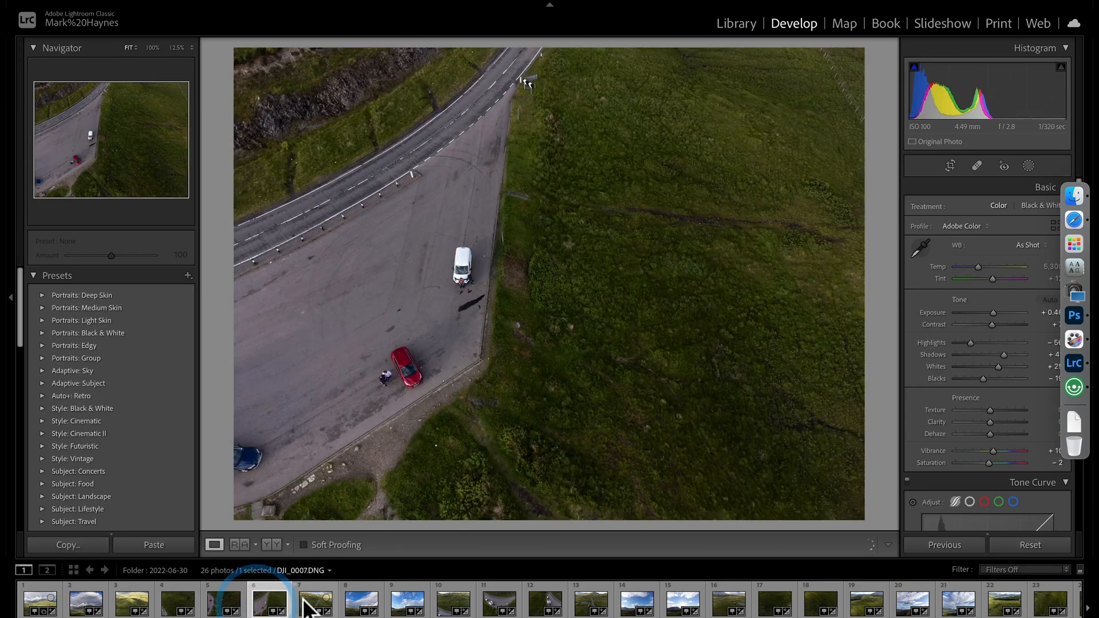
{"action": "left_click", "coordinate": [316, 602]}
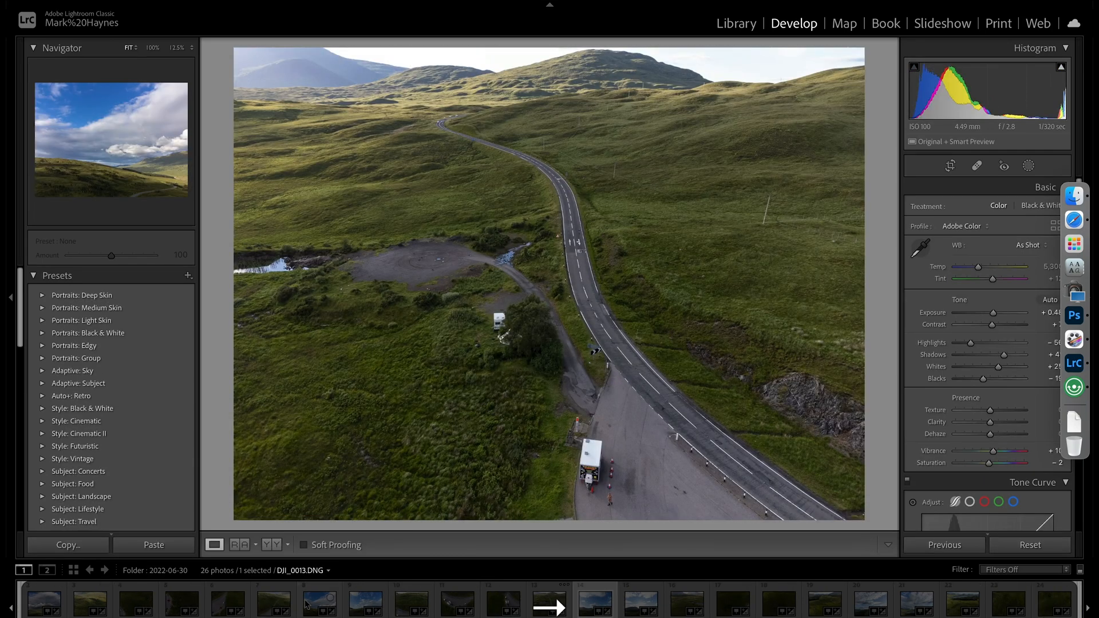
{"action": "key", "text": "right"}
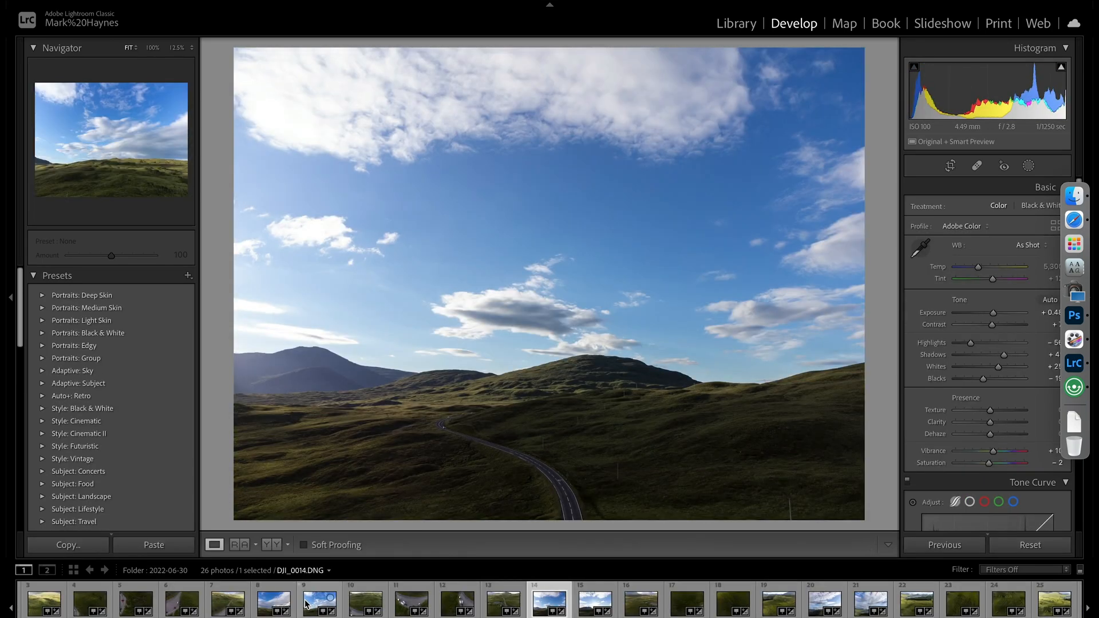
{"action": "left_click", "coordinate": [43, 601]}
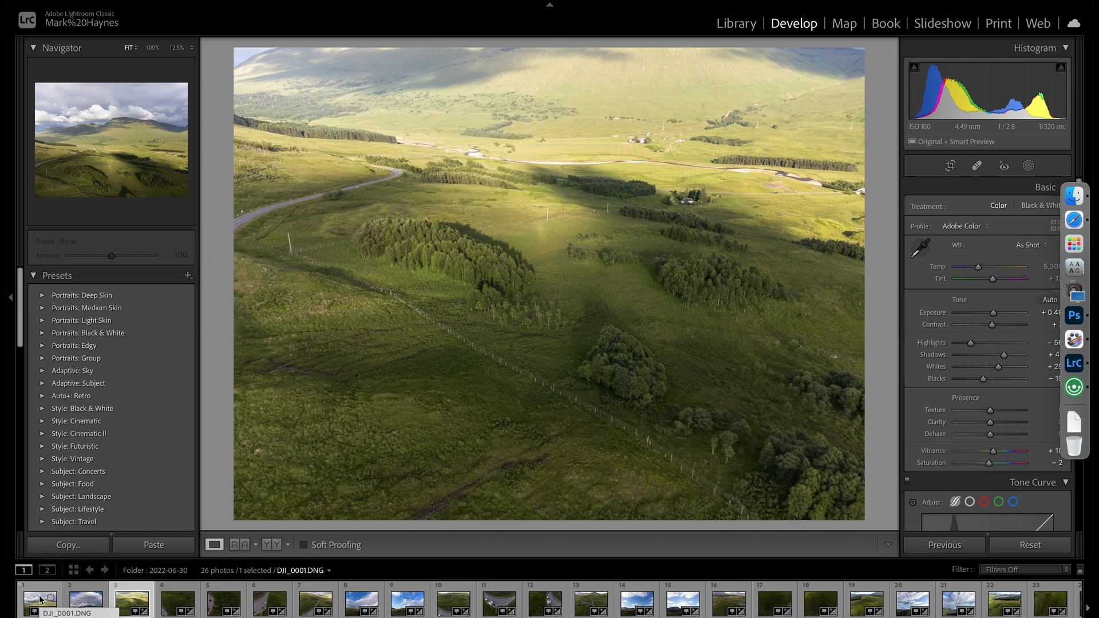
Raise Exposure slightly, set Highlights to -100 and Shadows to +100.
{"action": "left_click", "coordinate": [130, 601]}
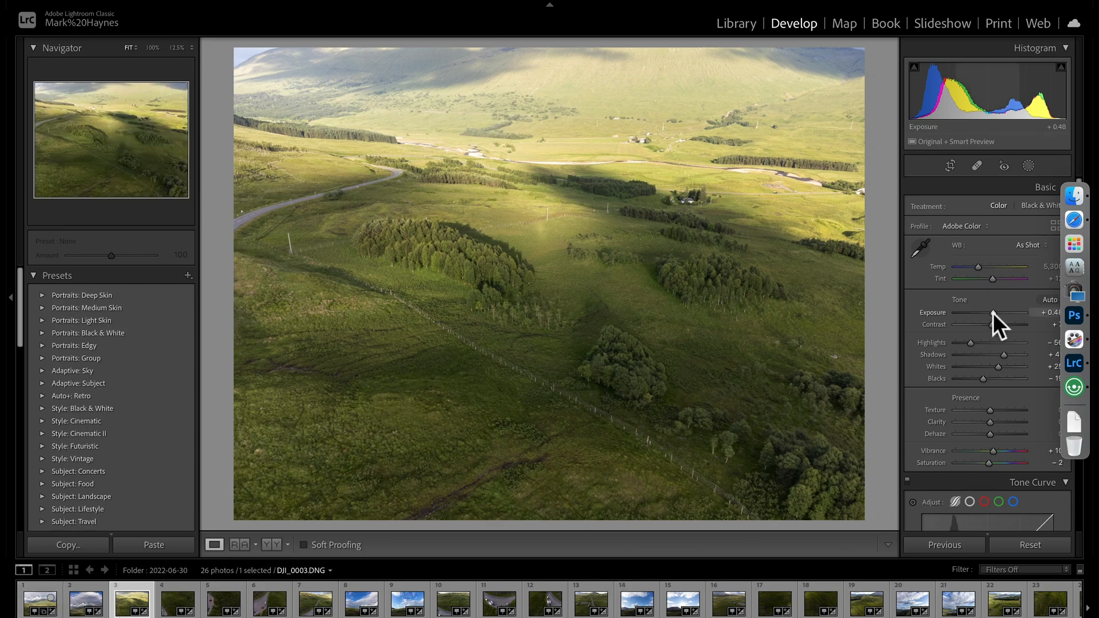
{"action": "left_click_drag", "start_coordinate": [992, 312], "coordinate": [996, 313]}
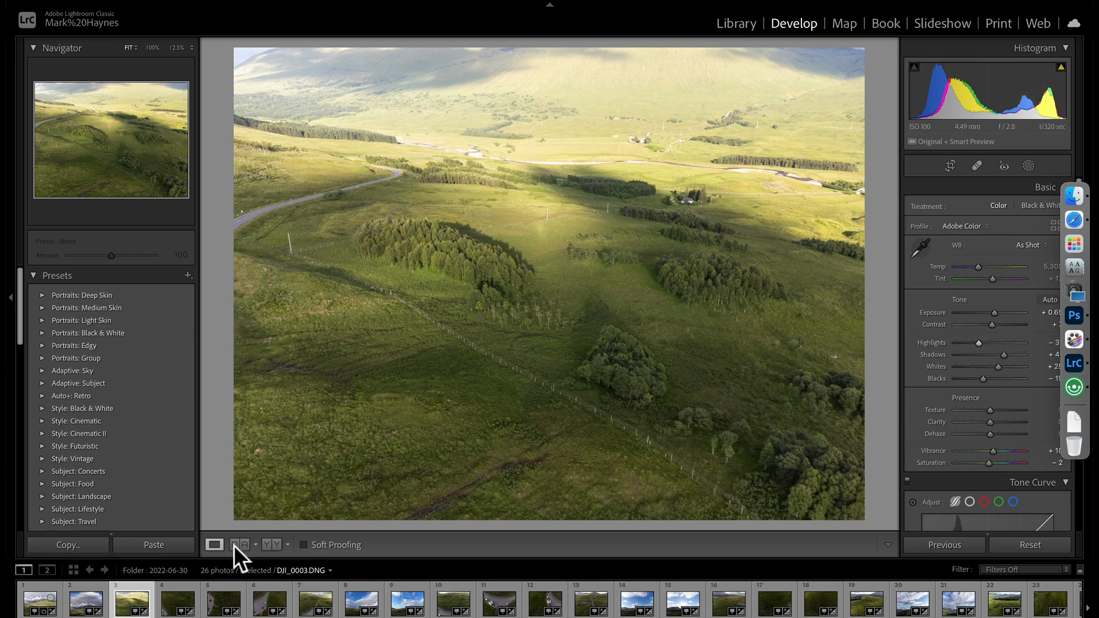
{"action": "left_click", "coordinate": [405, 602]}
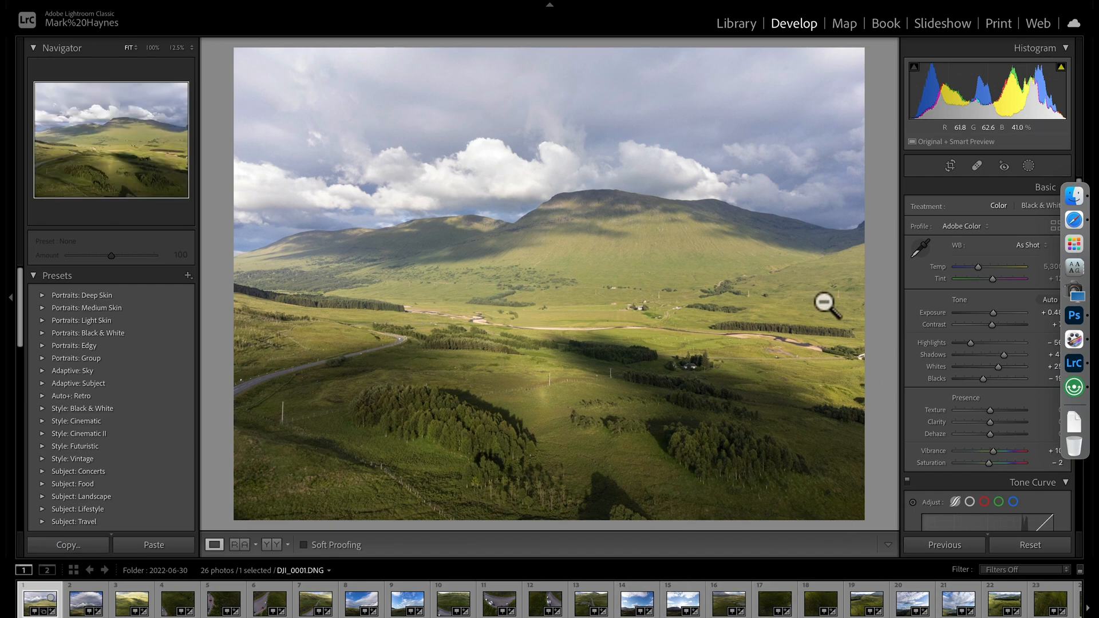
{"action": "mouse_move", "coordinate": [687, 334]}
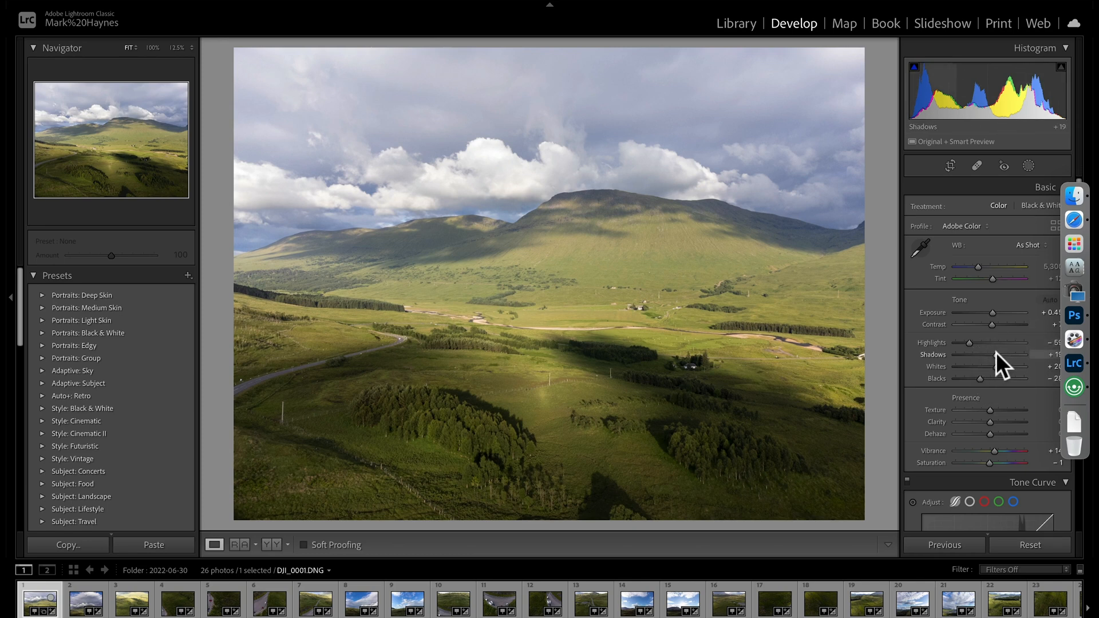
{"action": "left_click_drag", "start_coordinate": [992, 366], "coordinate": [1005, 365]}
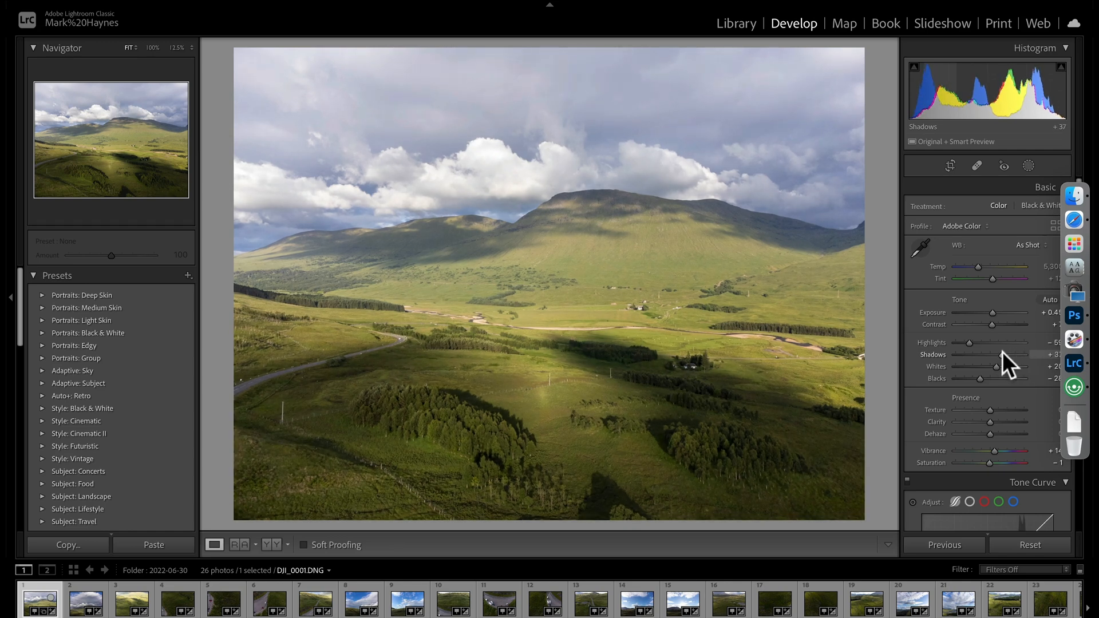
{"action": "left_click_drag", "start_coordinate": [996, 354], "coordinate": [1024, 354]}
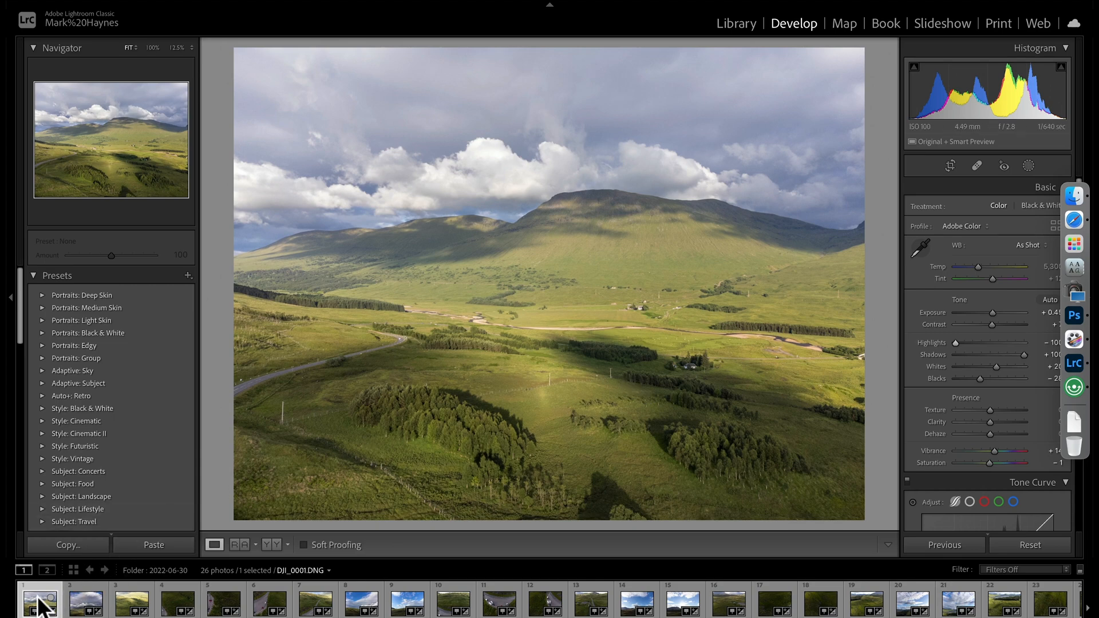
Copy the first photo's develop settings and paste them onto the other photos.
{"action": "right_click", "coordinate": [40, 600]}
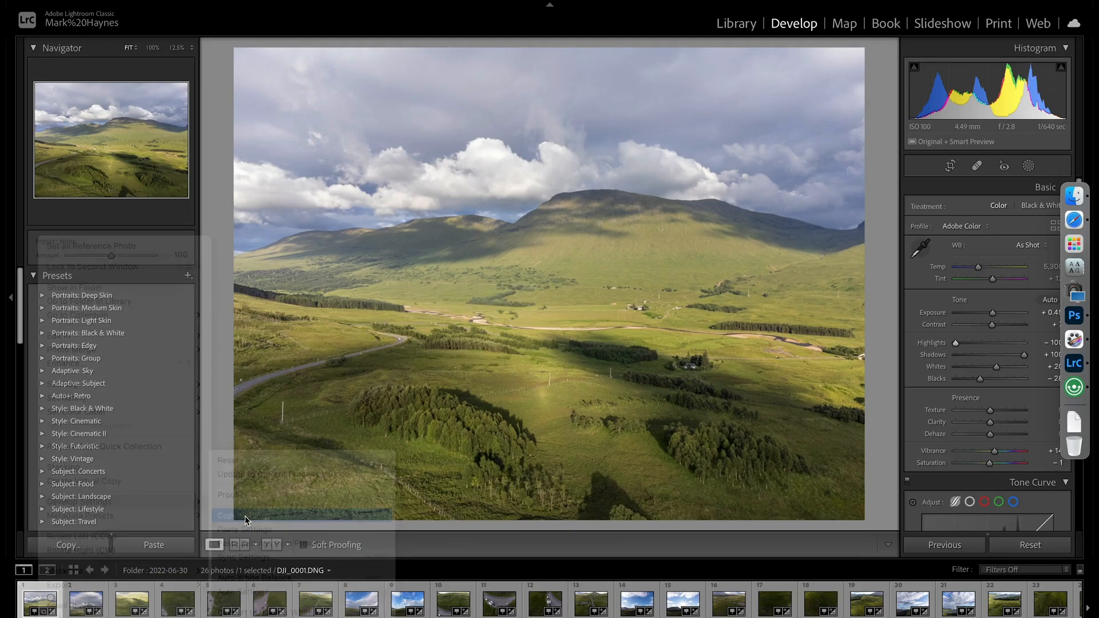
{"action": "left_click", "coordinate": [243, 516]}
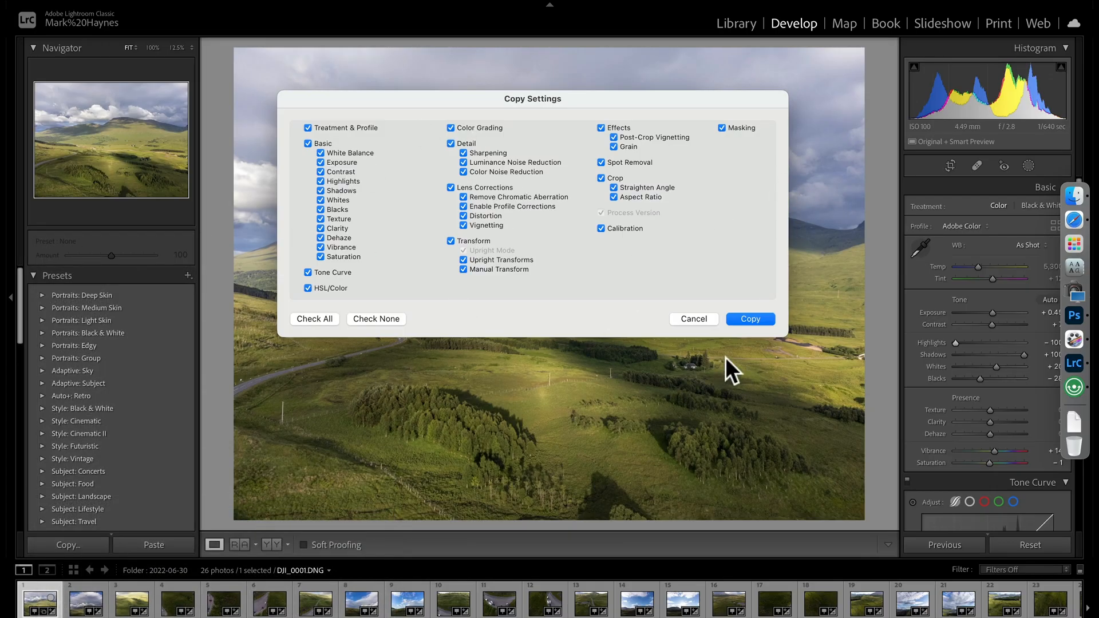
{"action": "left_click", "coordinate": [749, 319]}
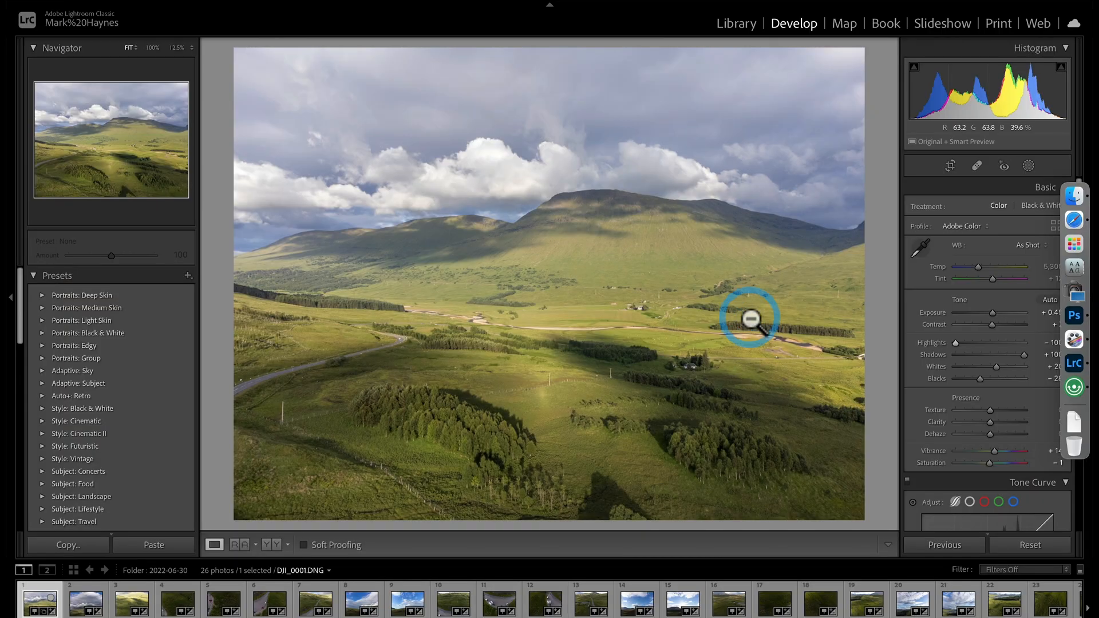
{"action": "left_click", "coordinate": [85, 601]}
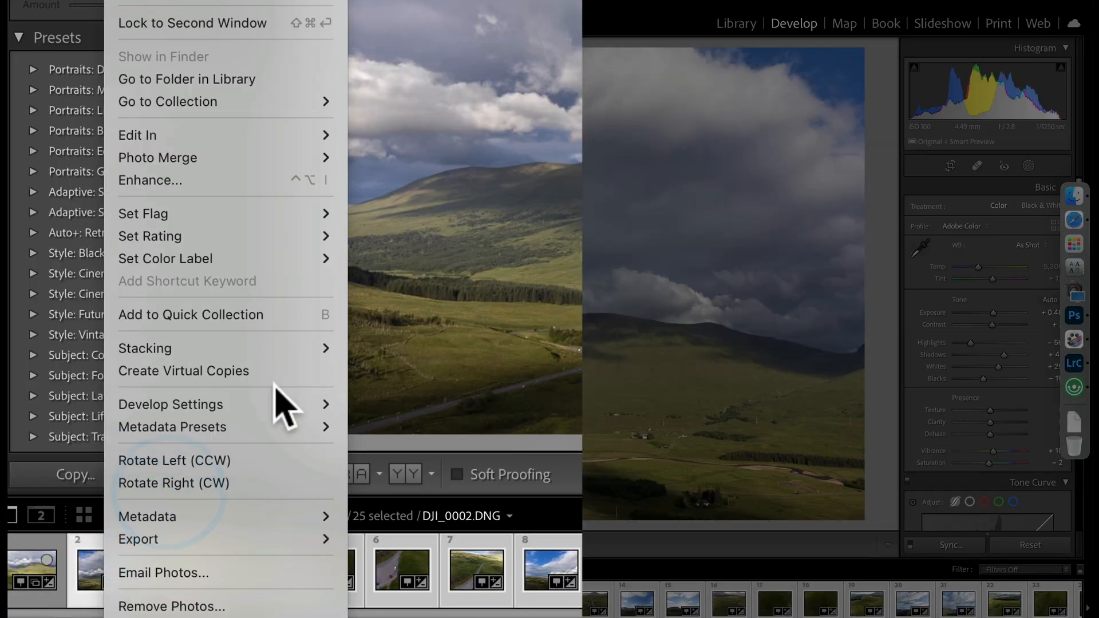
{"action": "mouse_move", "coordinate": [170, 405]}
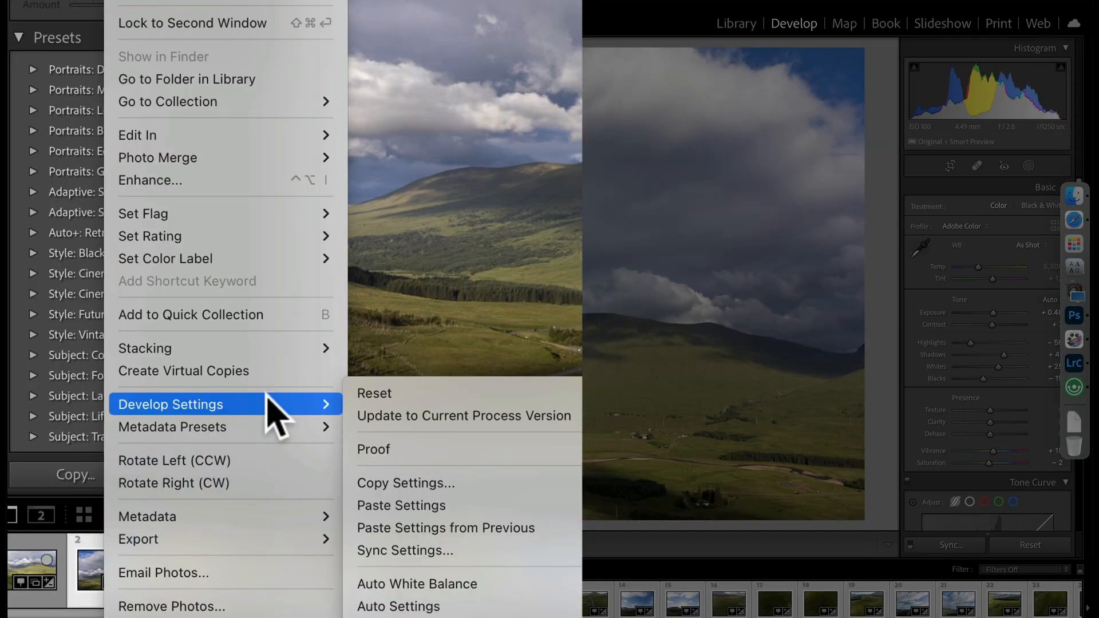
{"action": "key", "text": "Escape"}
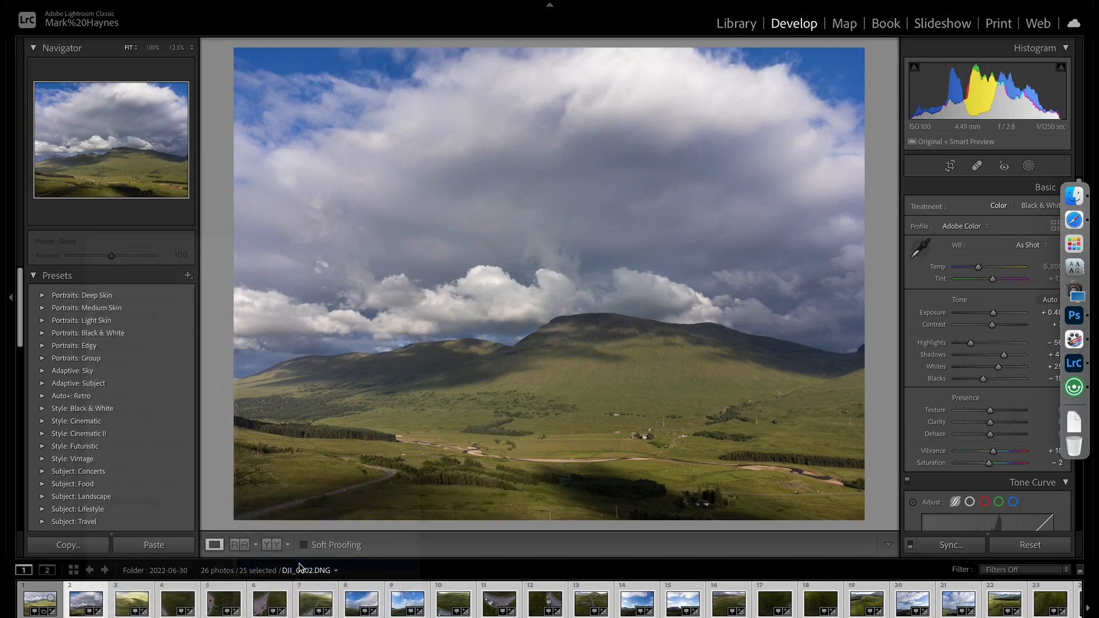
Check the pasted tone settings on several photos, including the first.
{"action": "left_click", "coordinate": [84, 601]}
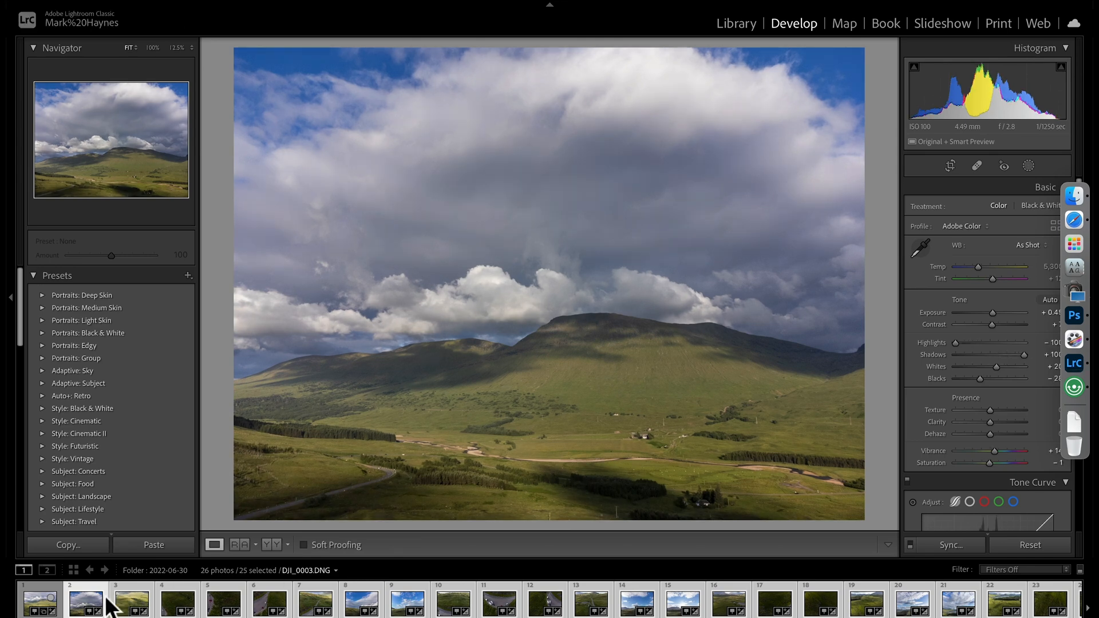
{"action": "left_click", "coordinate": [529, 601]}
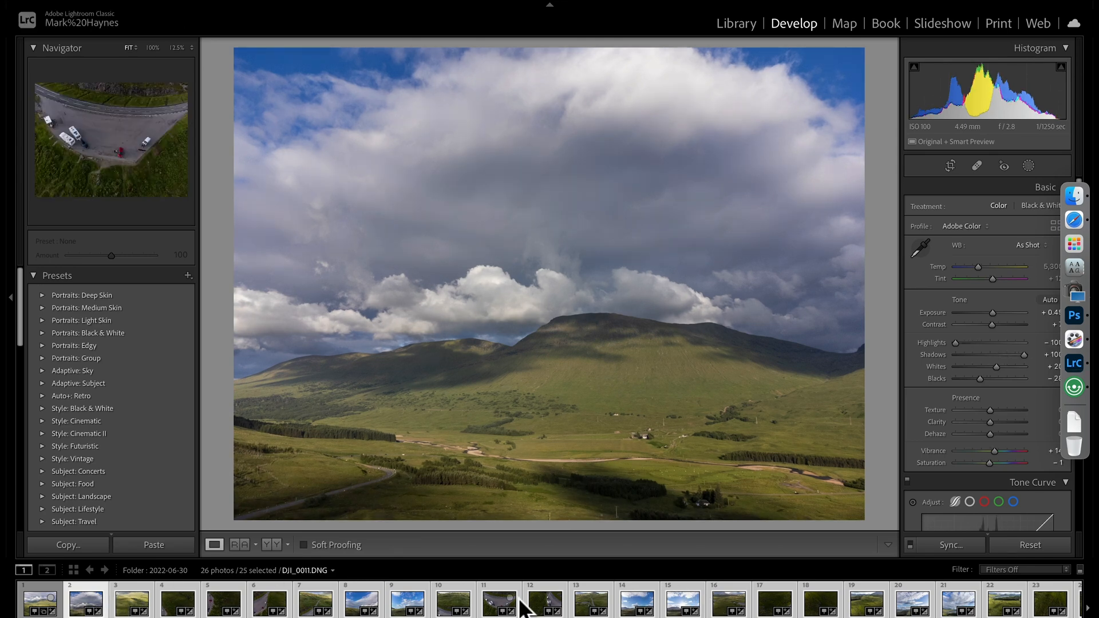
{"action": "left_click", "coordinate": [28, 601]}
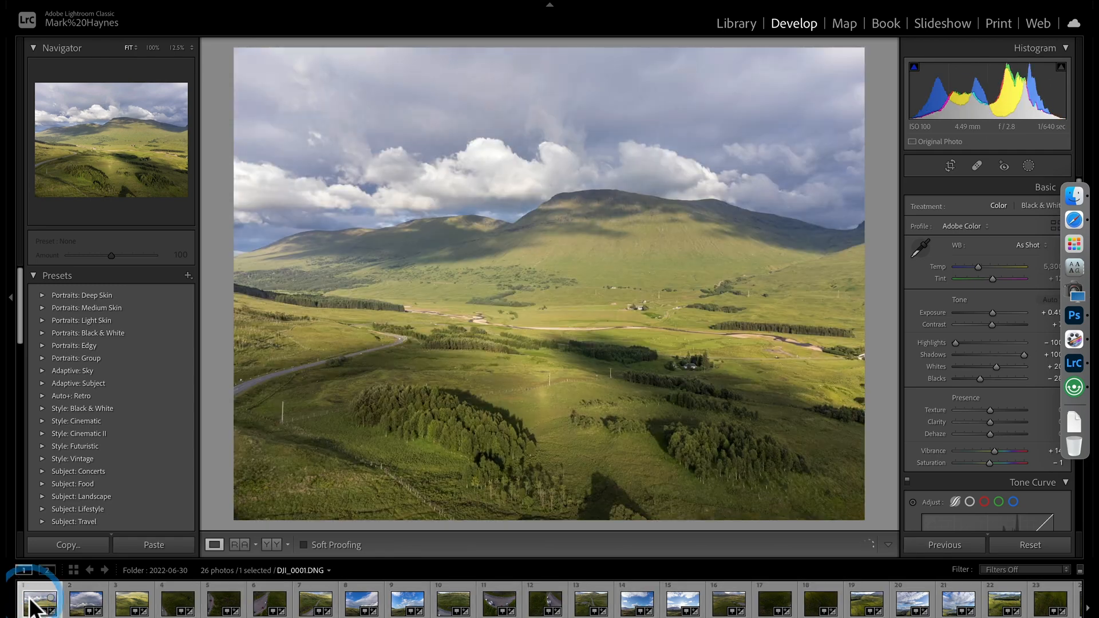
{"action": "left_click", "coordinate": [269, 600]}
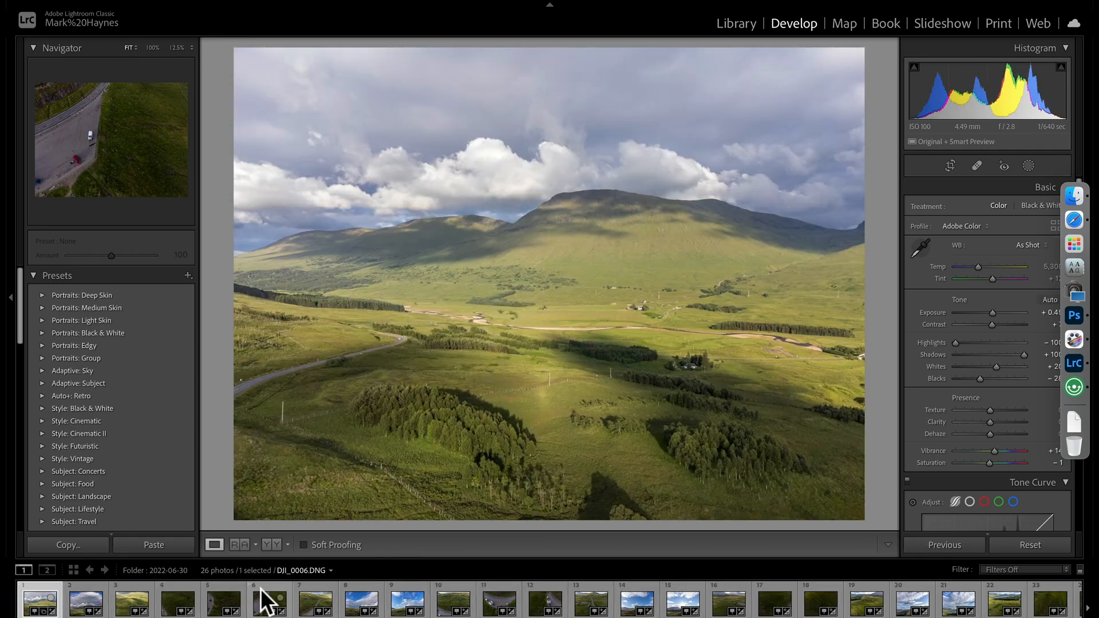
Select all 26 drone photos and preview a Photo Merge Panorama with Spherical projection.
{"action": "left_click", "coordinate": [40, 602]}
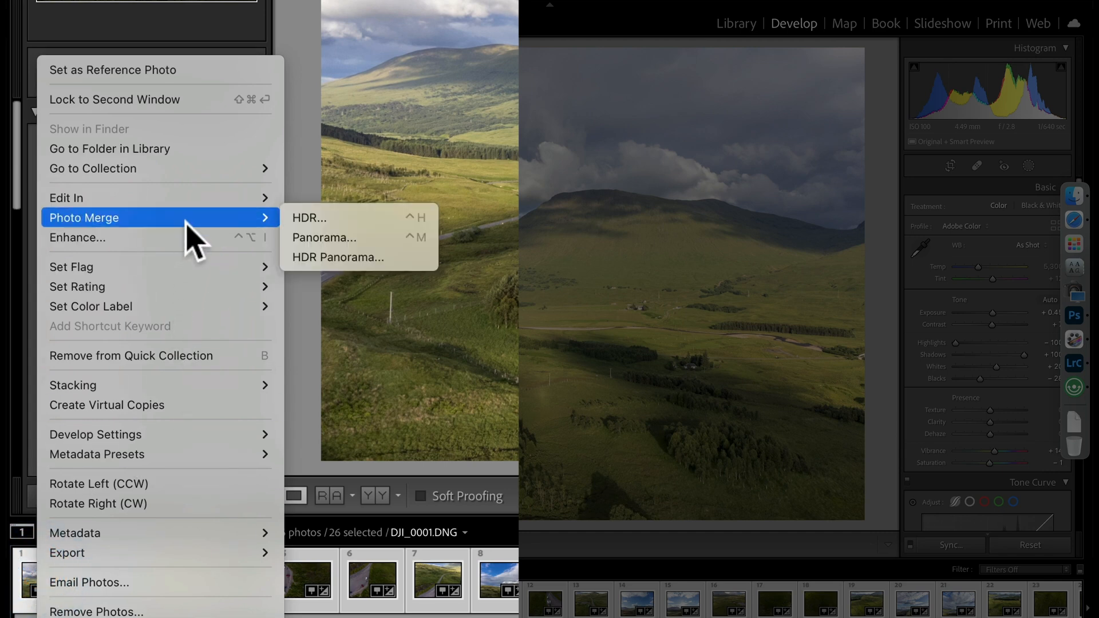
{"action": "mouse_move", "coordinate": [337, 237]}
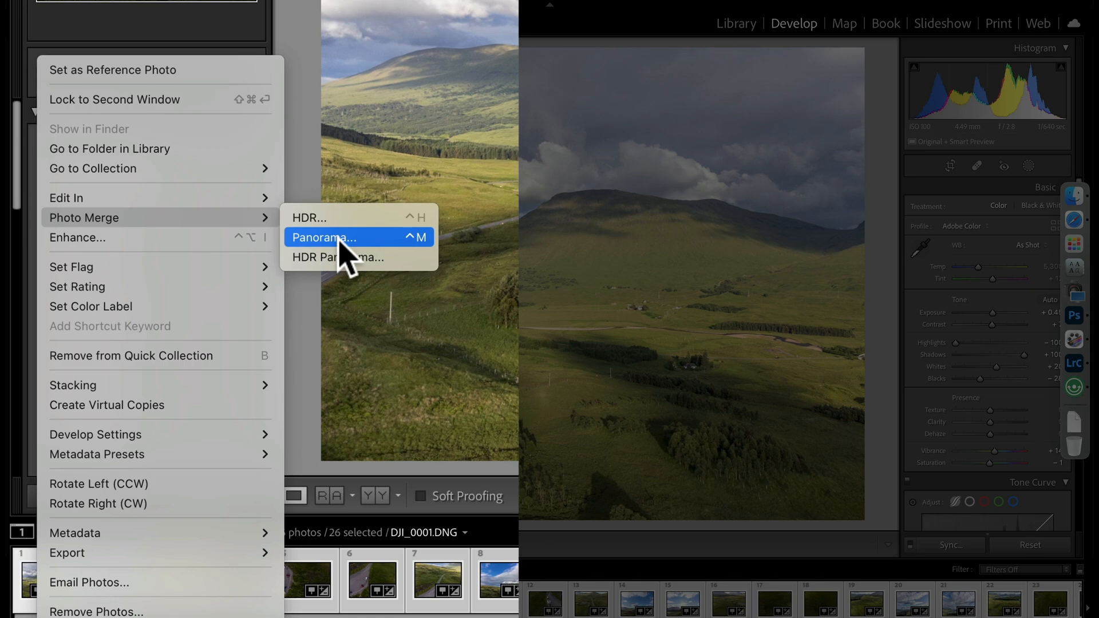
{"action": "left_click", "coordinate": [323, 237]}
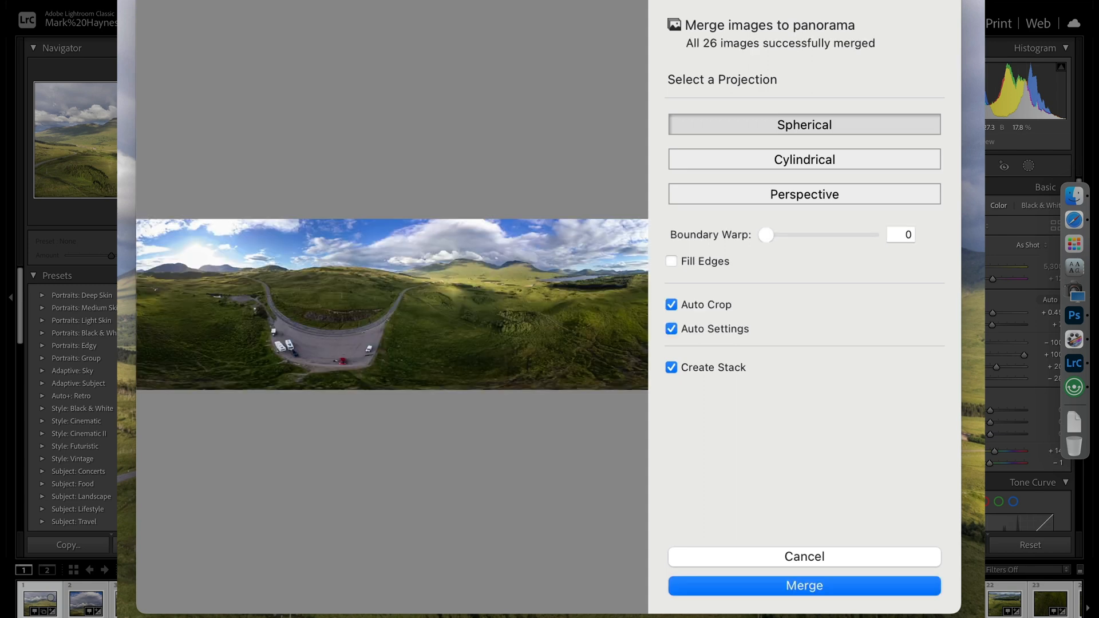
{"action": "mouse_move", "coordinate": [432, 326]}
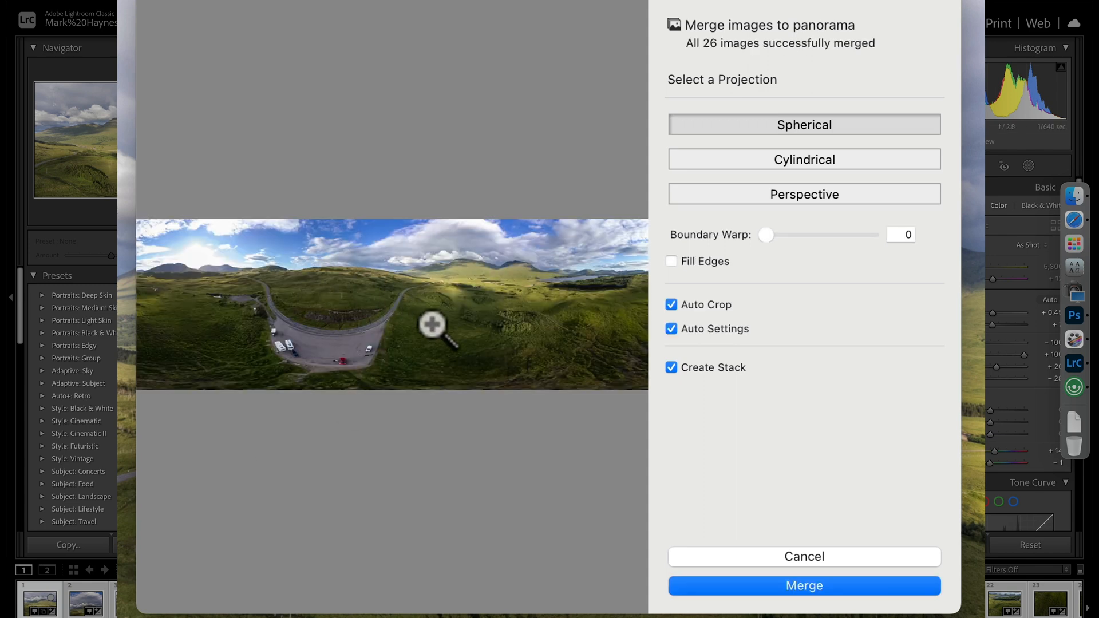
{"action": "mouse_move", "coordinate": [494, 344]}
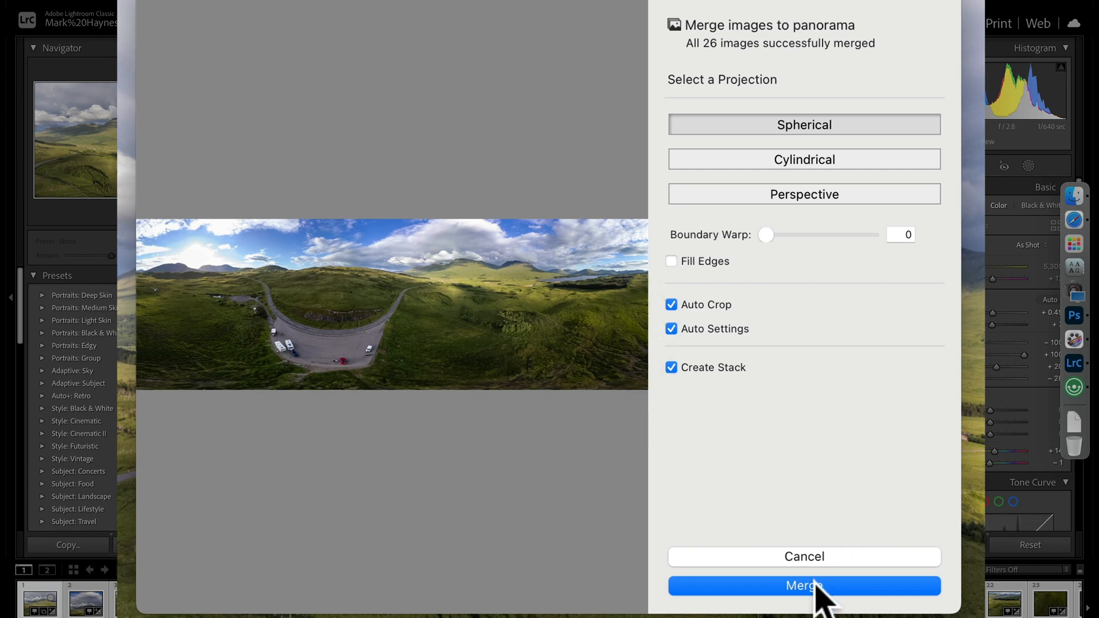
Merge the preview into the new panorama file DJI_0001-Pano.dng.
{"action": "left_click", "coordinate": [804, 586]}
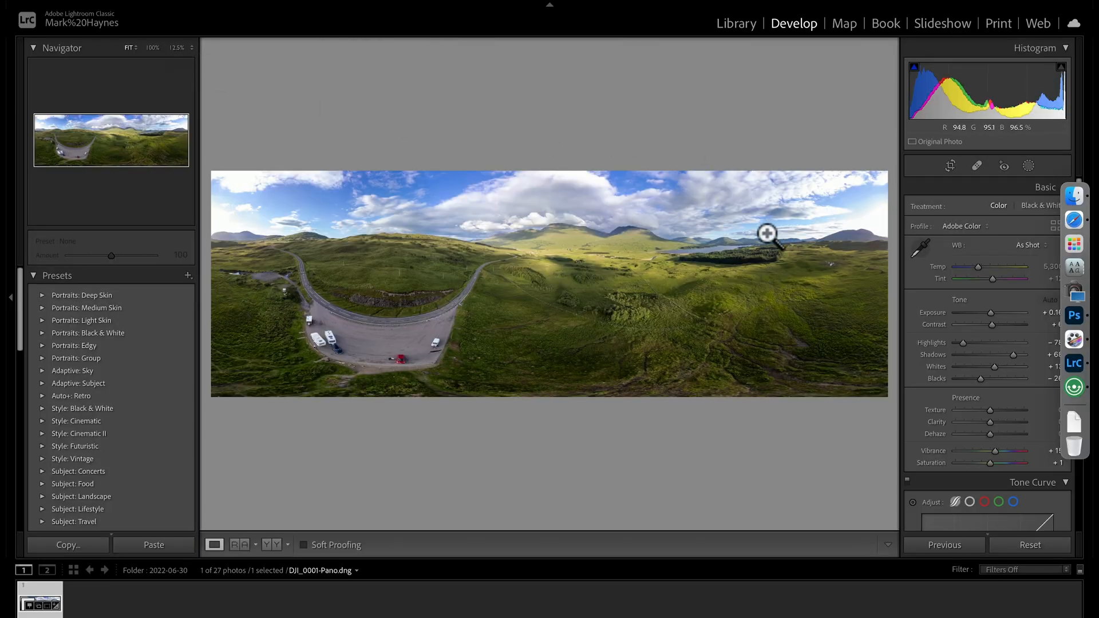
{"action": "mouse_move", "coordinate": [644, 244]}
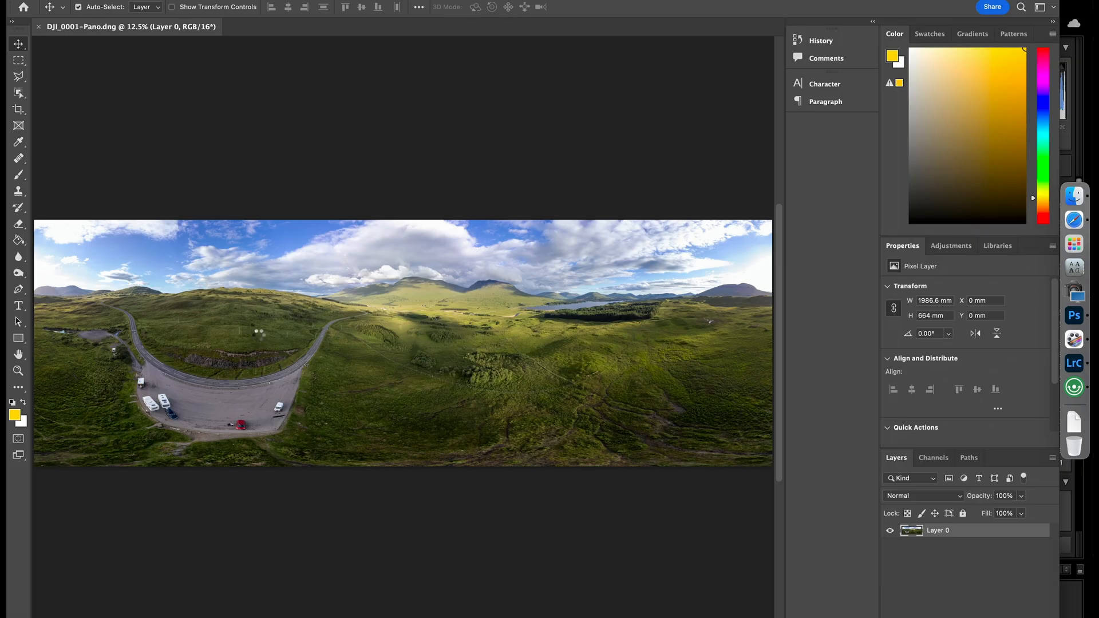
{"action": "mouse_move", "coordinate": [263, 344]}
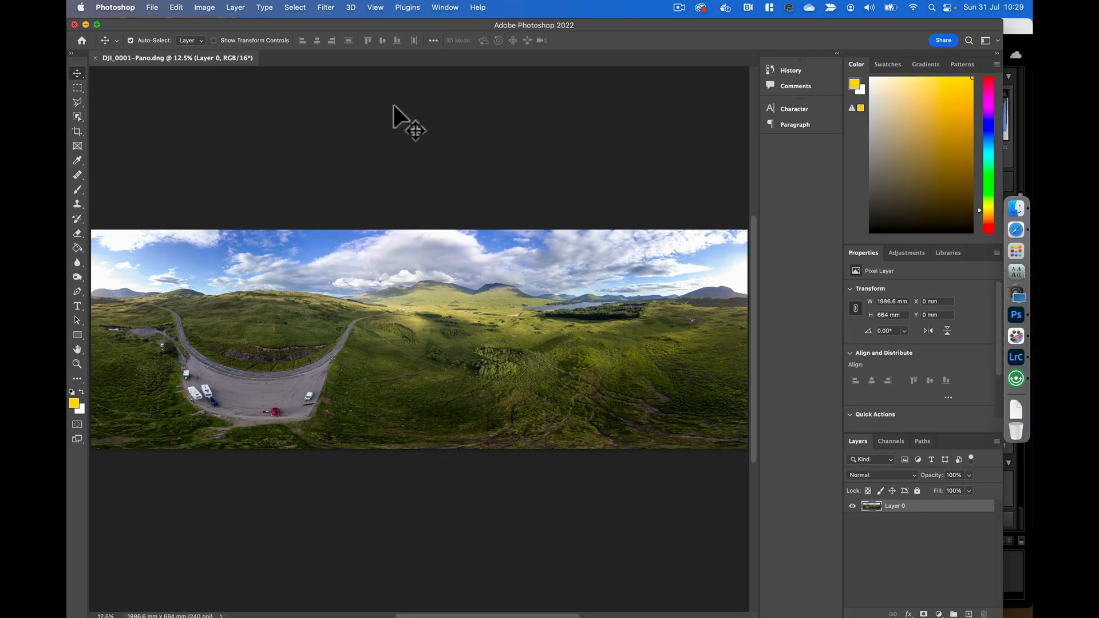
Apply Filter > Other > Offset with Horizontal -5329 and Wrap Around.
{"action": "left_click", "coordinate": [326, 7]}
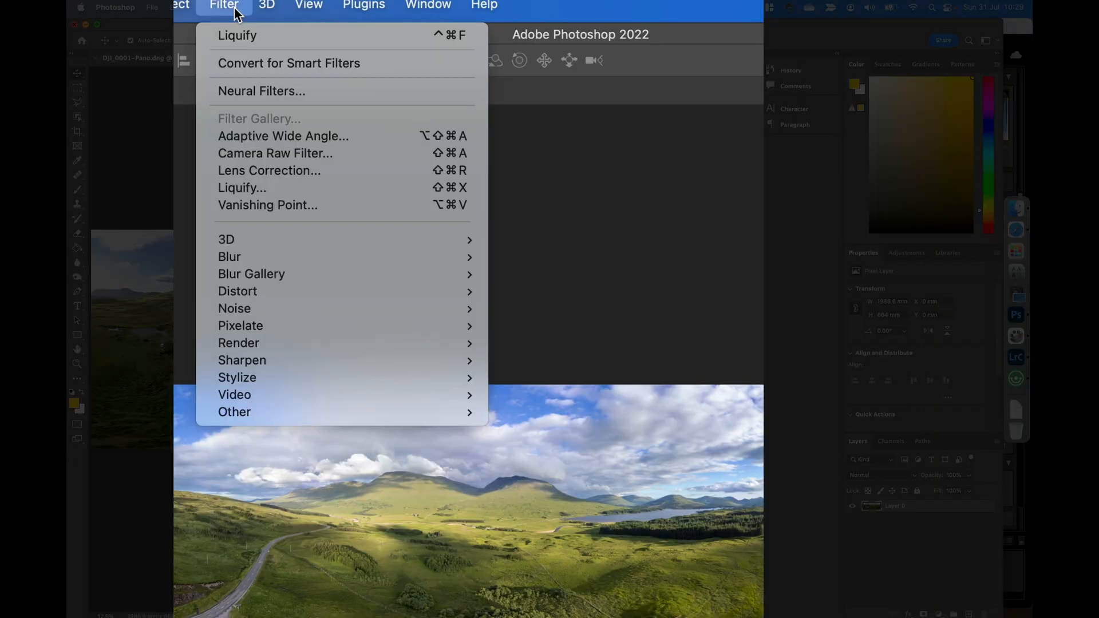
{"action": "mouse_move", "coordinate": [265, 188]}
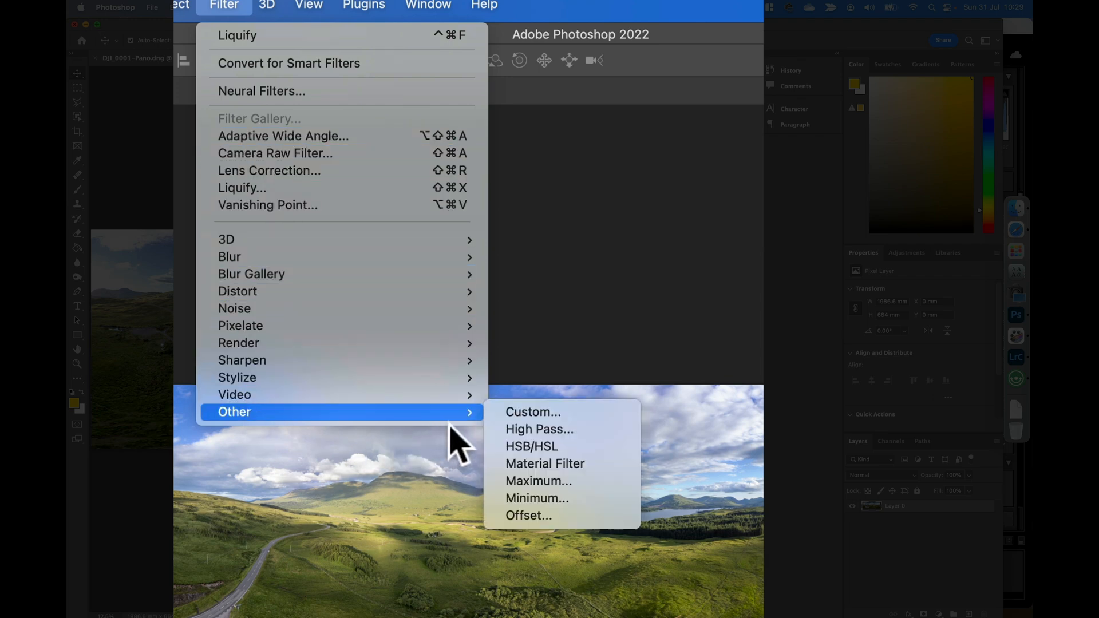
{"action": "left_click", "coordinate": [528, 515]}
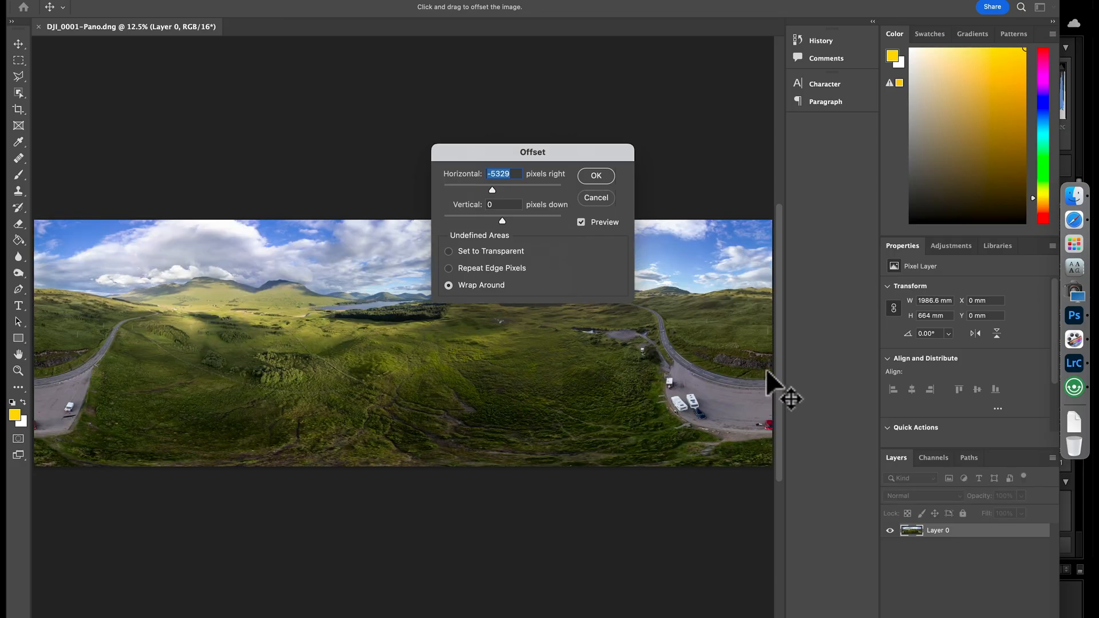
{"action": "mouse_move", "coordinate": [391, 331]}
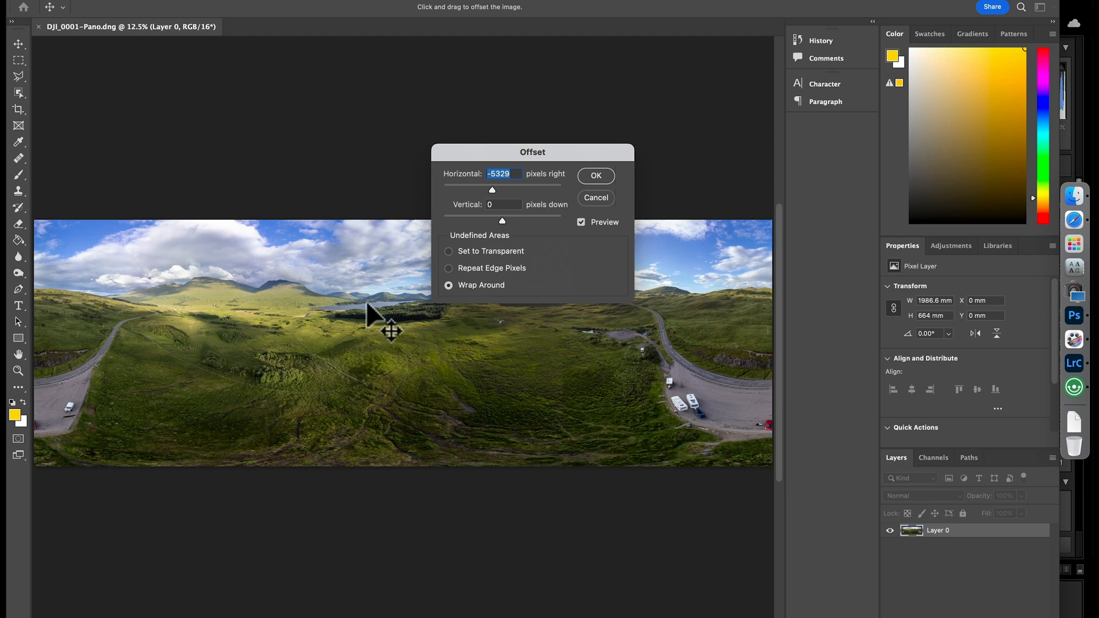
{"action": "mouse_move", "coordinate": [610, 272]}
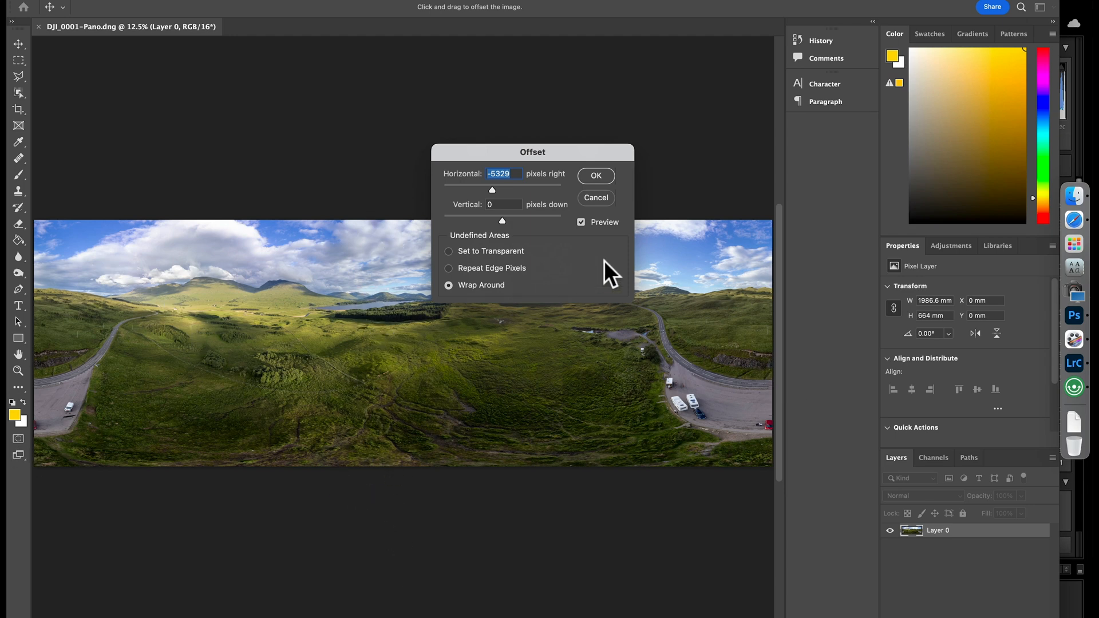
{"action": "left_click", "coordinate": [596, 176]}
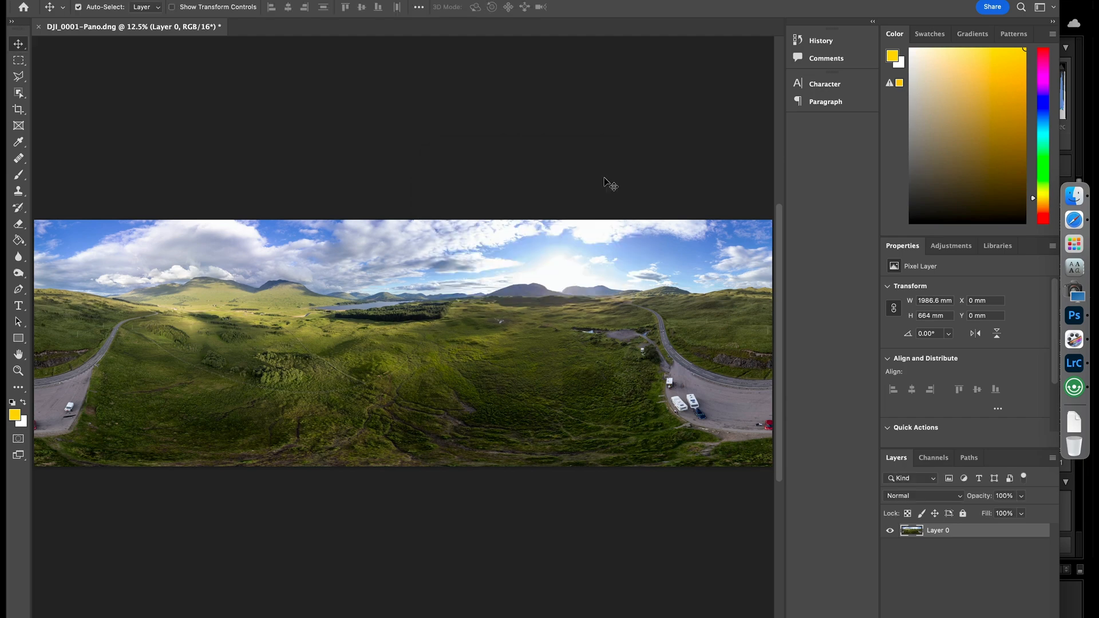
{"action": "mouse_move", "coordinate": [568, 410]}
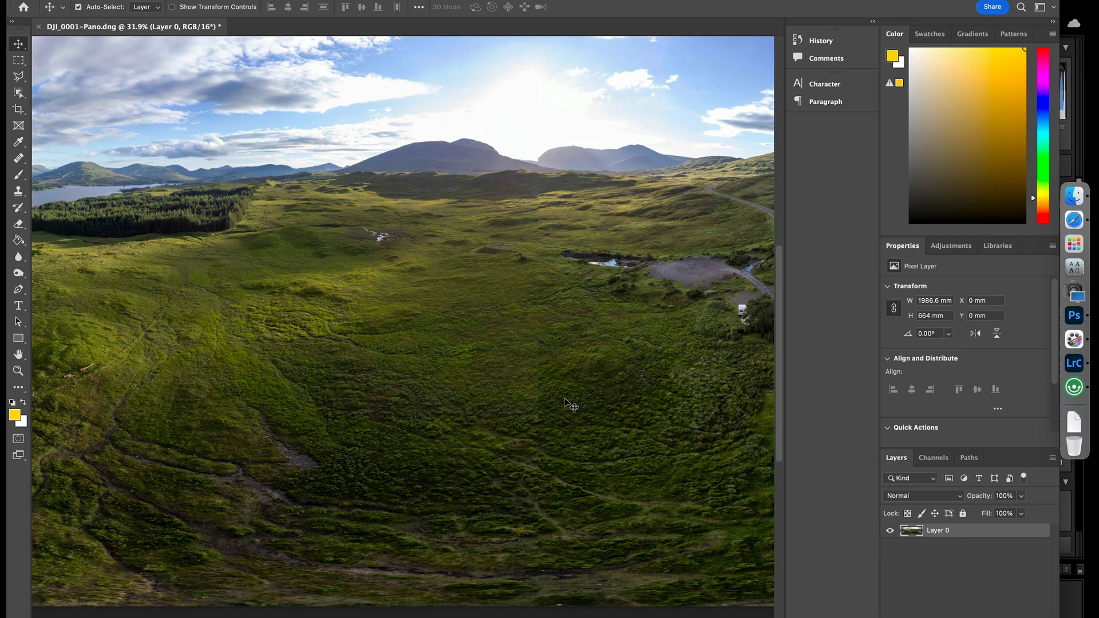
{"action": "mouse_move", "coordinate": [562, 390]}
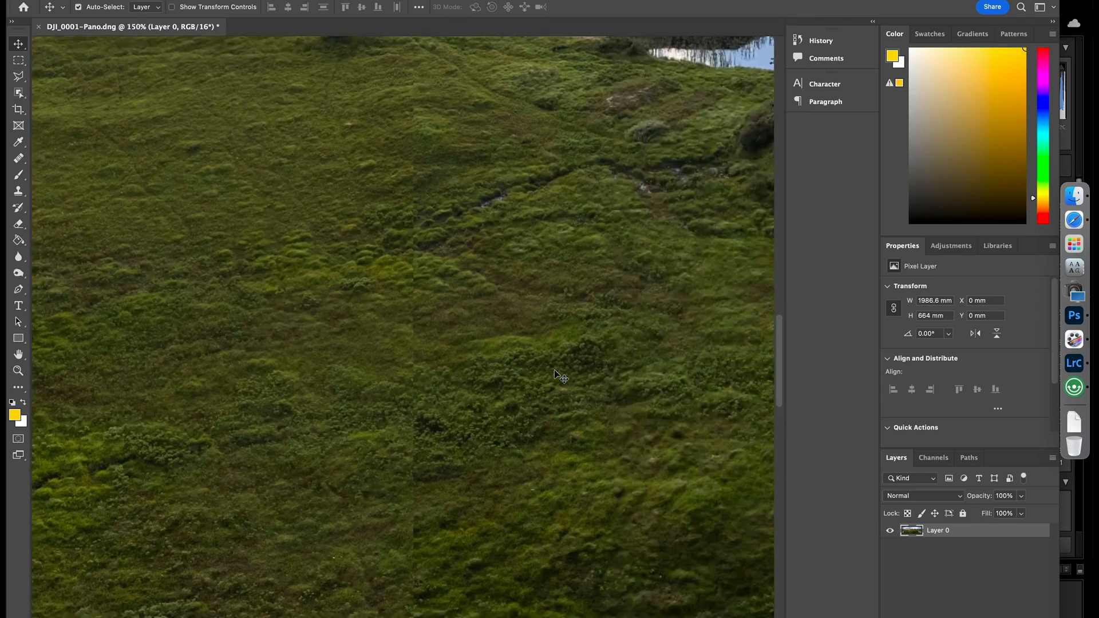
Heal the seam through the lower grass, the path crossing, and the hillside slopes.
{"action": "left_click_drag", "start_coordinate": [561, 375], "coordinate": [491, 175]}
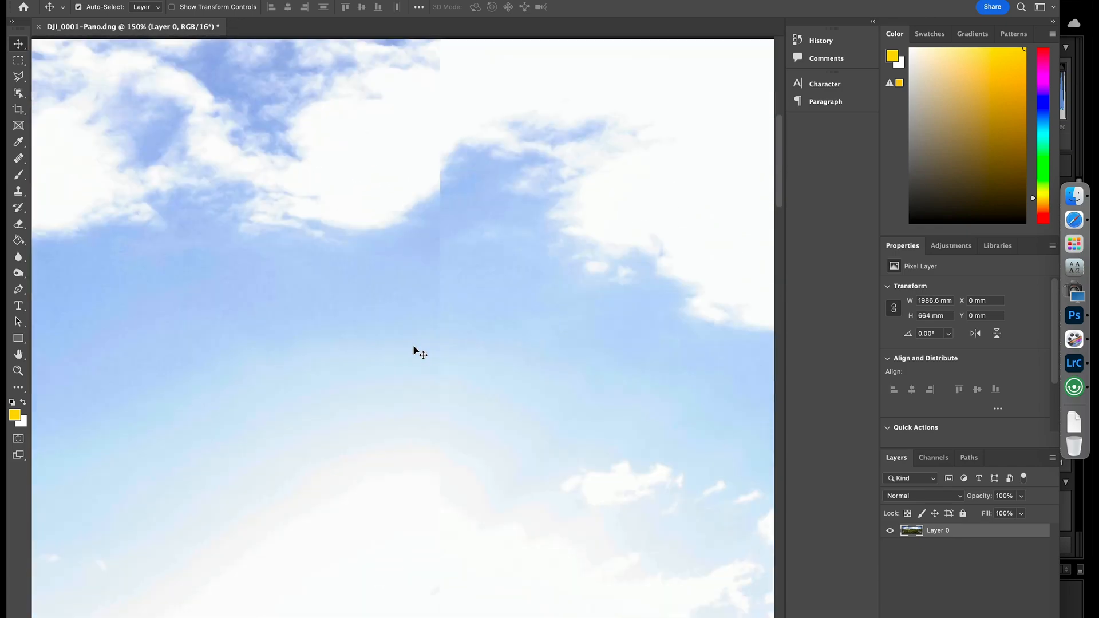
{"action": "scroll", "scroll_direction": "down", "scroll_amount": 3}
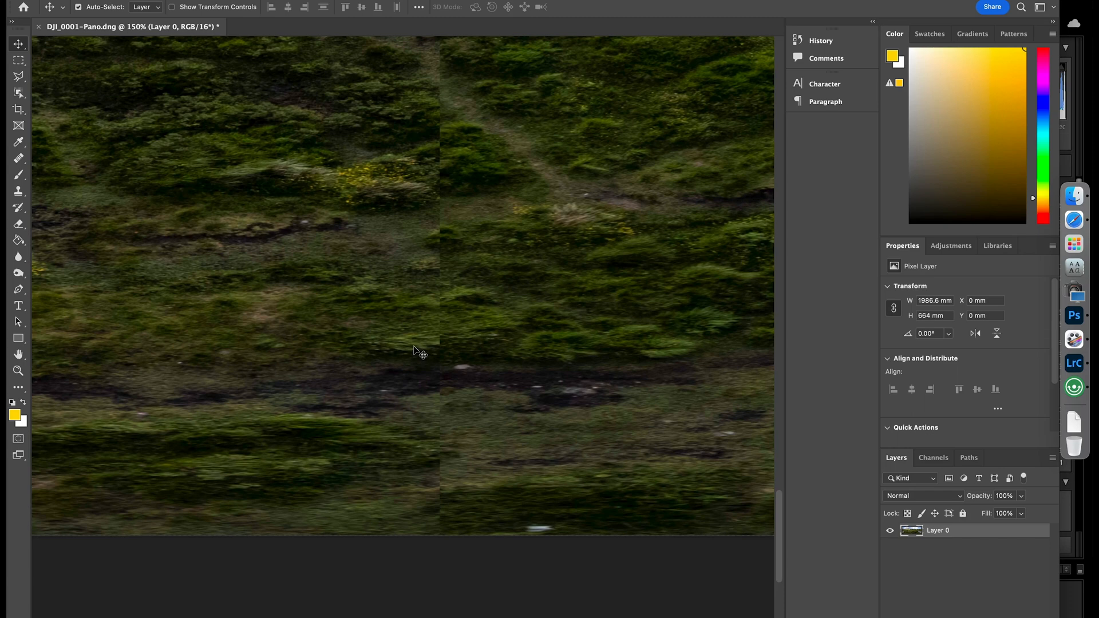
{"action": "mouse_move", "coordinate": [63, 116]}
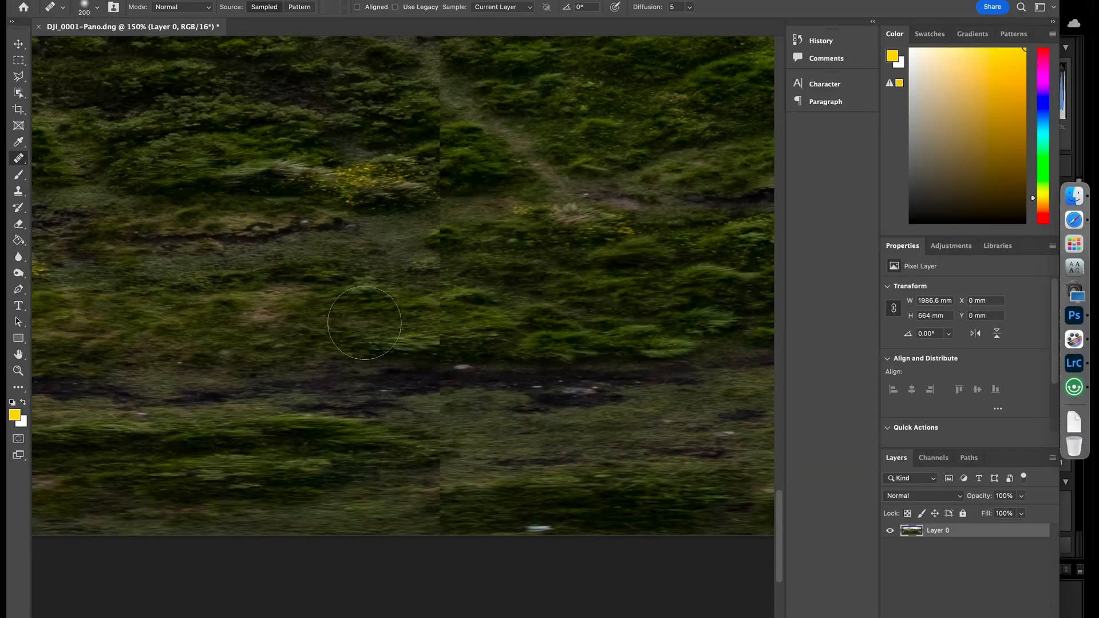
{"action": "mouse_move", "coordinate": [326, 378]}
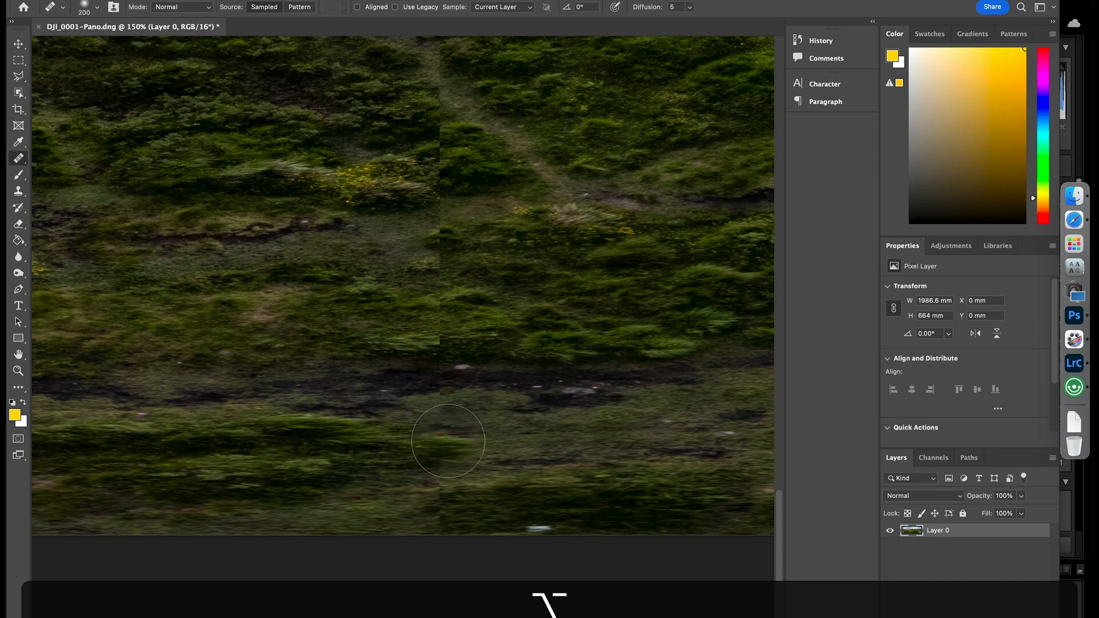
{"action": "left_click_drag", "start_coordinate": [449, 441], "coordinate": [433, 484]}
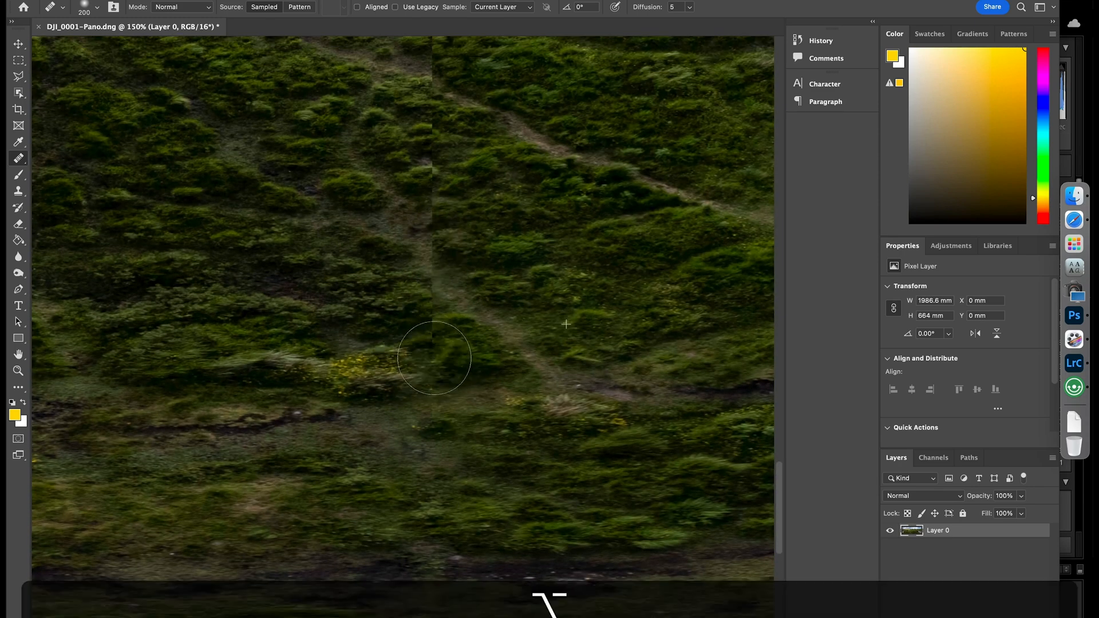
{"action": "left_click_drag", "start_coordinate": [435, 344], "coordinate": [434, 396]}
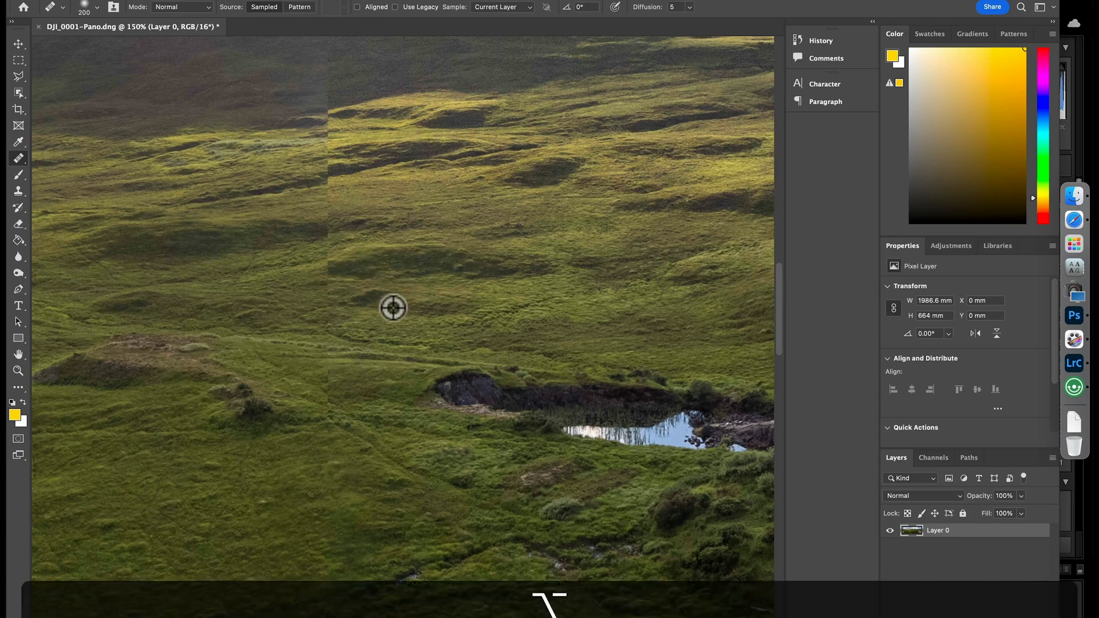
{"action": "left_click_drag", "start_coordinate": [393, 307], "coordinate": [347, 235]}
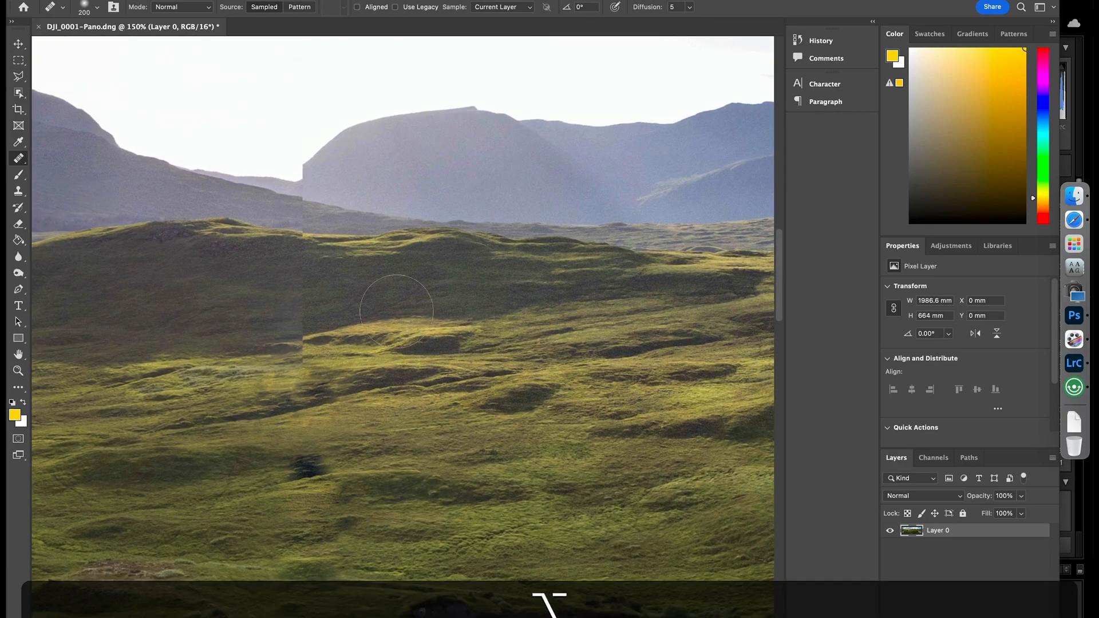
{"action": "left_click_drag", "start_coordinate": [398, 311], "coordinate": [305, 281]}
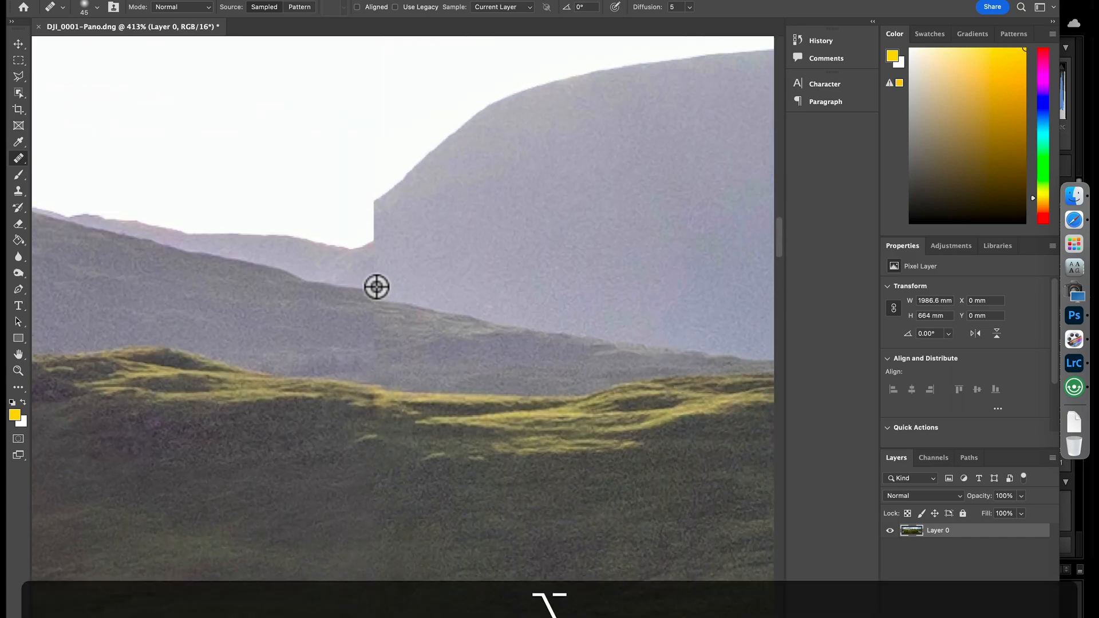
{"action": "mouse_move", "coordinate": [357, 302]}
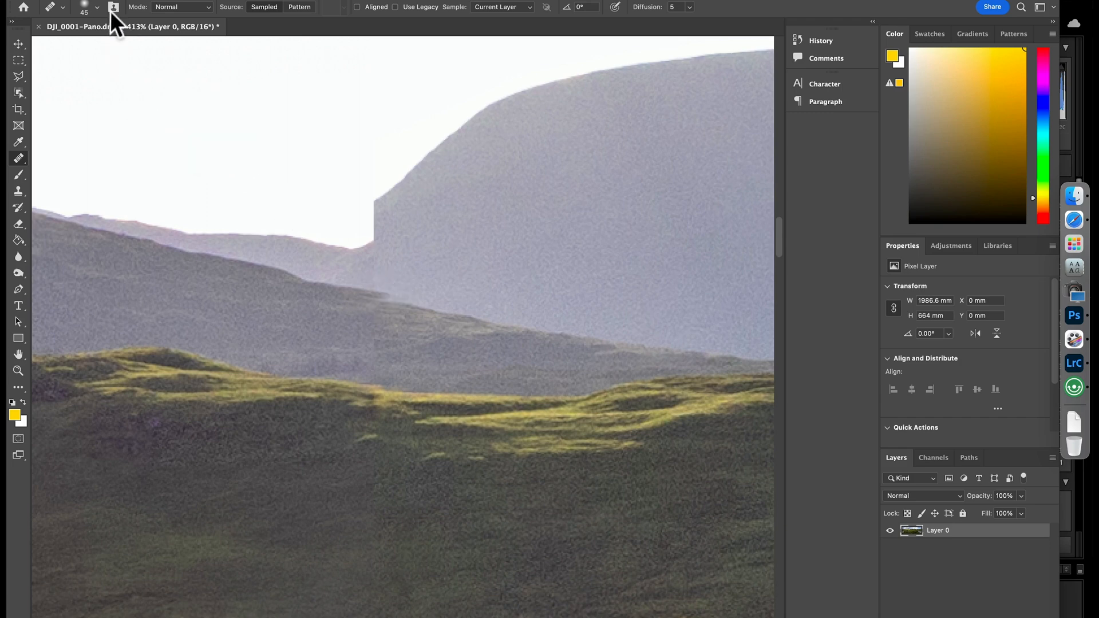
Shrink the Healing Brush to 45 and heal the stepped mountain ridge.
{"action": "left_click", "coordinate": [96, 7]}
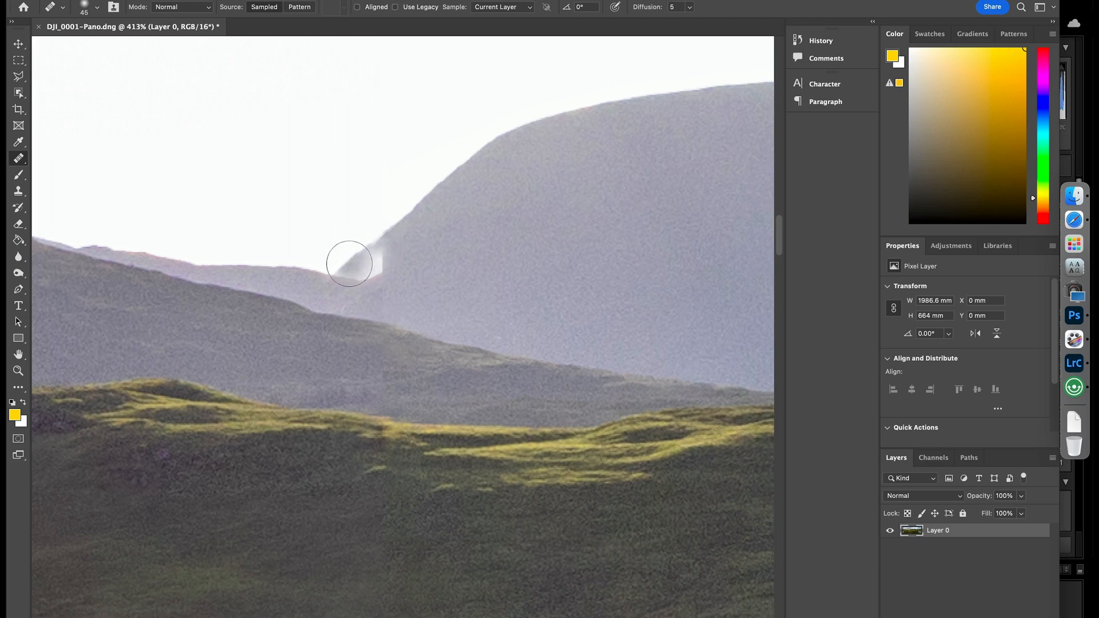
{"action": "left_click_drag", "start_coordinate": [350, 265], "coordinate": [410, 259]}
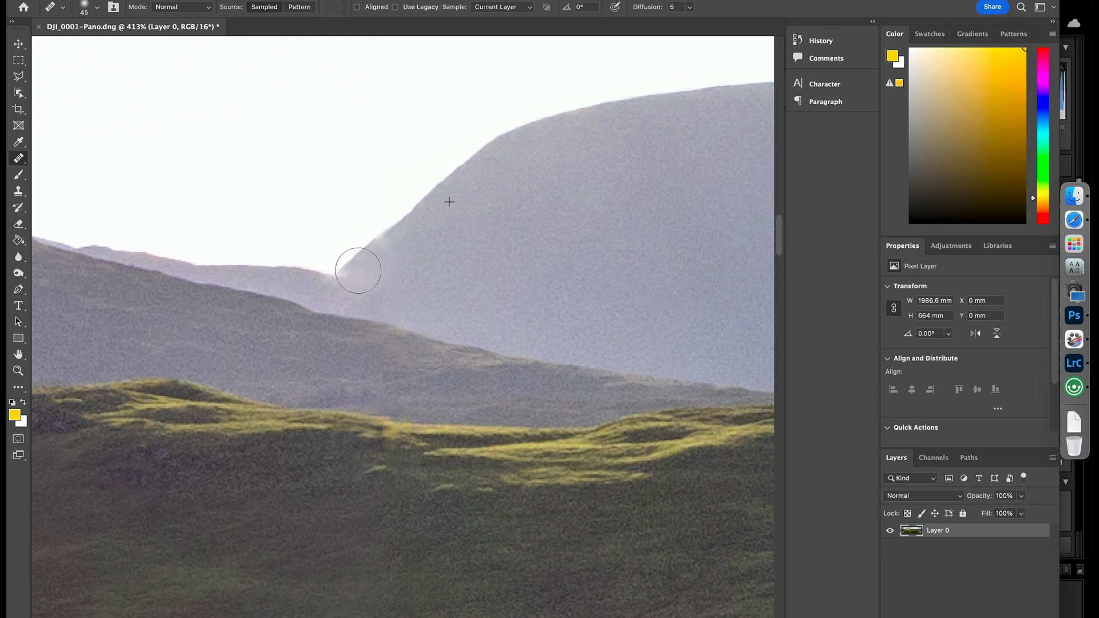
{"action": "left_click_drag", "start_coordinate": [357, 272], "coordinate": [396, 233]}
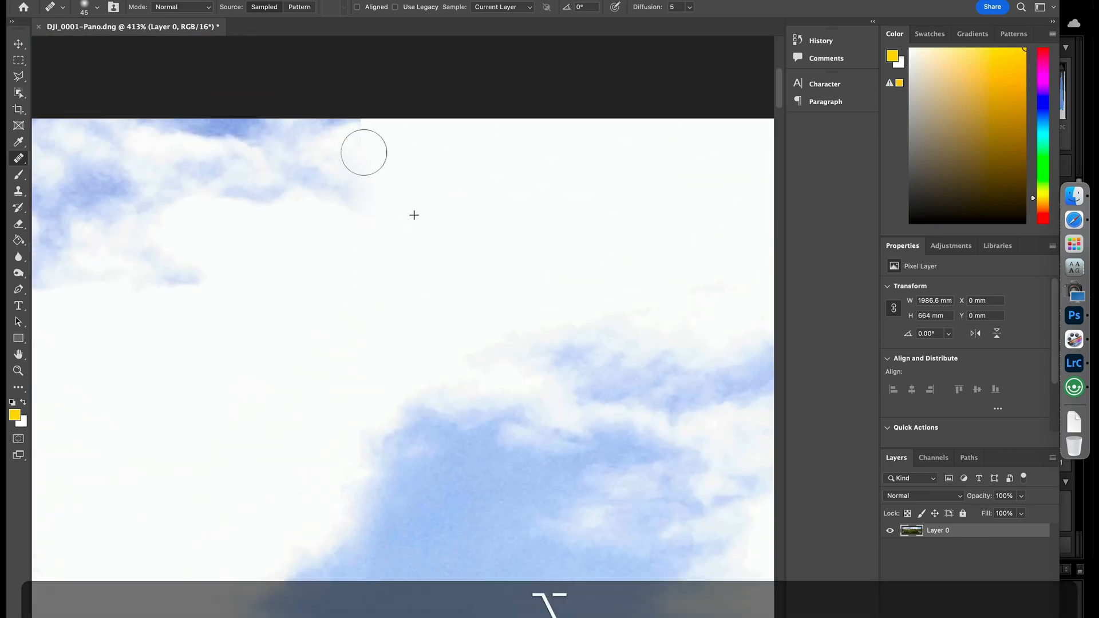
{"action": "mouse_move", "coordinate": [476, 233]}
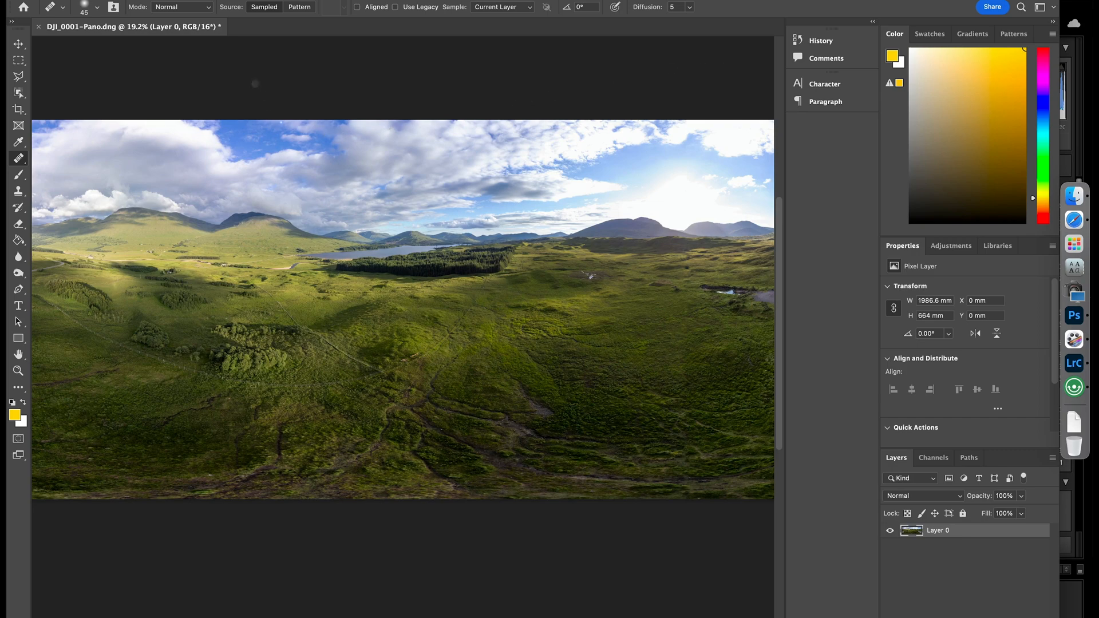
Switch to the Move tool and show the panorama's size in pixels (18771 × 6274).
{"action": "left_click", "coordinate": [18, 44]}
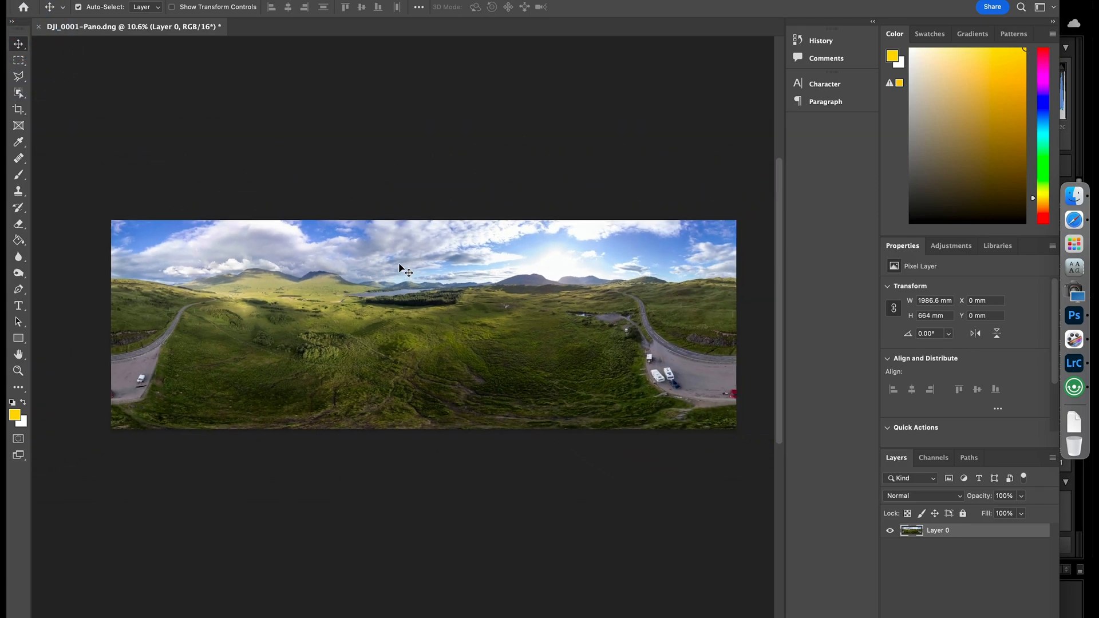
{"action": "mouse_move", "coordinate": [384, 210]}
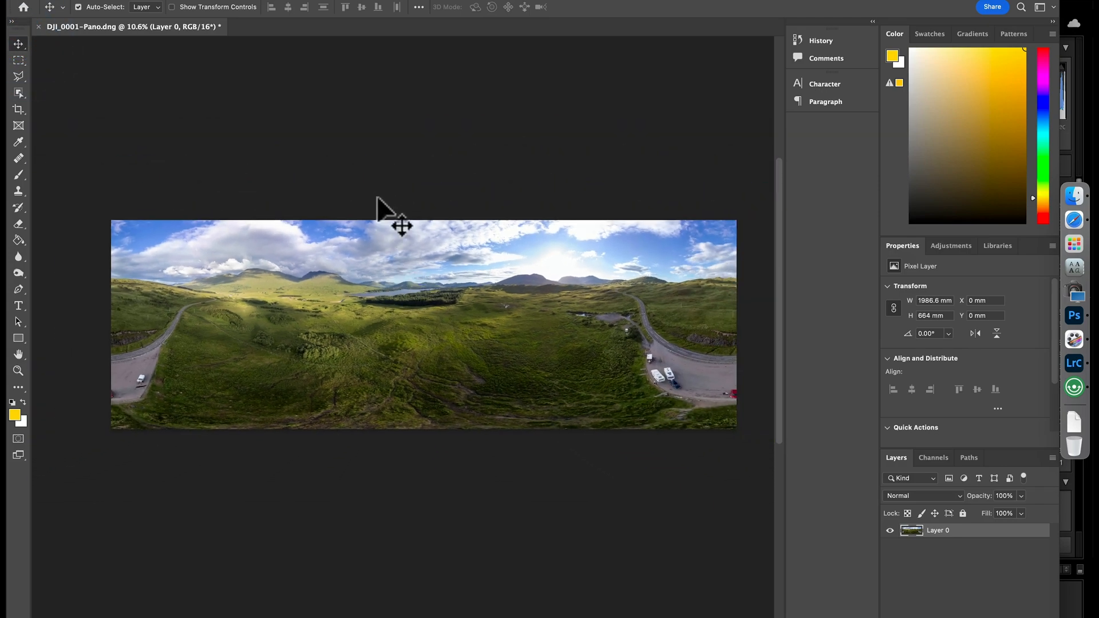
{"action": "mouse_move", "coordinate": [397, 330]}
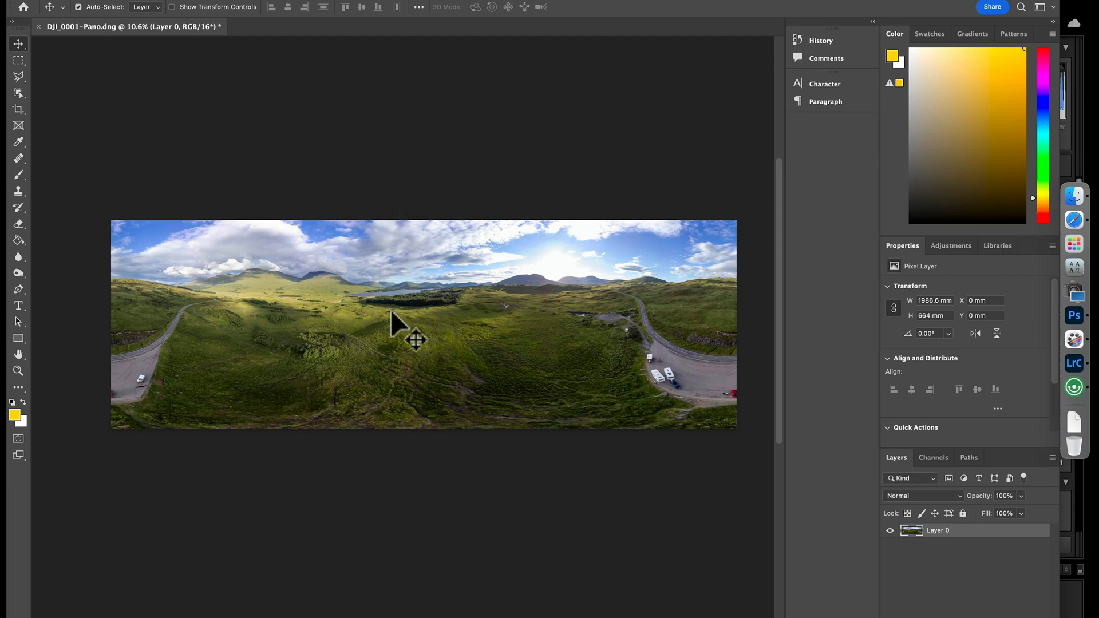
{"action": "mouse_move", "coordinate": [286, 70]}
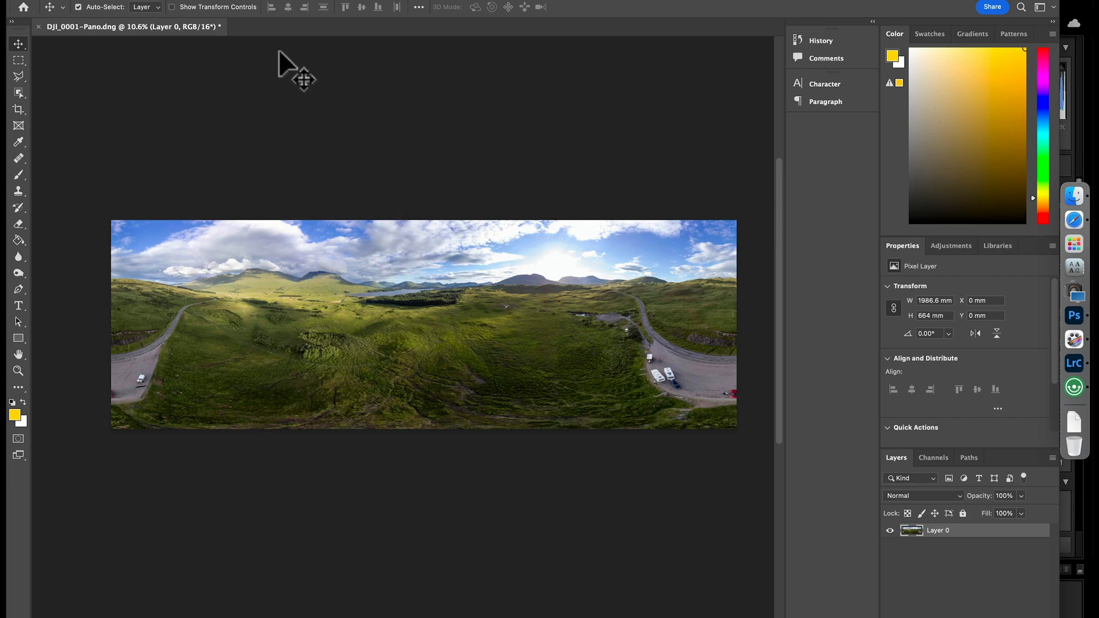
{"action": "mouse_move", "coordinate": [154, 181]}
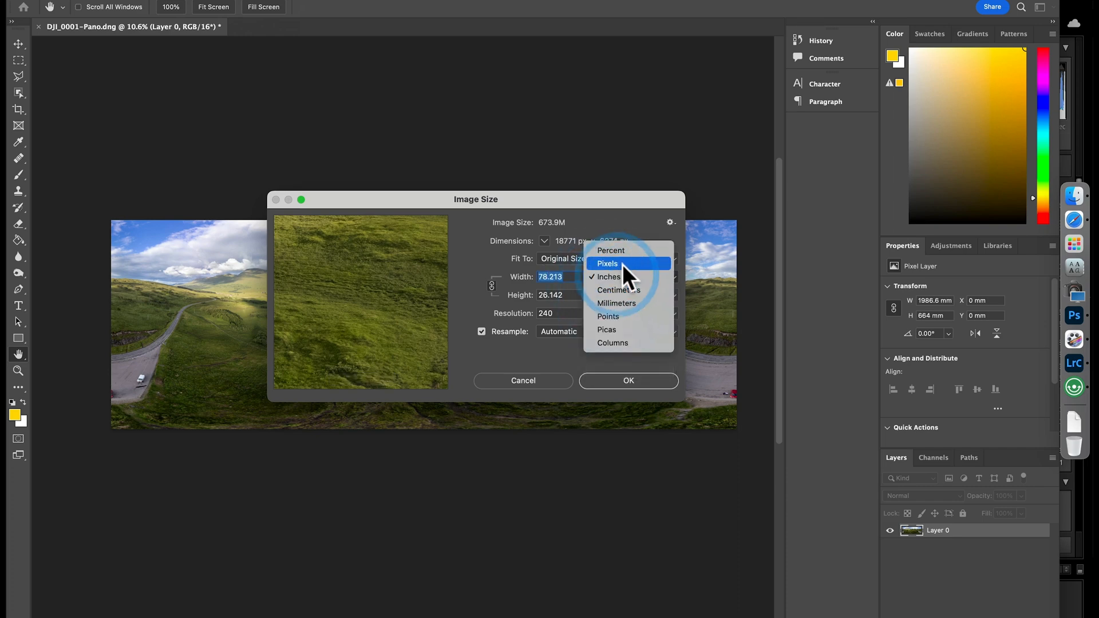
{"action": "left_click", "coordinate": [607, 263]}
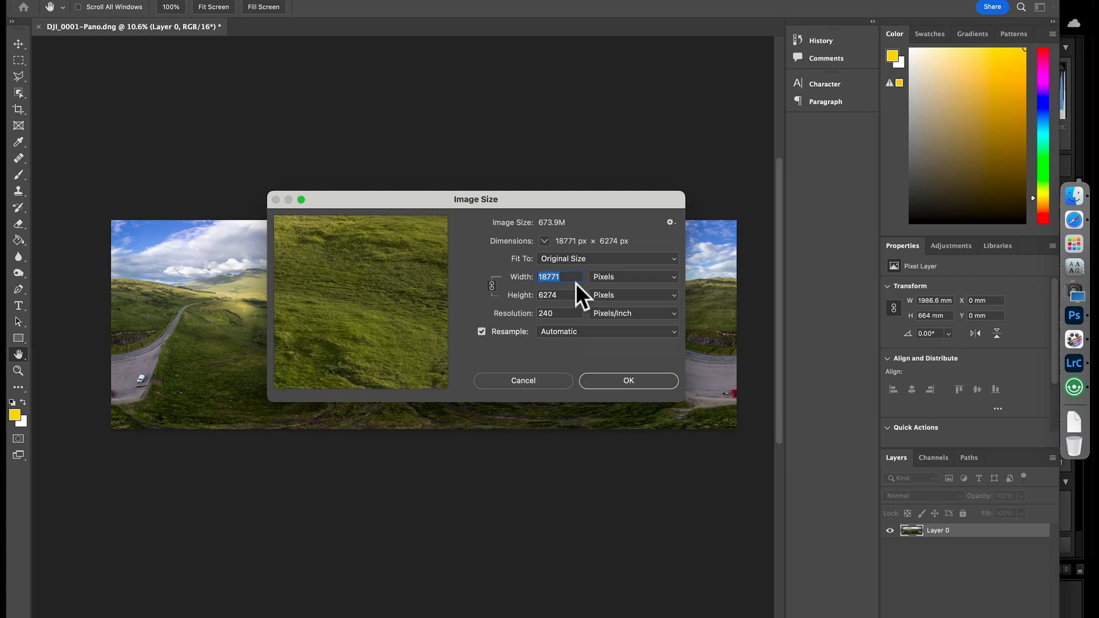
{"action": "mouse_move", "coordinate": [561, 289]}
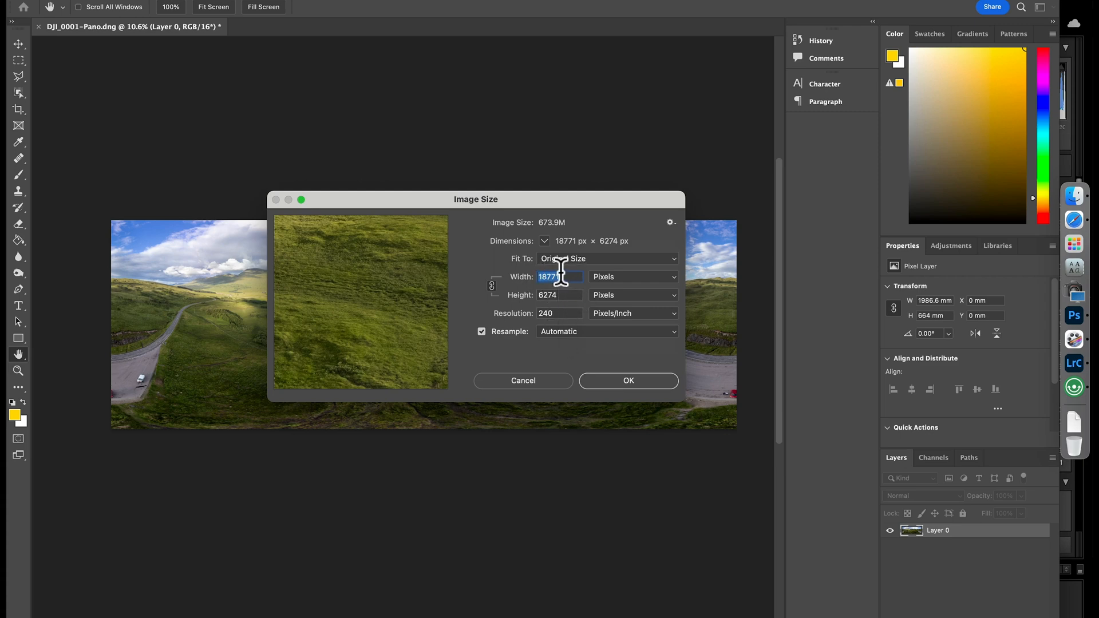
{"action": "mouse_move", "coordinate": [561, 276]}
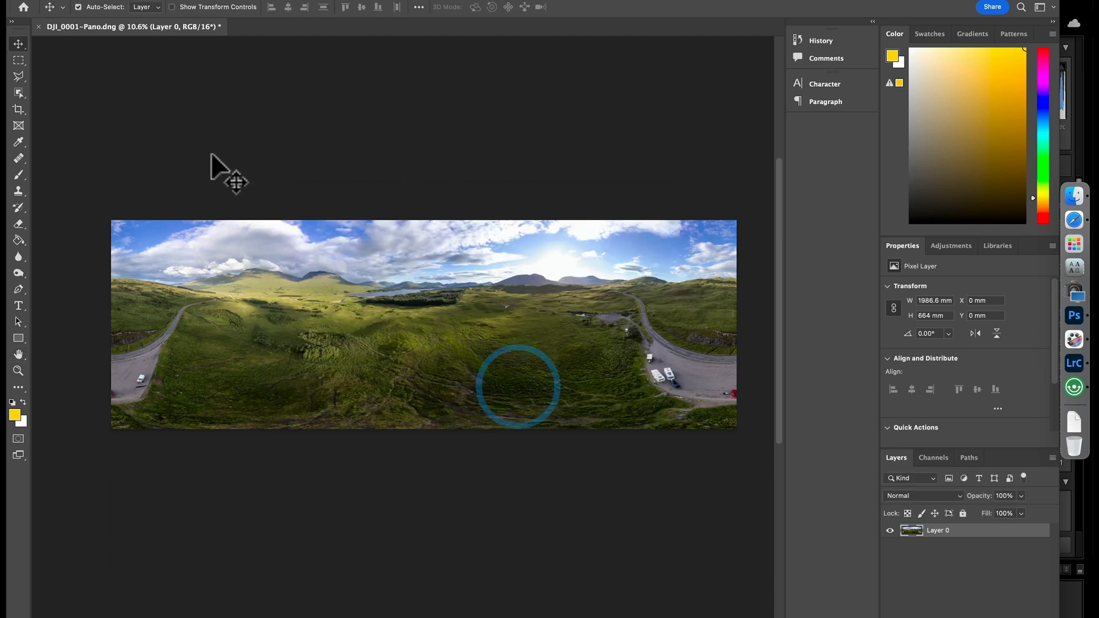
Create a 16000 × 8000 px document from the Drone Pano for Facebook preset.
{"action": "left_click", "coordinate": [22, 6]}
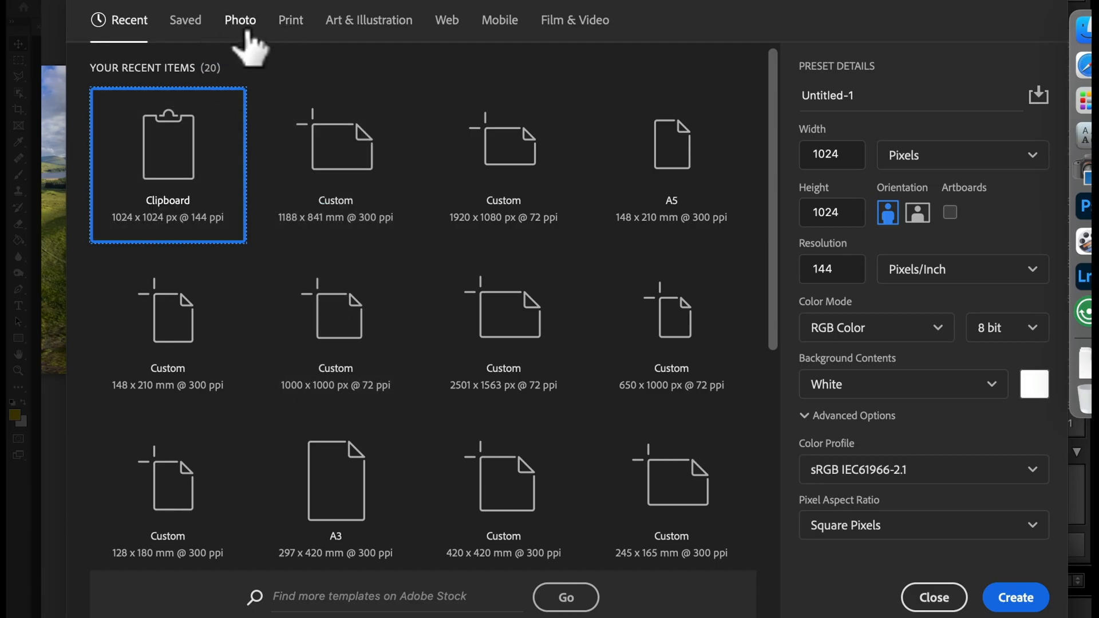
{"action": "left_click", "coordinate": [185, 20]}
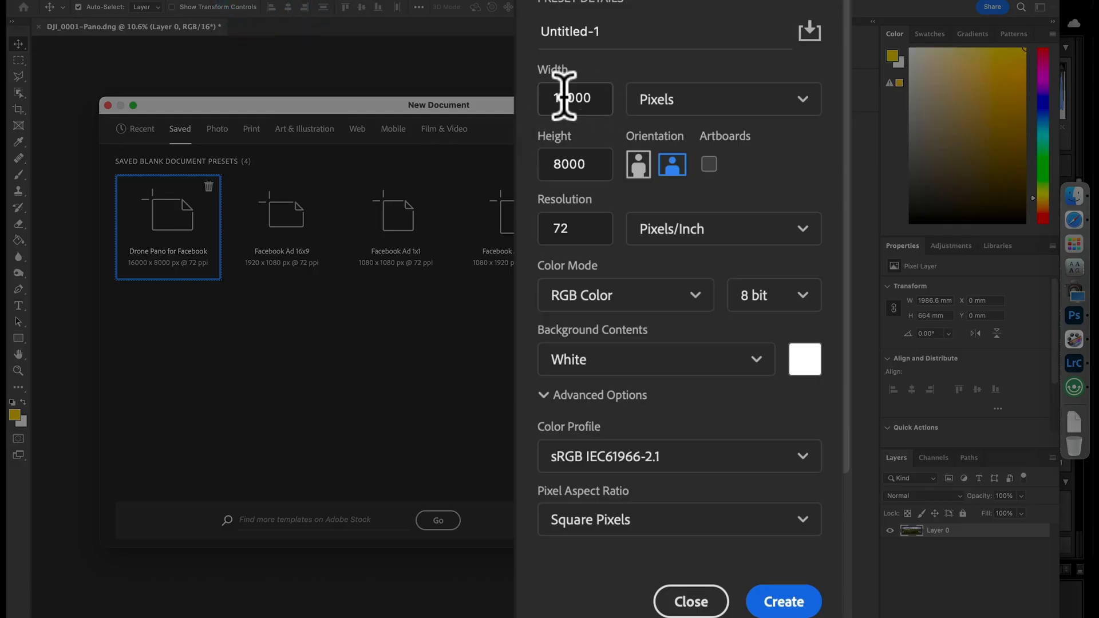
{"action": "type", "text": "16000"}
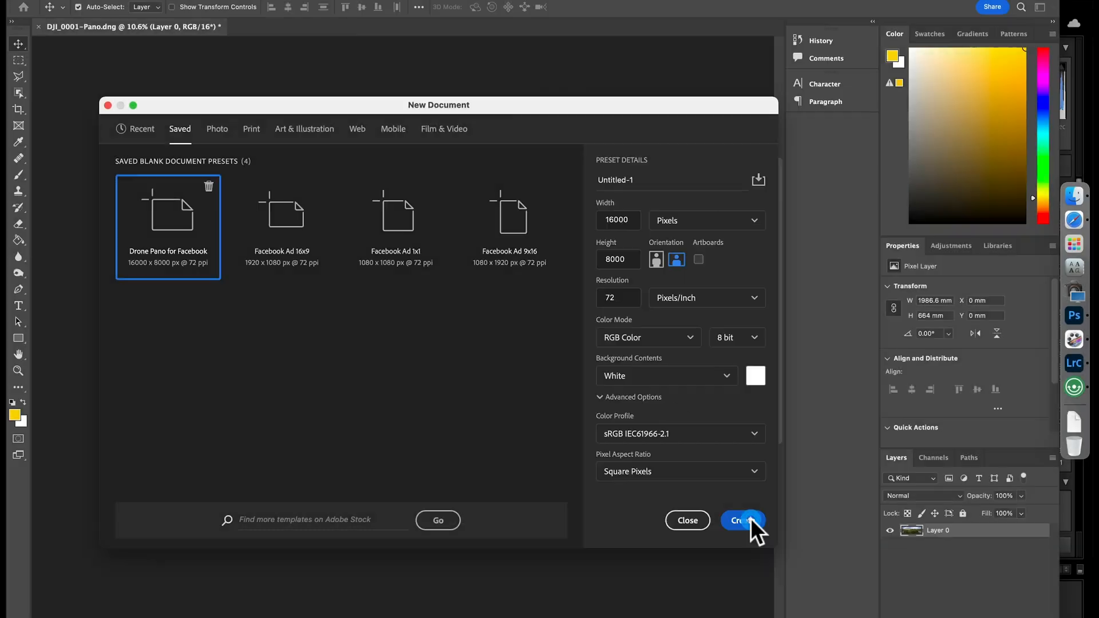
{"action": "left_click", "coordinate": [742, 521]}
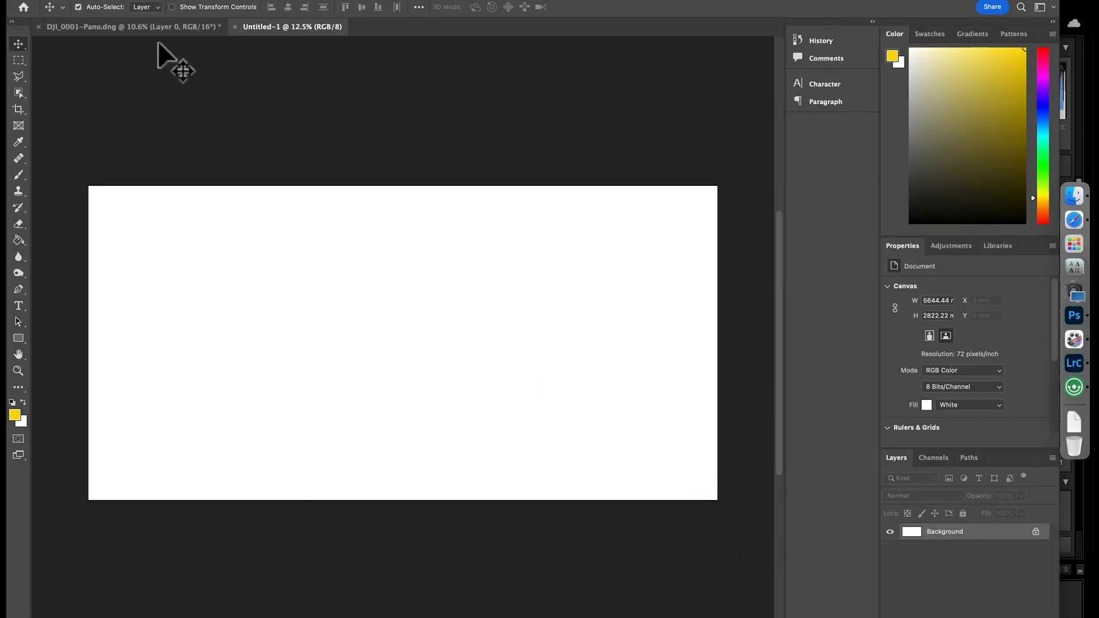
Copy the panorama layer into Untitled-1, accepting the bit-depth warning.
{"action": "left_click", "coordinate": [126, 27]}
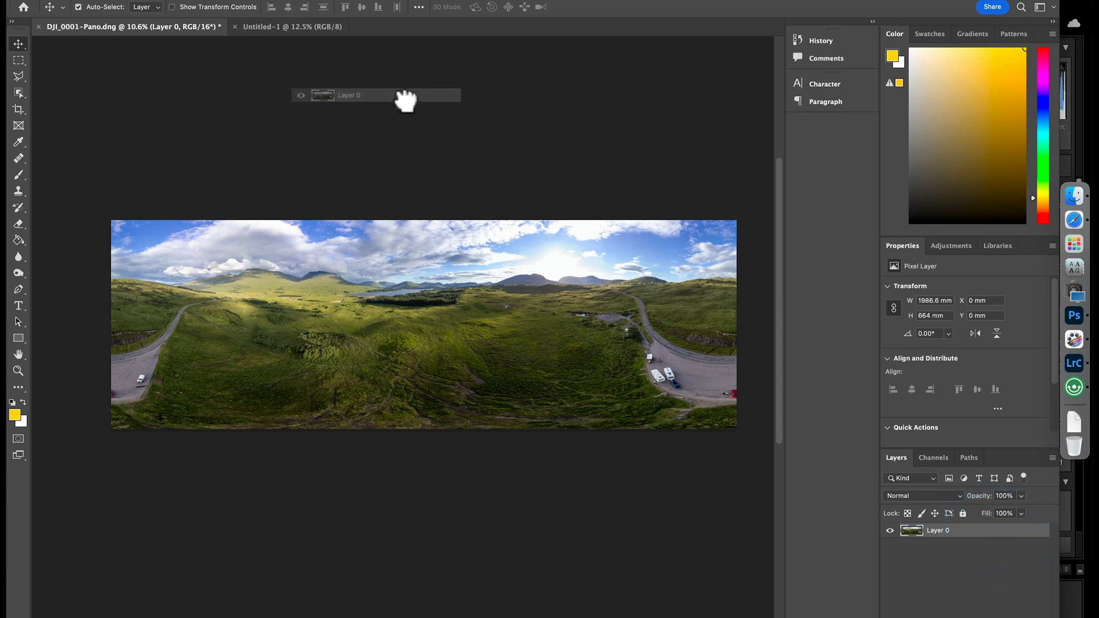
{"action": "left_click", "coordinate": [293, 27]}
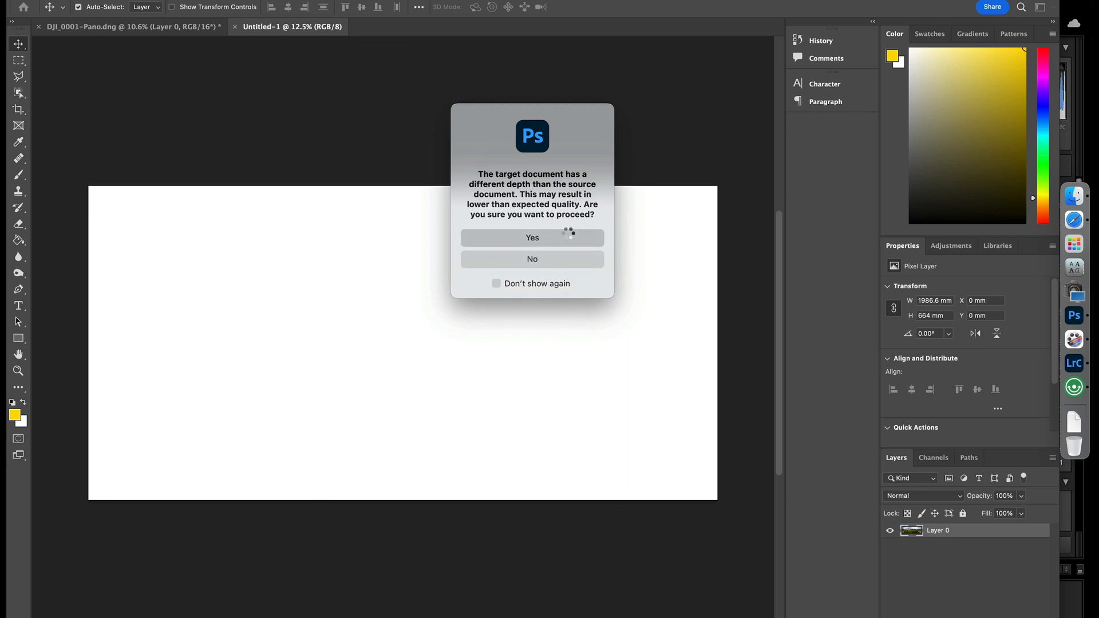
{"action": "left_click", "coordinate": [532, 238]}
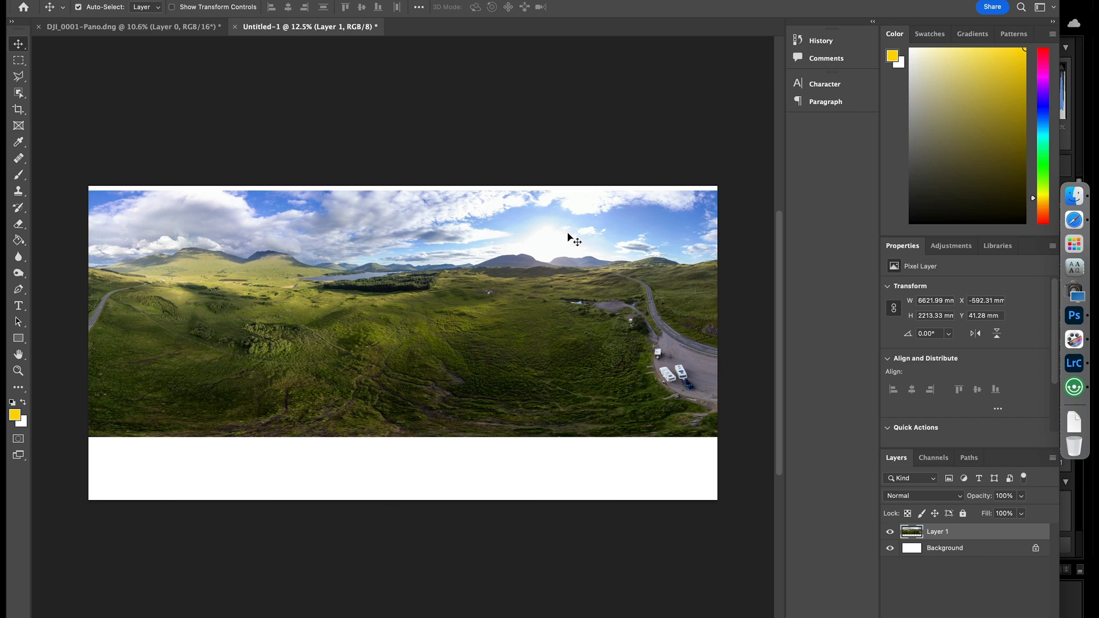
Position Layer 1 and scale it proportionally to span the full canvas width.
{"action": "left_click_drag", "start_coordinate": [572, 238], "coordinate": [588, 281]}
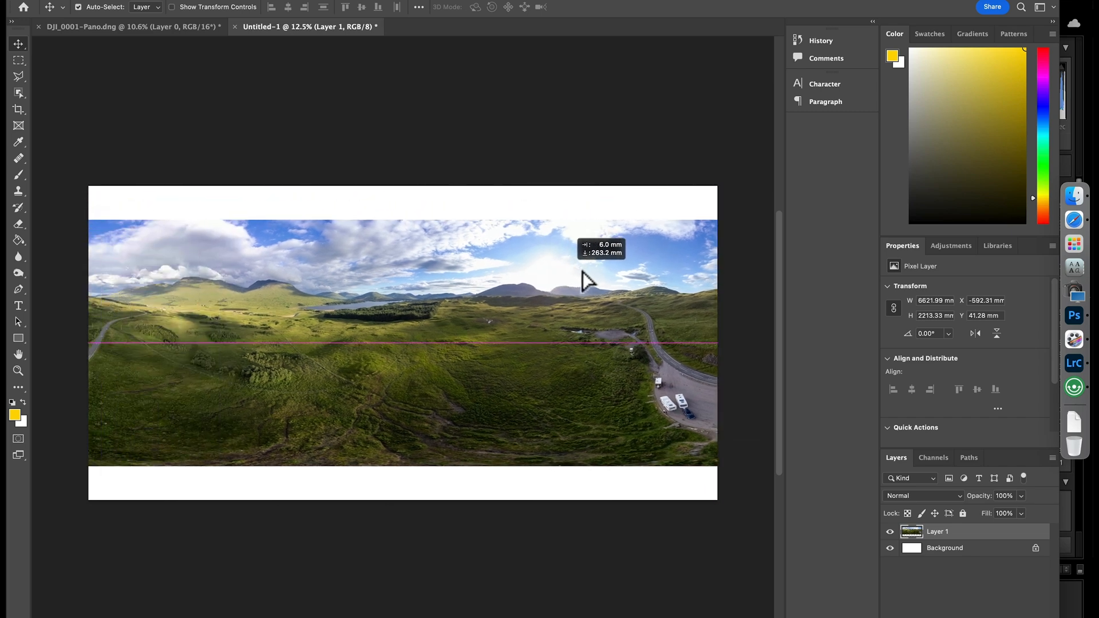
{"action": "left_click_drag", "start_coordinate": [589, 281], "coordinate": [606, 273]}
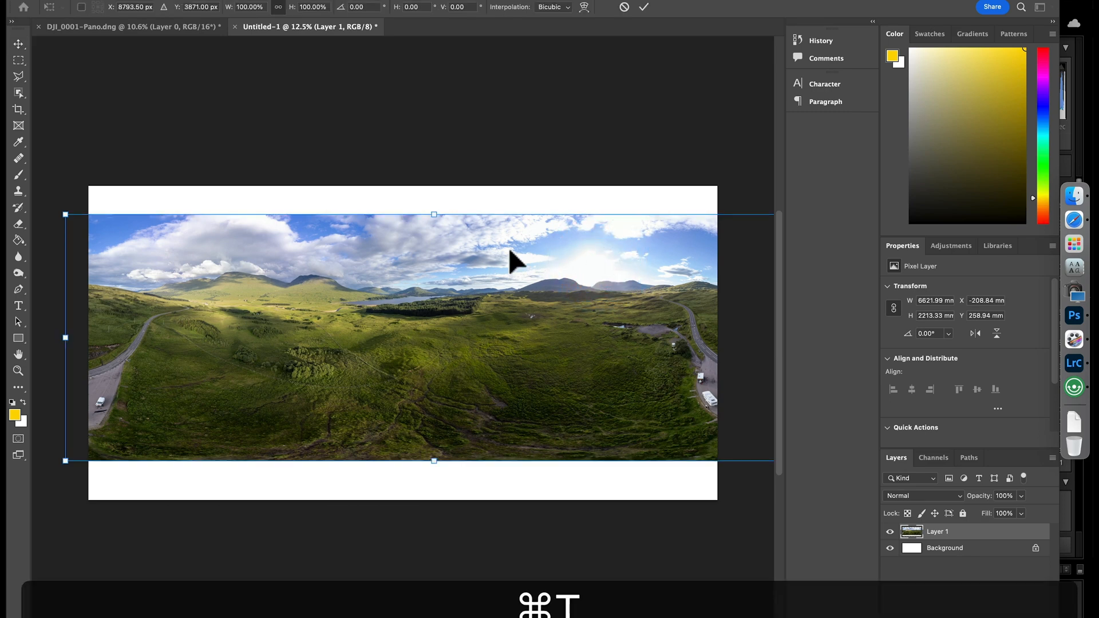
{"action": "left_click_drag", "start_coordinate": [433, 214], "coordinate": [434, 226]}
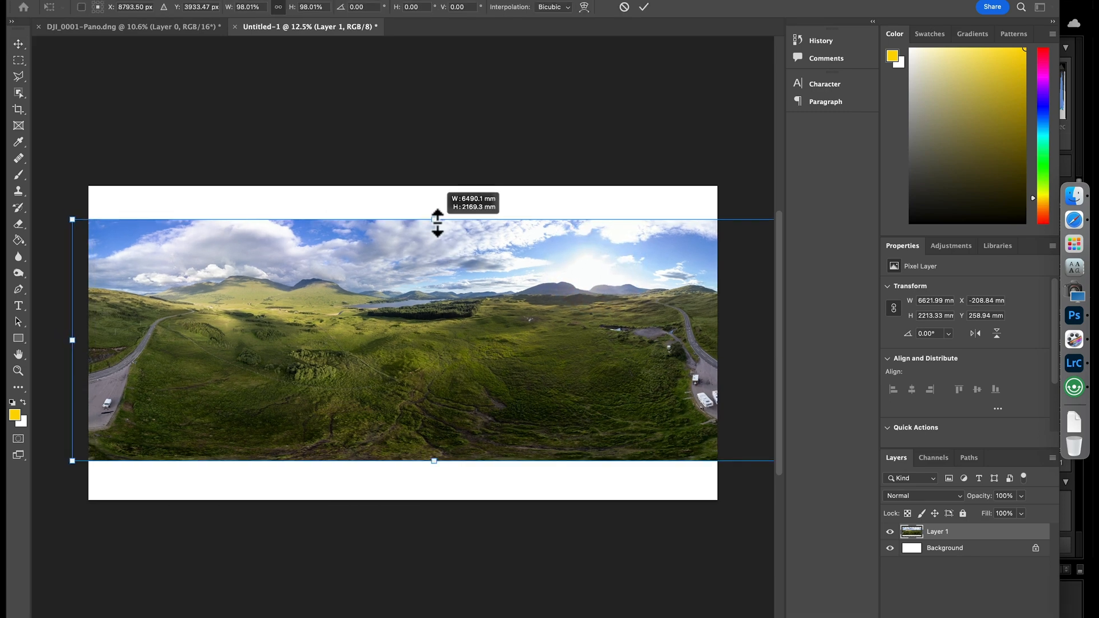
{"action": "left_click_drag", "start_coordinate": [72, 341], "coordinate": [81, 344]}
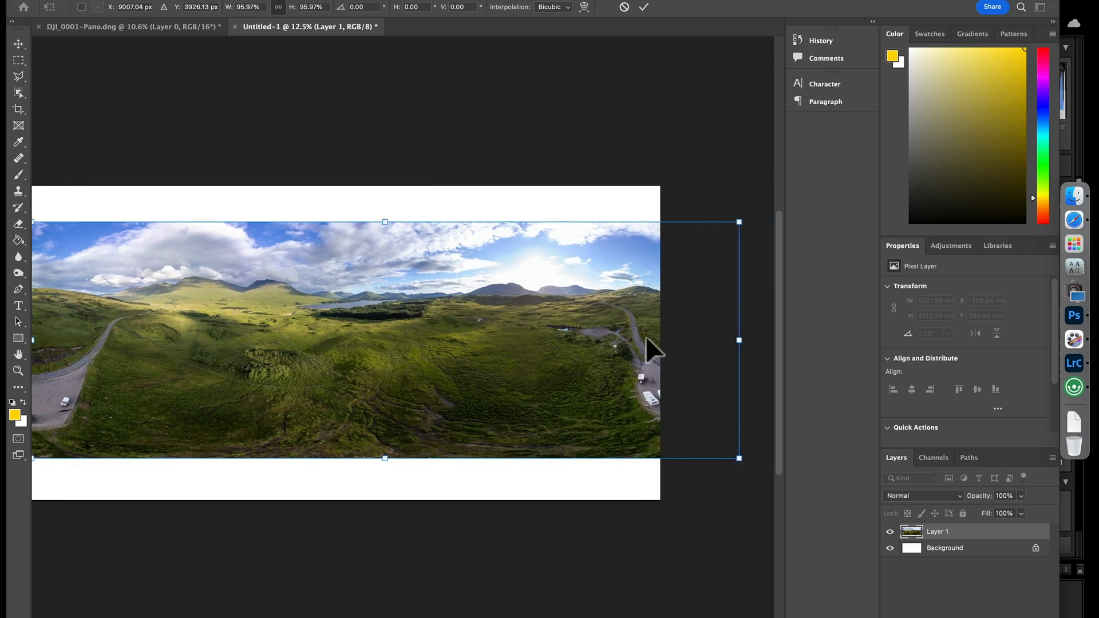
{"action": "left_click_drag", "start_coordinate": [738, 340], "coordinate": [668, 343]}
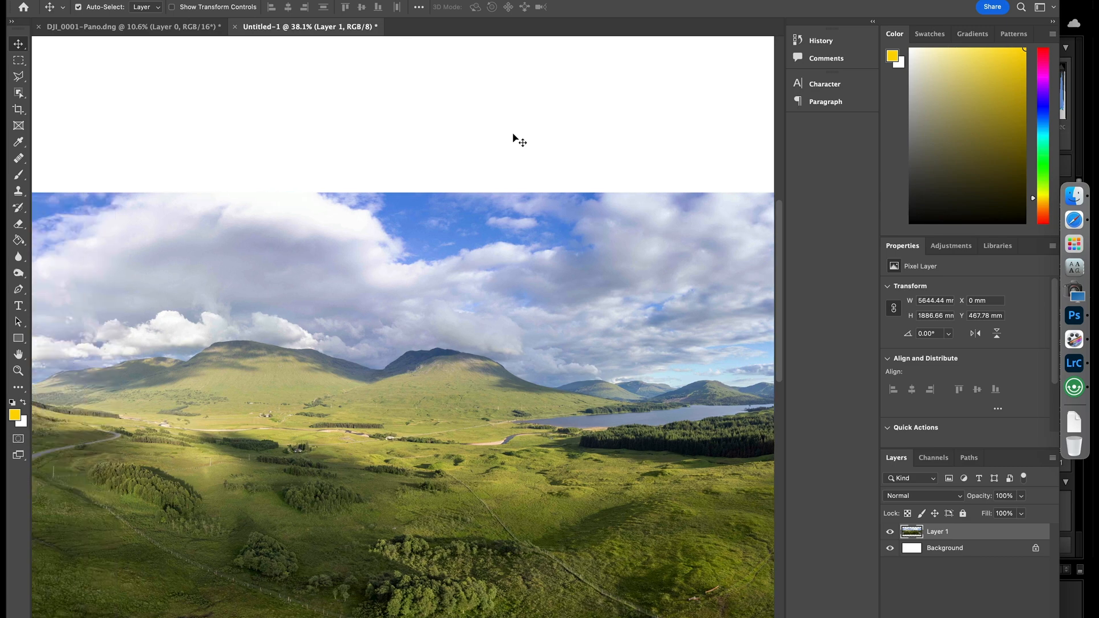
{"action": "mouse_move", "coordinate": [19, 191]}
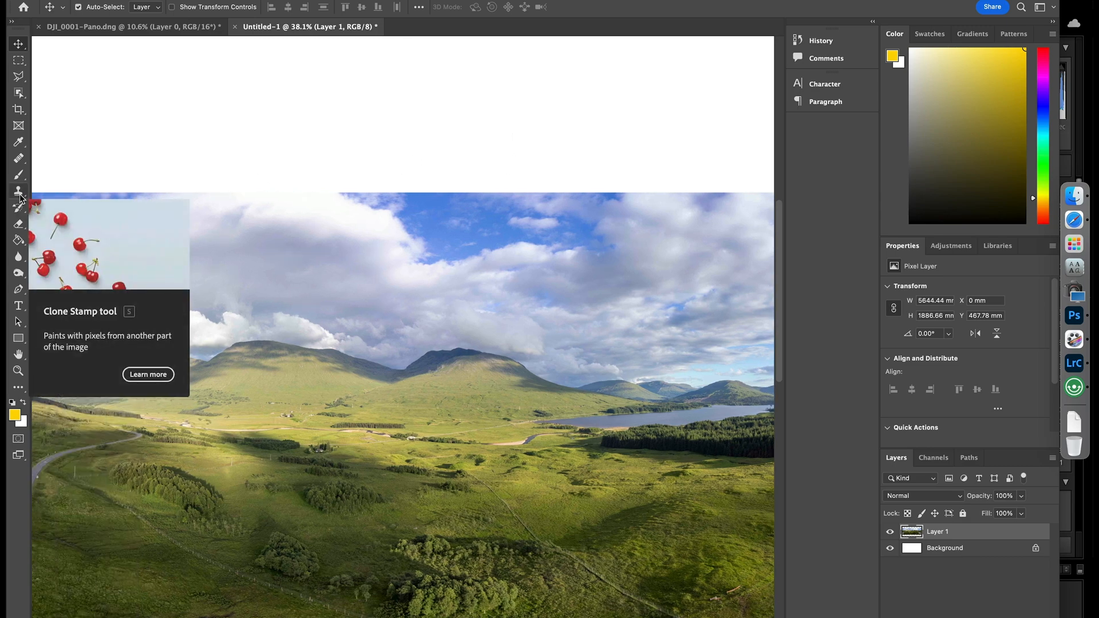
Try cloning sky into the blank top strip, then select that white band for its context menu.
{"action": "left_click", "coordinate": [19, 191]}
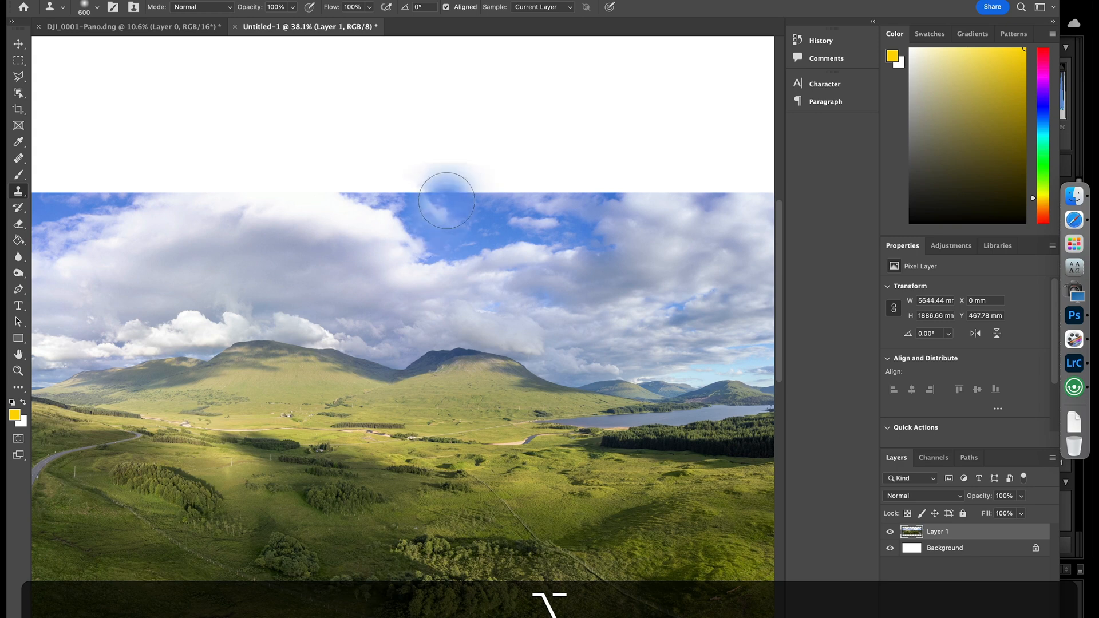
{"action": "left_click_drag", "start_coordinate": [446, 201], "coordinate": [365, 172]}
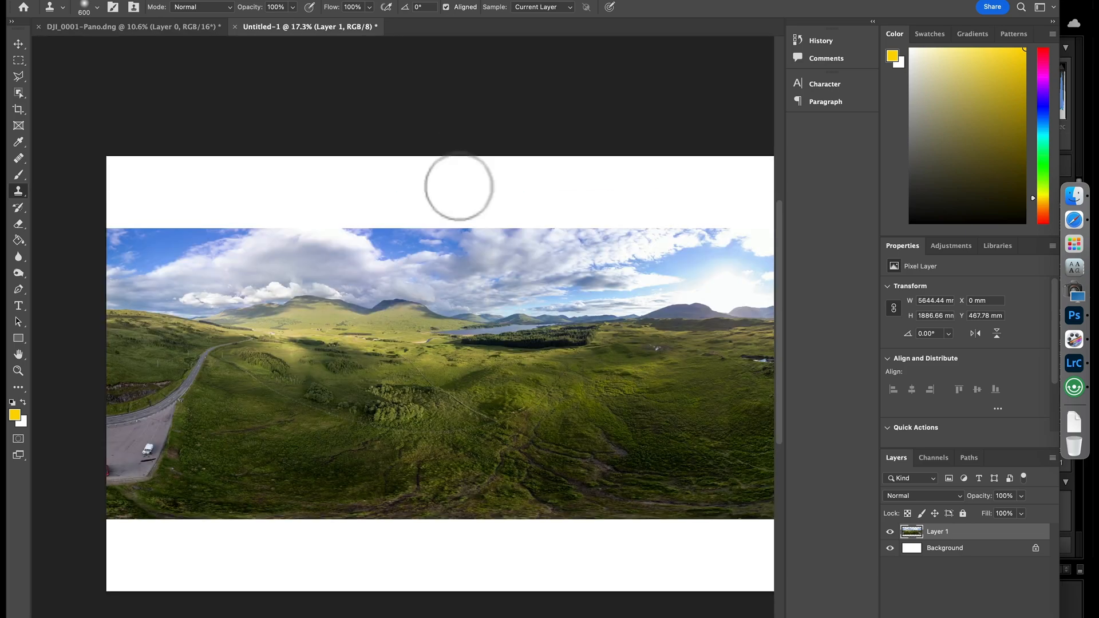
{"action": "mouse_move", "coordinate": [439, 534]}
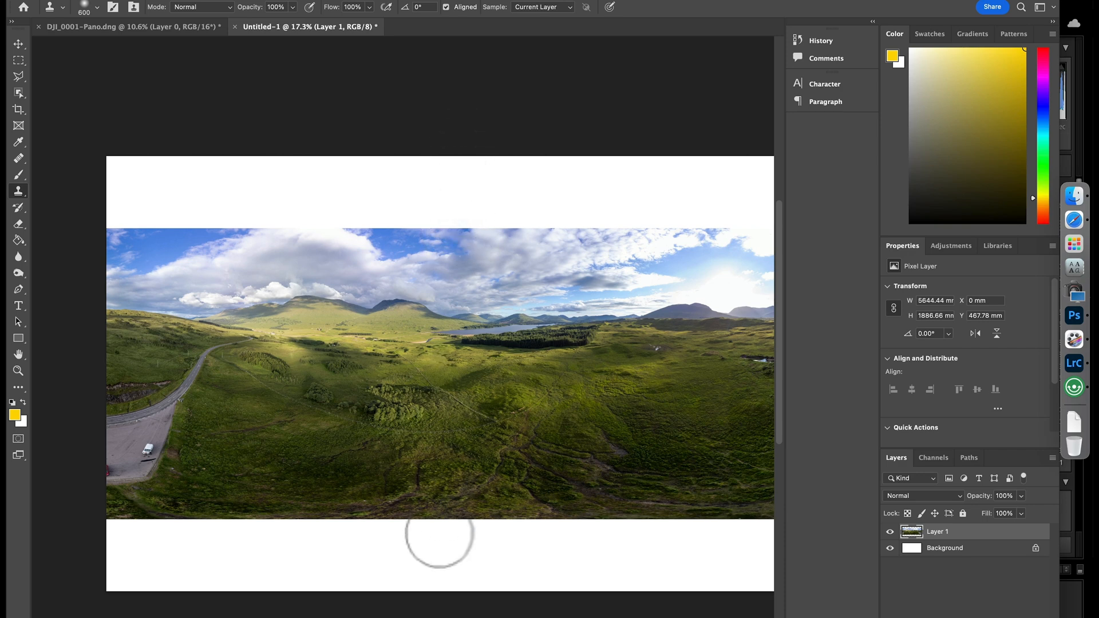
{"action": "mouse_move", "coordinate": [450, 544]}
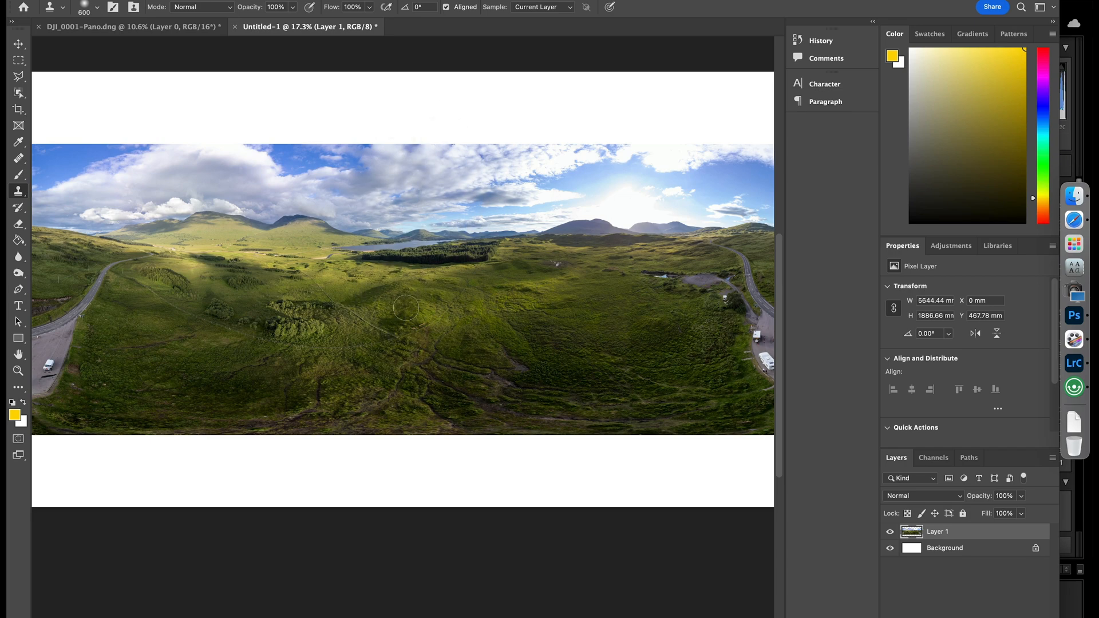
{"action": "scroll", "scroll_direction": "down", "scroll_amount": 3}
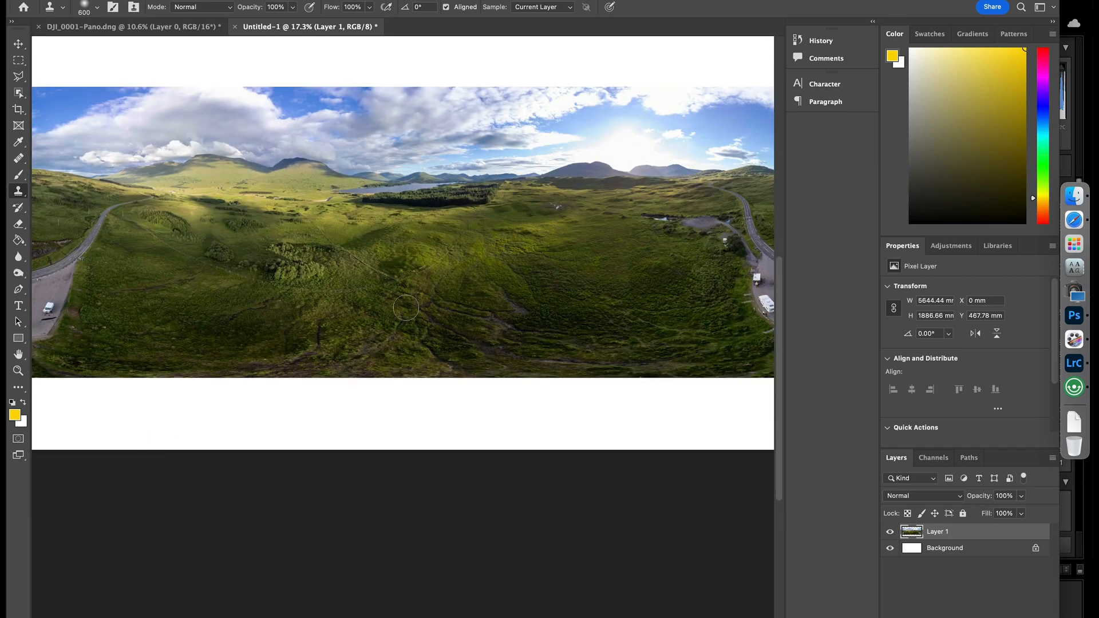
{"action": "scroll", "scroll_direction": "down", "scroll_amount": 3}
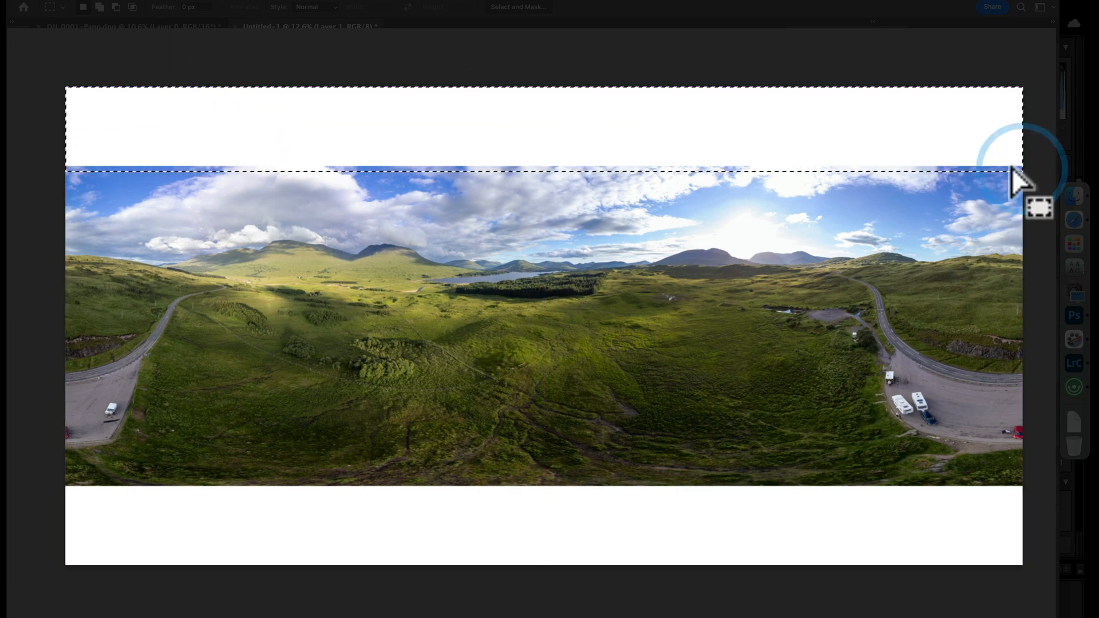
{"action": "right_click", "coordinate": [1010, 175]}
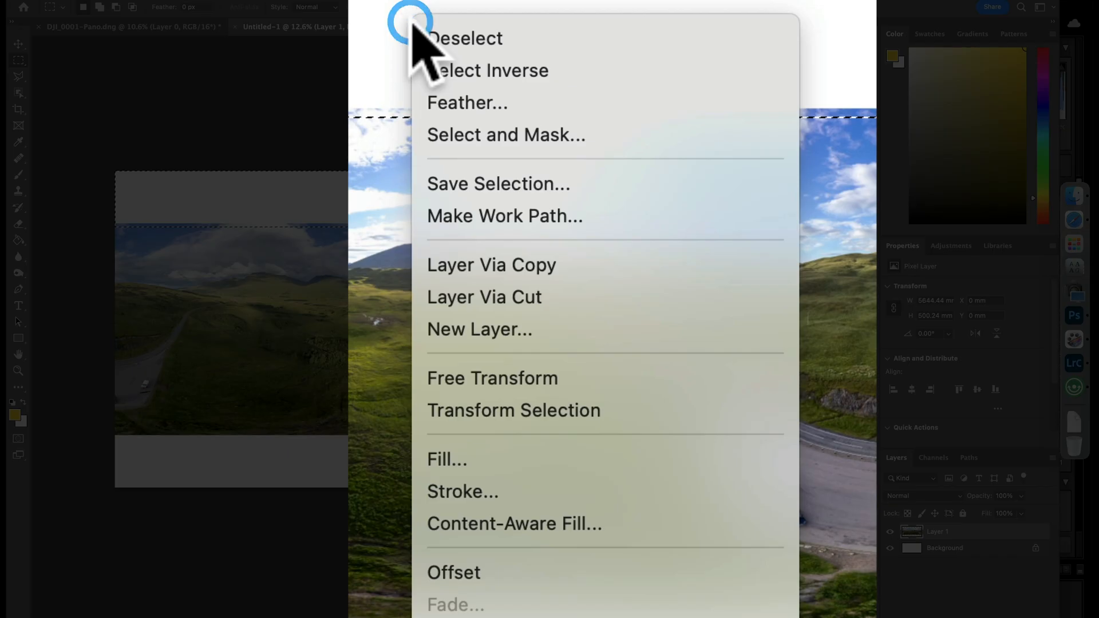
{"action": "mouse_move", "coordinate": [533, 524]}
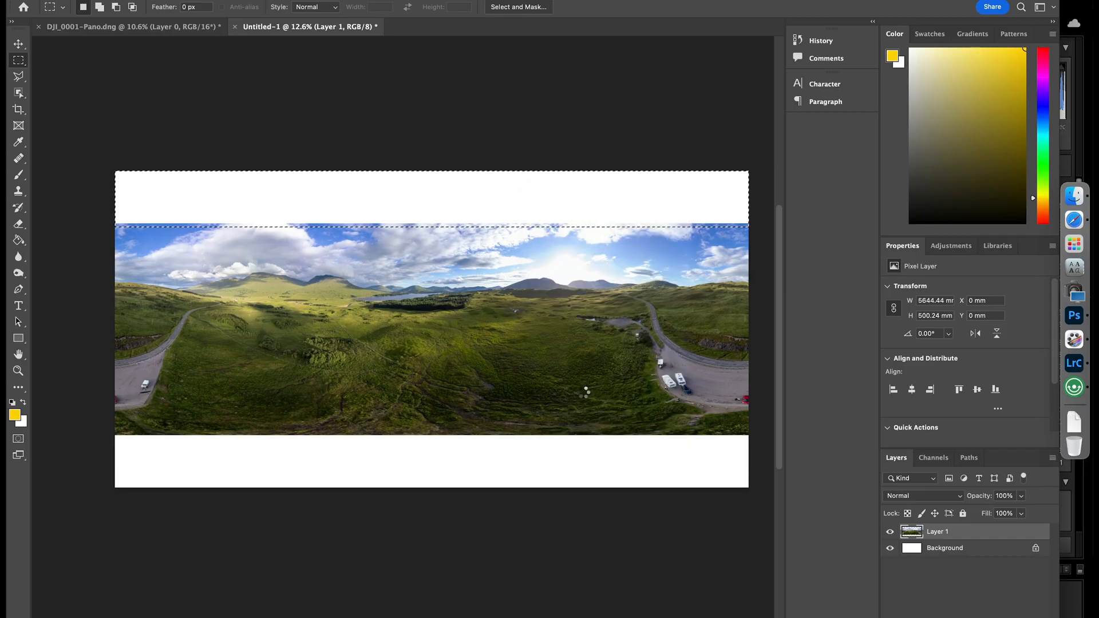
Content-Aware Fill the top white band and accept the generated sky preview.
{"action": "left_click", "coordinate": [518, 7]}
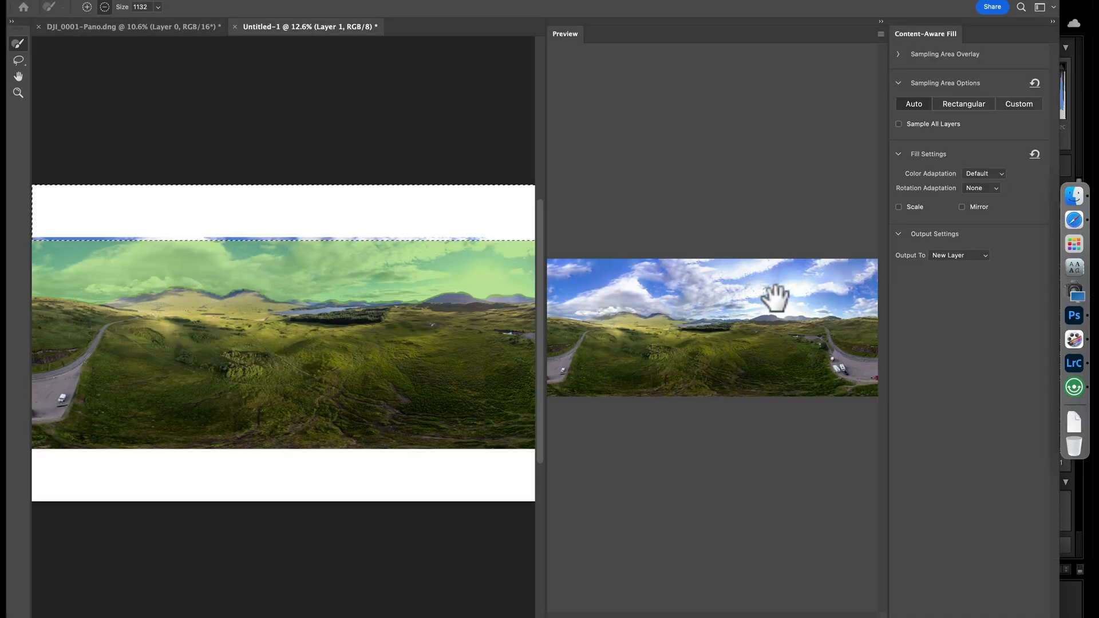
{"action": "mouse_move", "coordinate": [829, 279]}
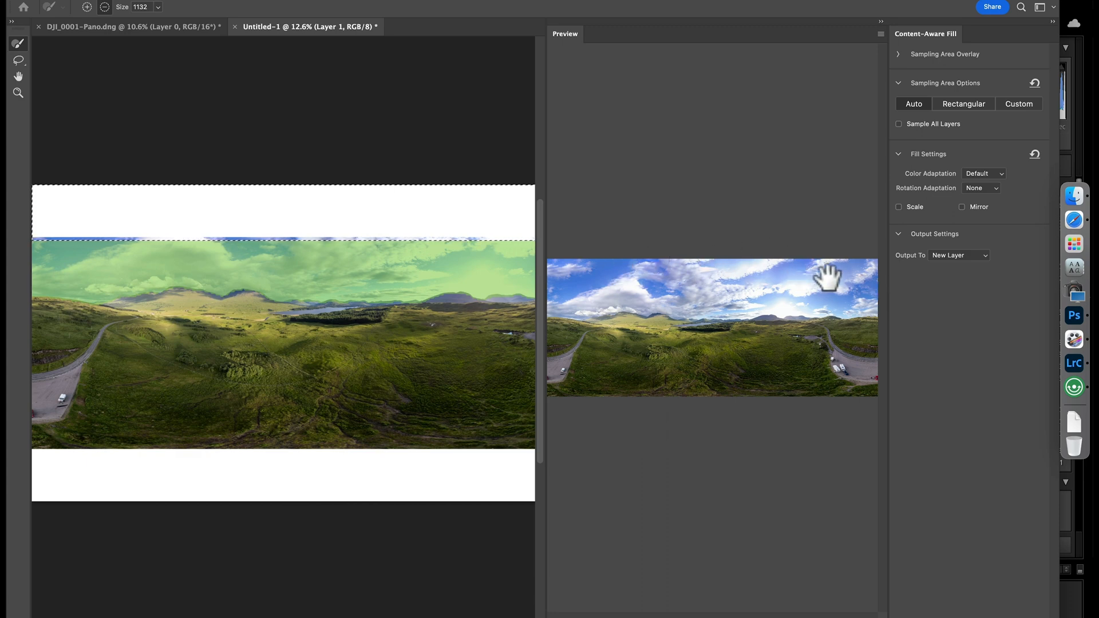
{"action": "mouse_move", "coordinate": [946, 532]}
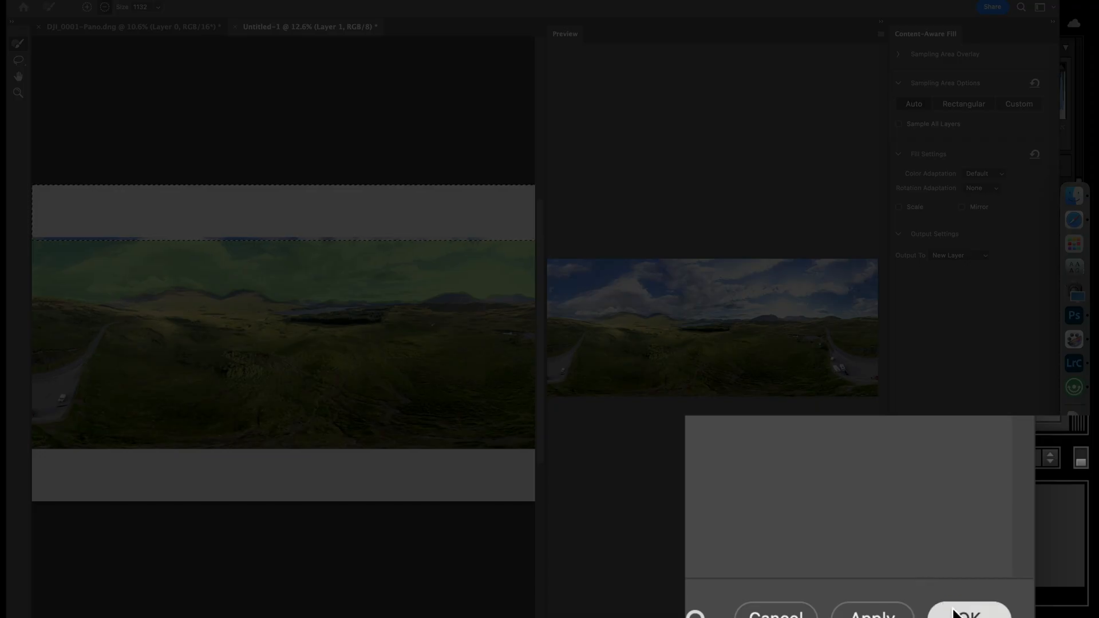
{"action": "left_click", "coordinate": [968, 612]}
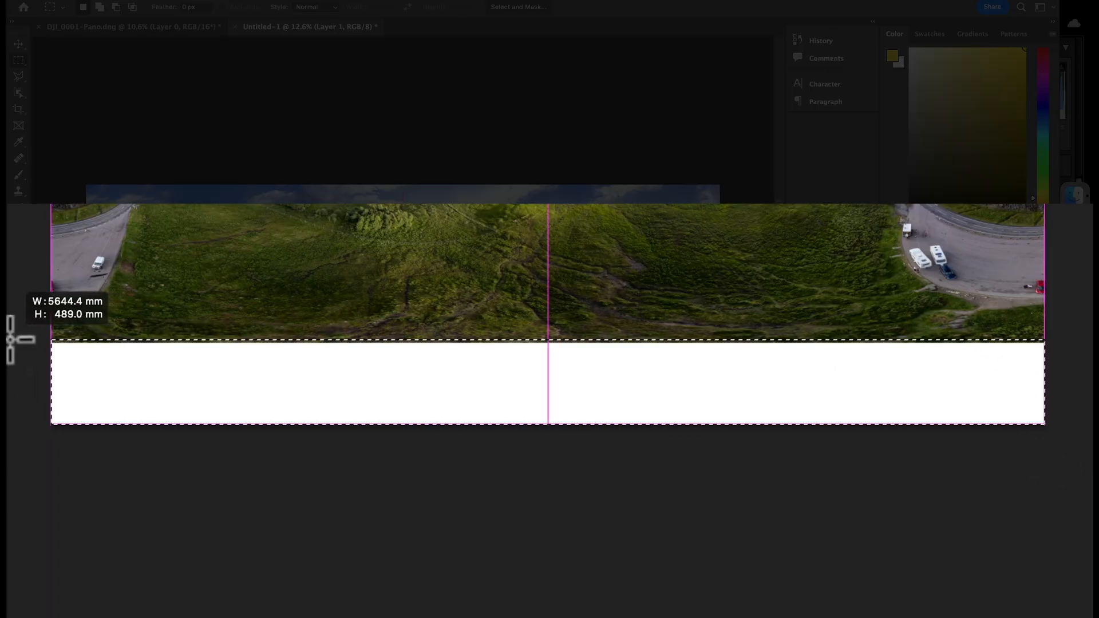
Run Content-Aware Fill on the selected bottom white band from its context menu.
{"action": "right_click", "coordinate": [435, 386]}
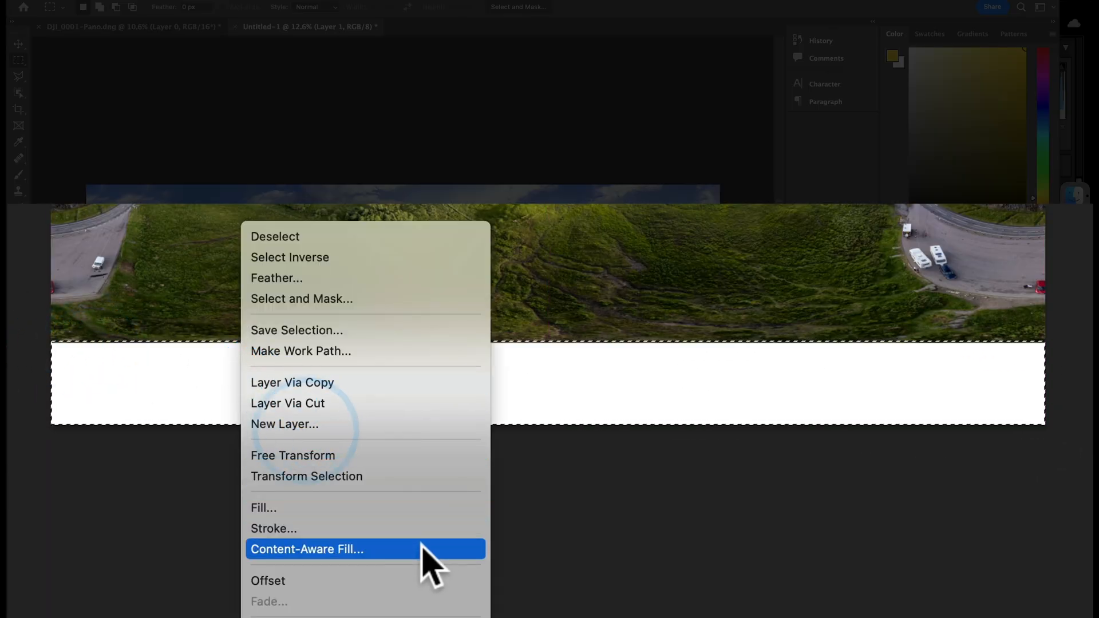
{"action": "left_click", "coordinate": [307, 549]}
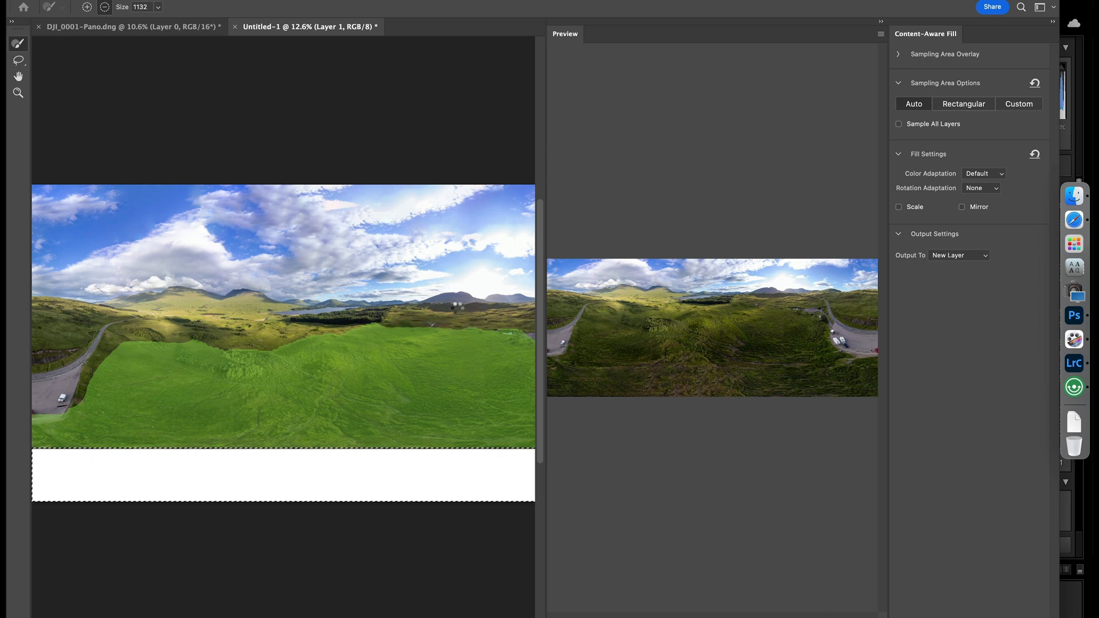
{"action": "mouse_move", "coordinate": [457, 309]}
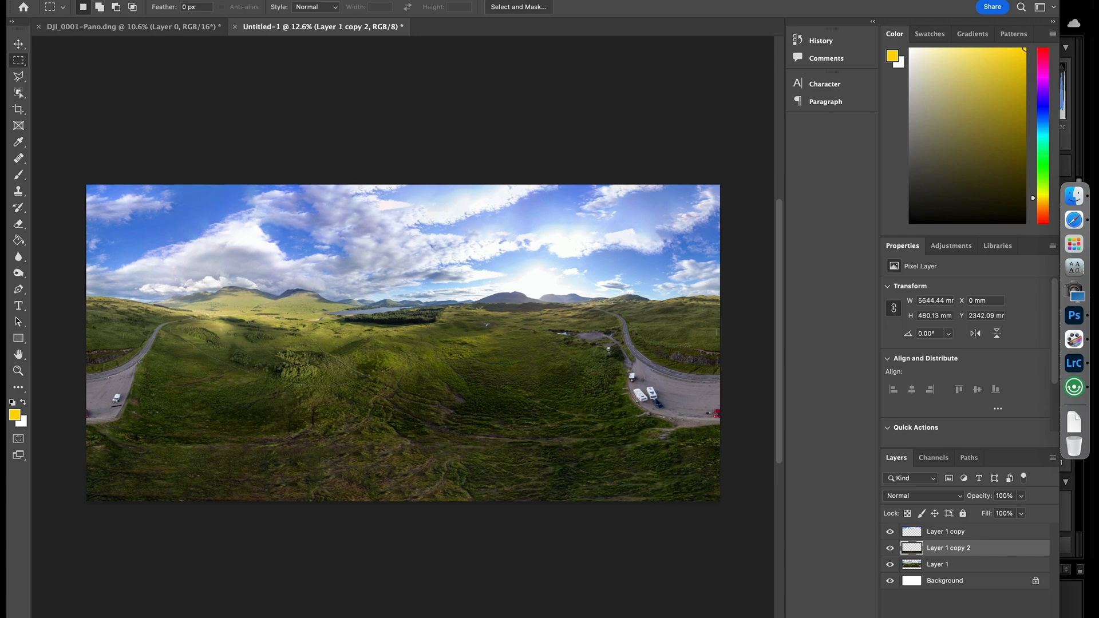
Save a local maximum-quality JPEG copy named 'Drone for Facebook' in Drone Pano for Guide > Final.
{"action": "left_click", "coordinate": [21, 4]}
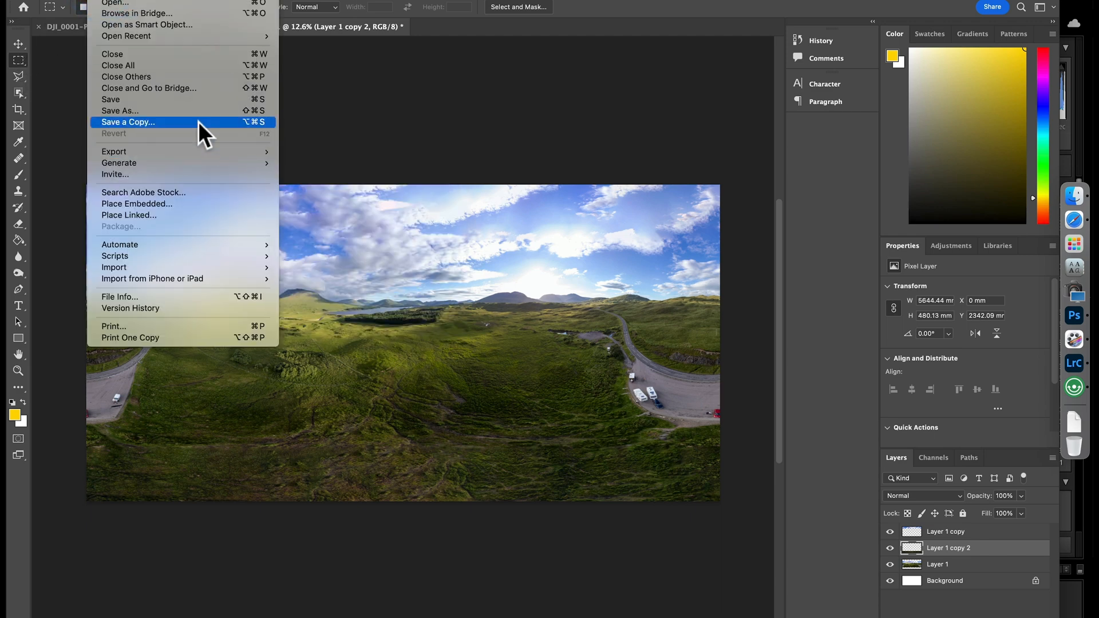
{"action": "left_click", "coordinate": [128, 122]}
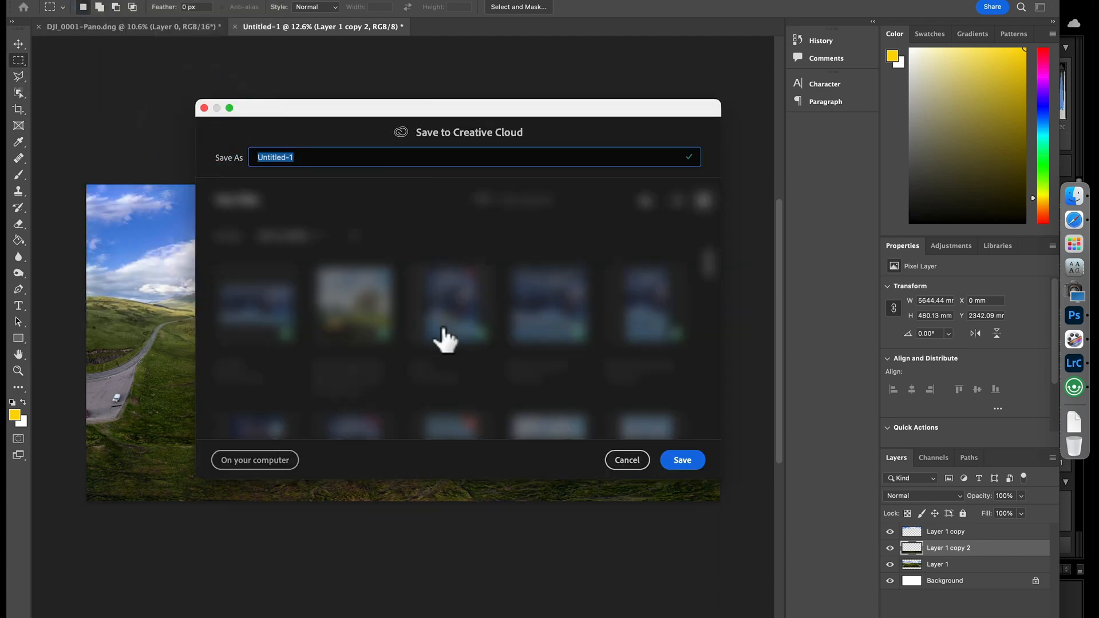
{"action": "left_click", "coordinate": [254, 460]}
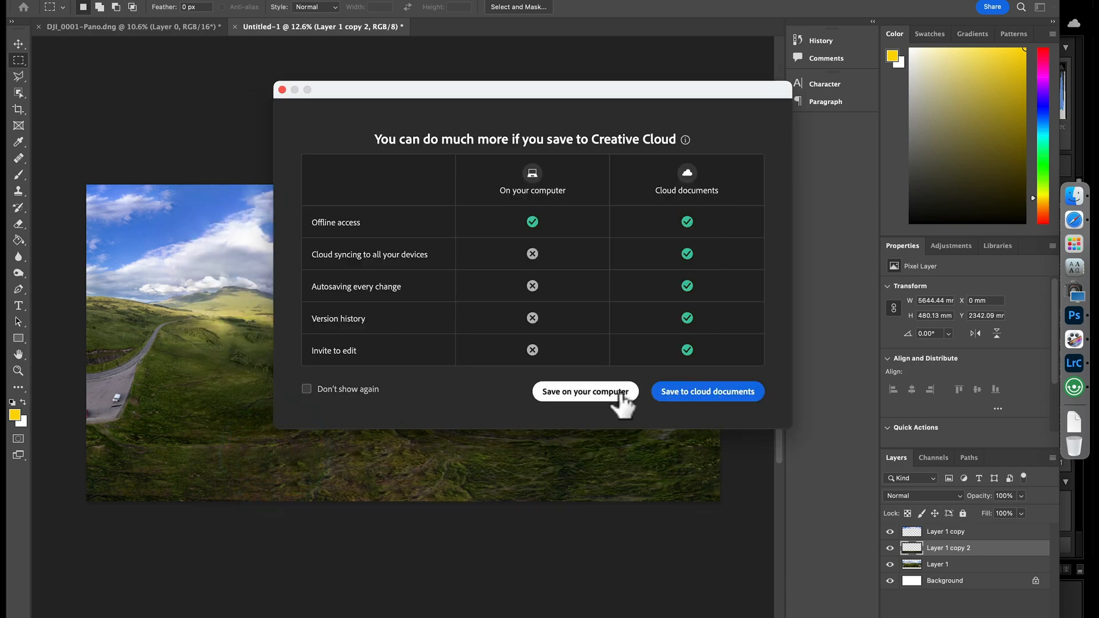
{"action": "left_click", "coordinate": [585, 391]}
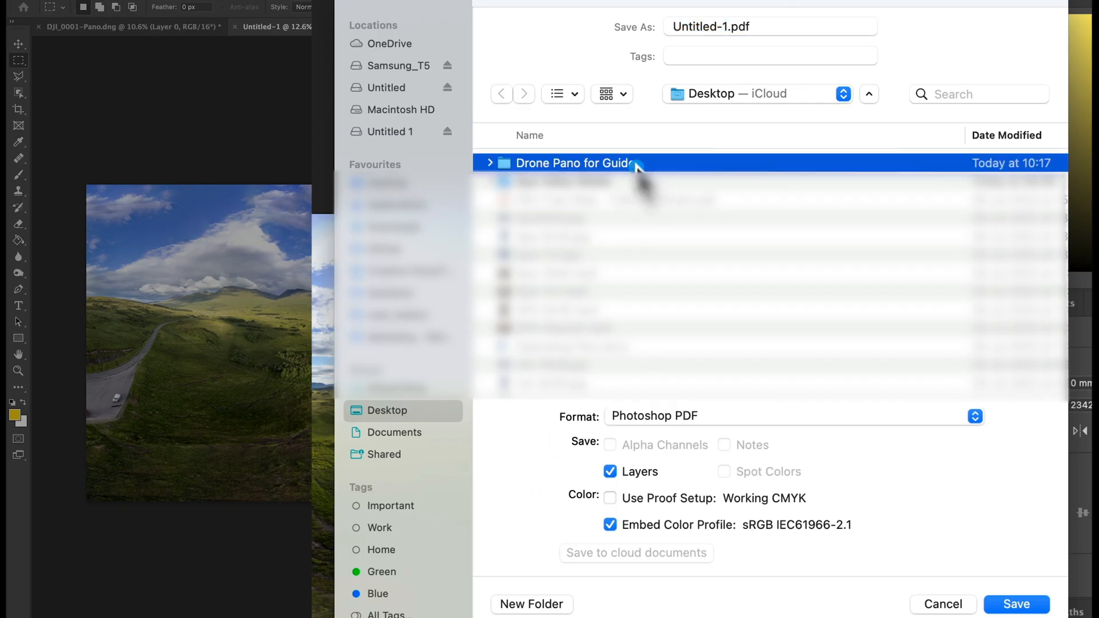
{"action": "double_click", "coordinate": [575, 163]}
{"action": "type", "text": "Drone for Fac"}
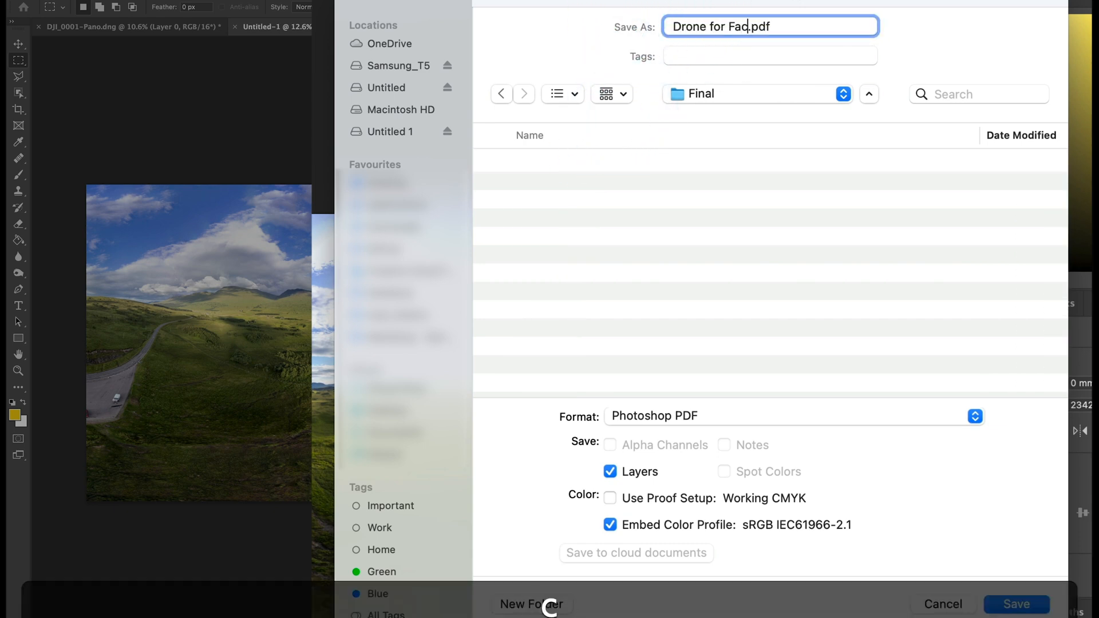
{"action": "left_click", "coordinate": [793, 416]}
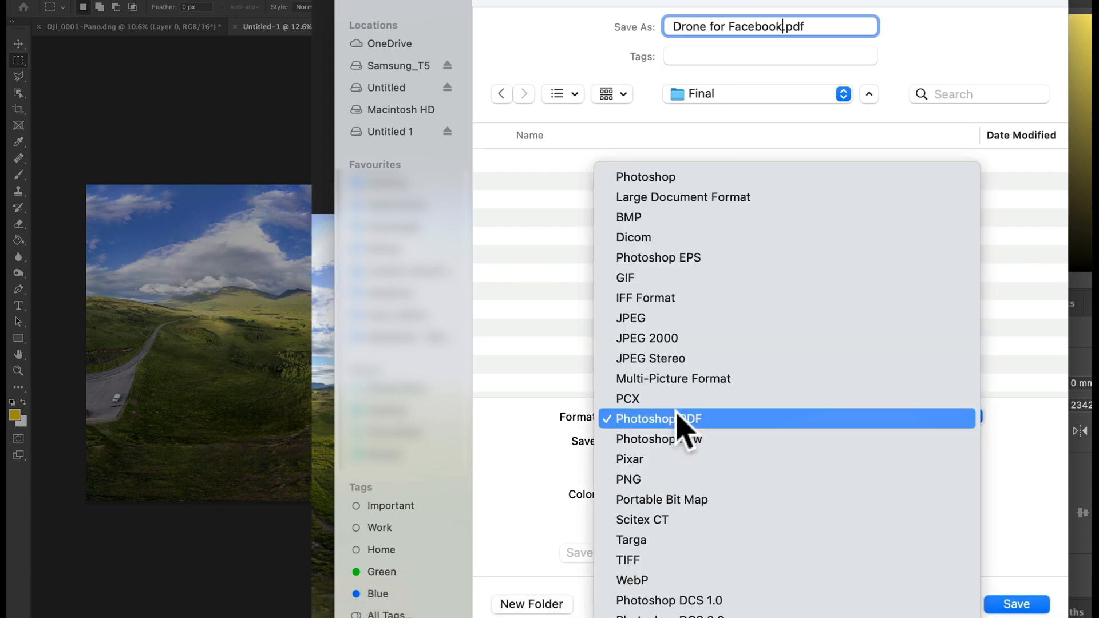
{"action": "left_click", "coordinate": [630, 317]}
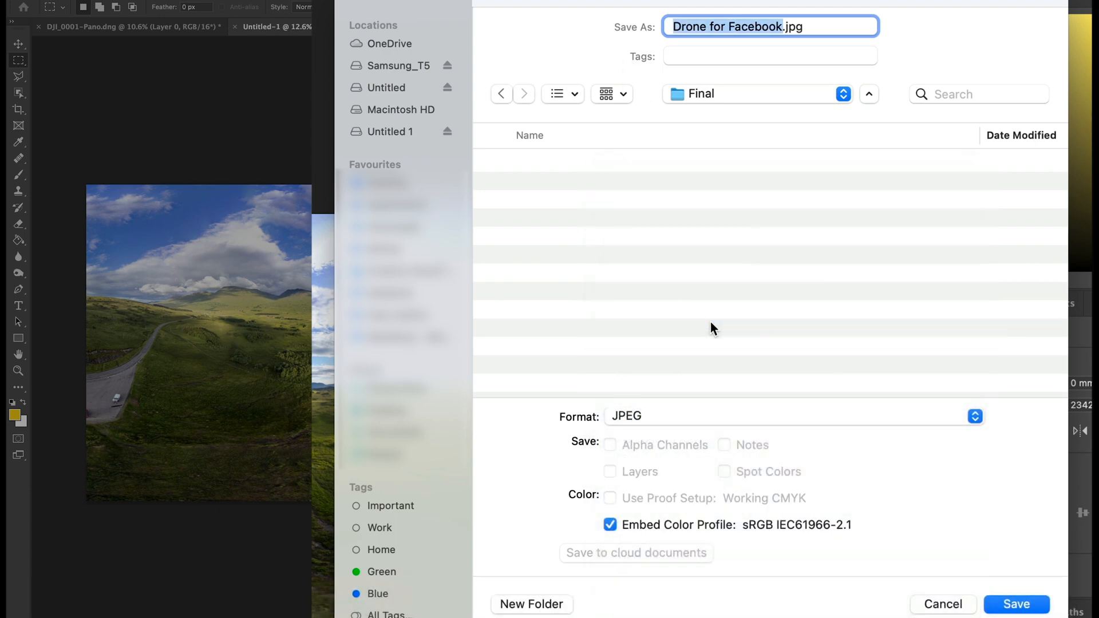
{"action": "mouse_move", "coordinate": [1016, 604]}
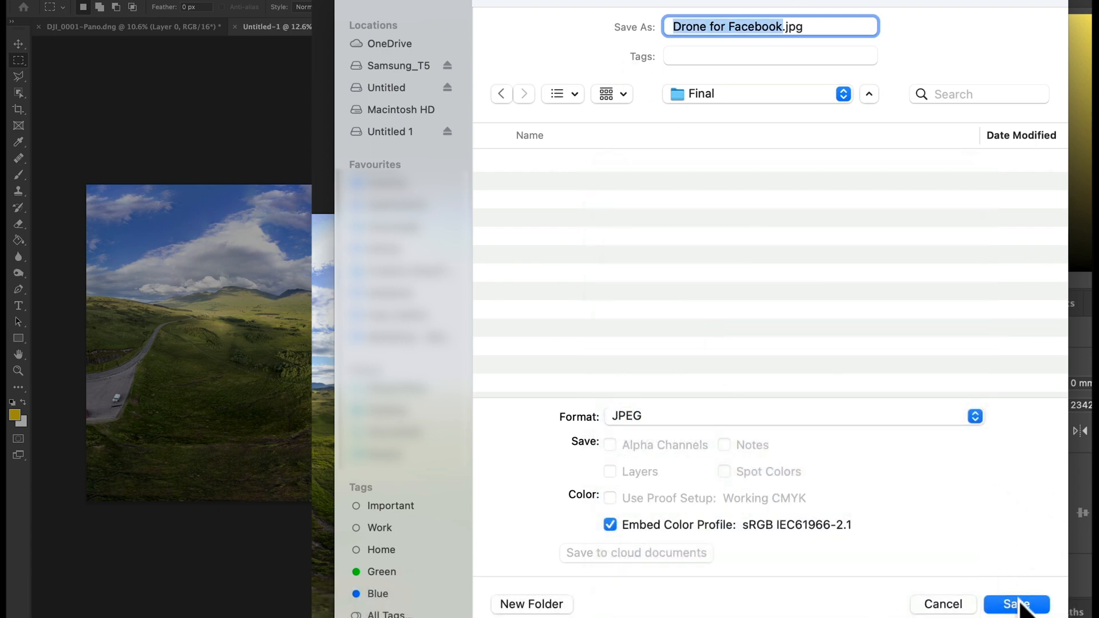
{"action": "left_click", "coordinate": [1016, 605]}
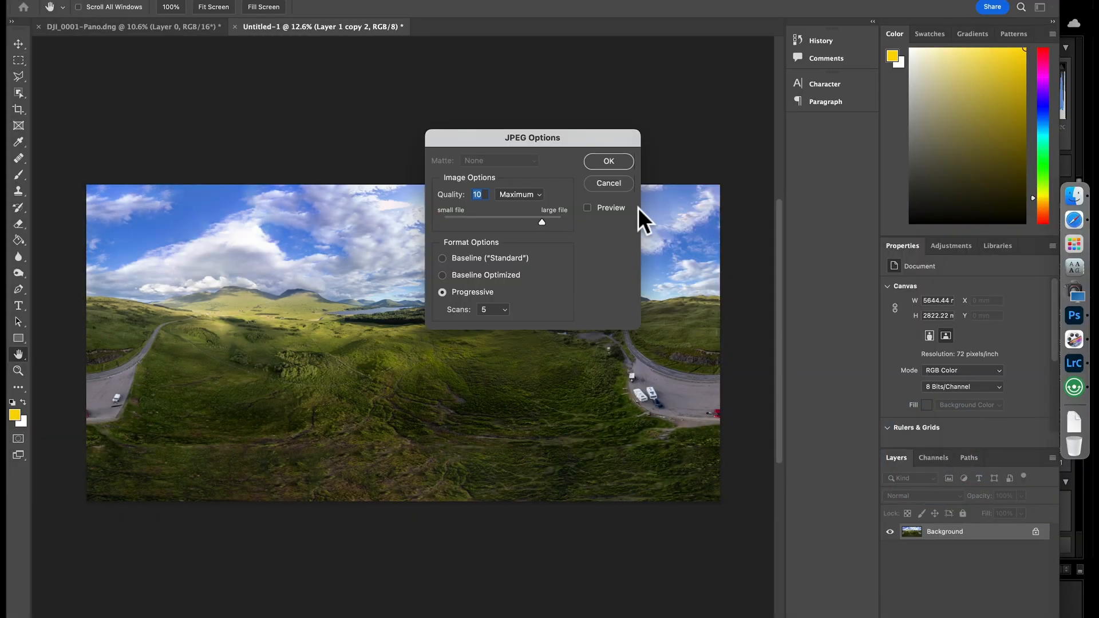
{"action": "mouse_move", "coordinate": [522, 200]}
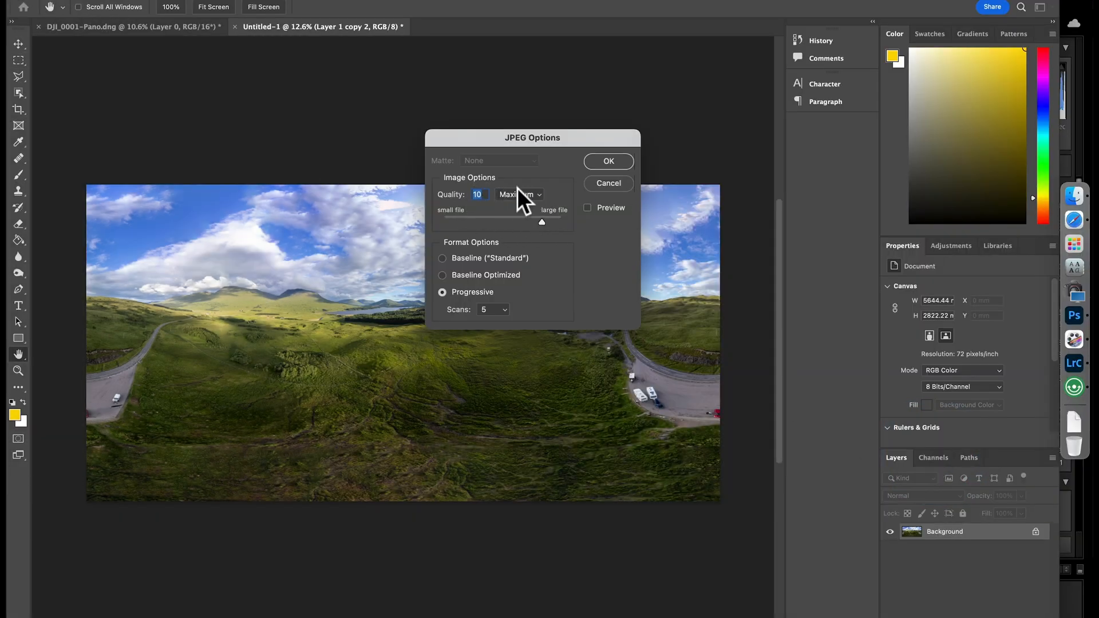
{"action": "left_click", "coordinate": [607, 161]}
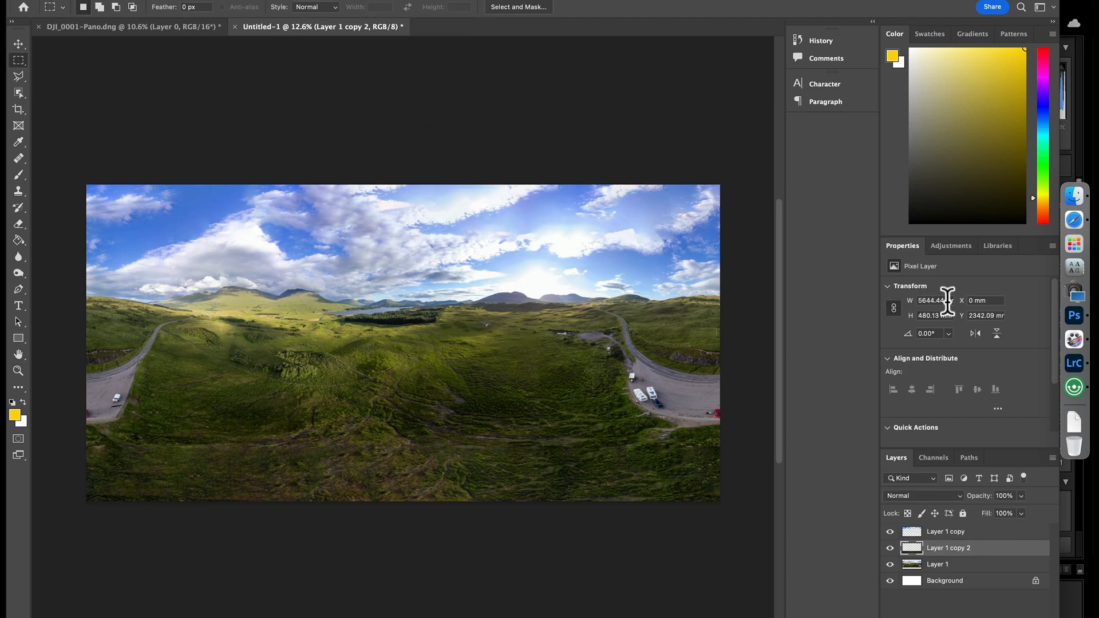
{"action": "mouse_move", "coordinate": [1075, 316]}
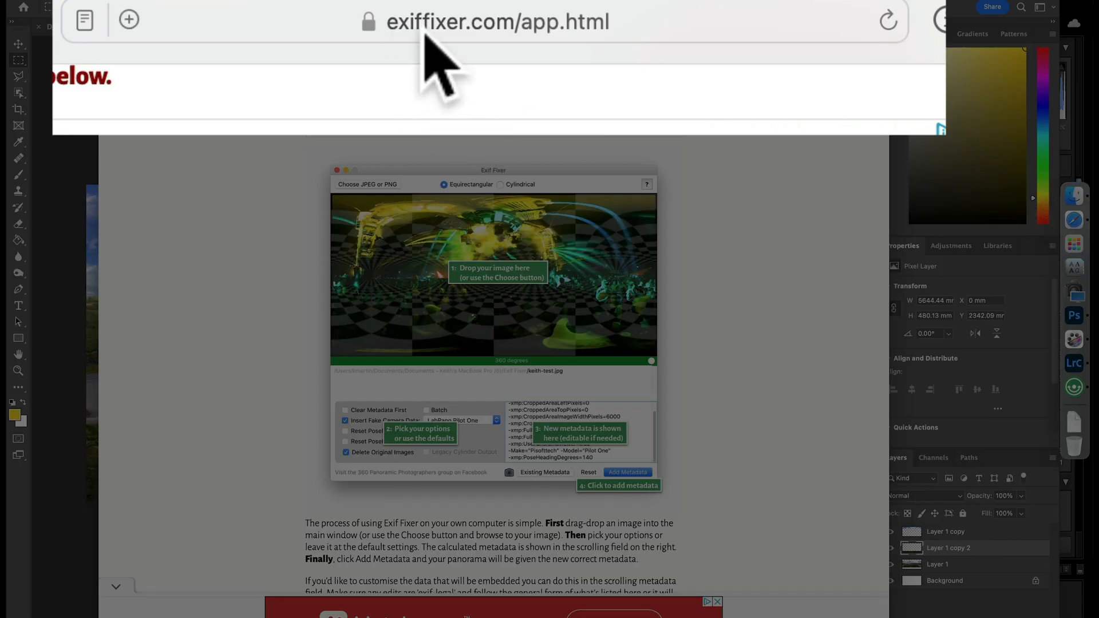
{"action": "mouse_move", "coordinate": [575, 77]}
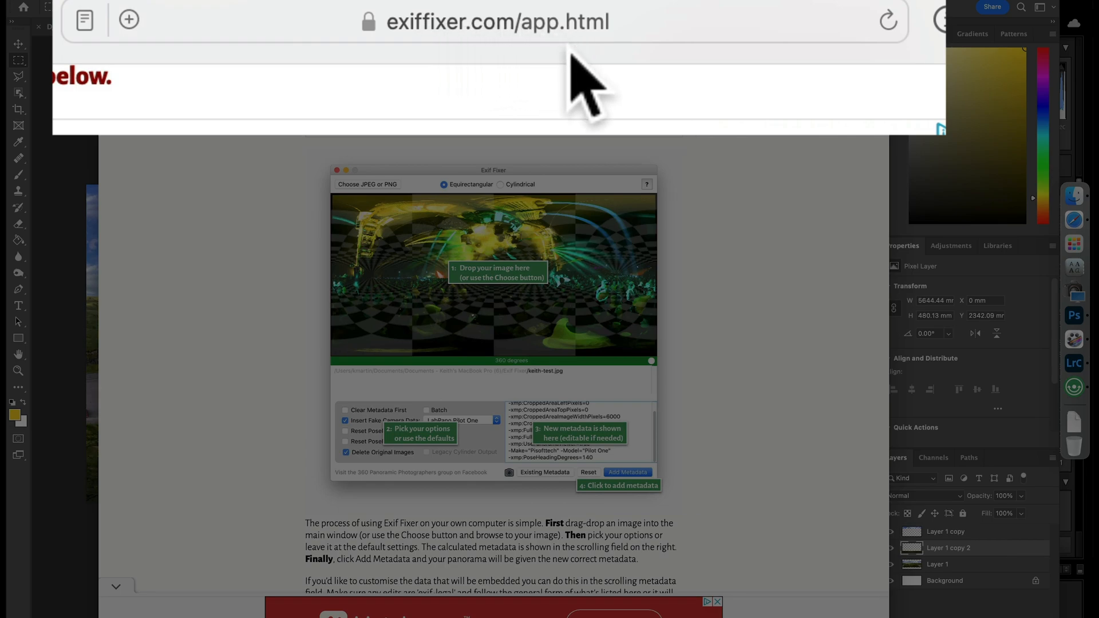
Scroll the exiffixer.com app page down to the Mac app download links.
{"action": "scroll", "scroll_direction": "down", "scroll_amount": 3}
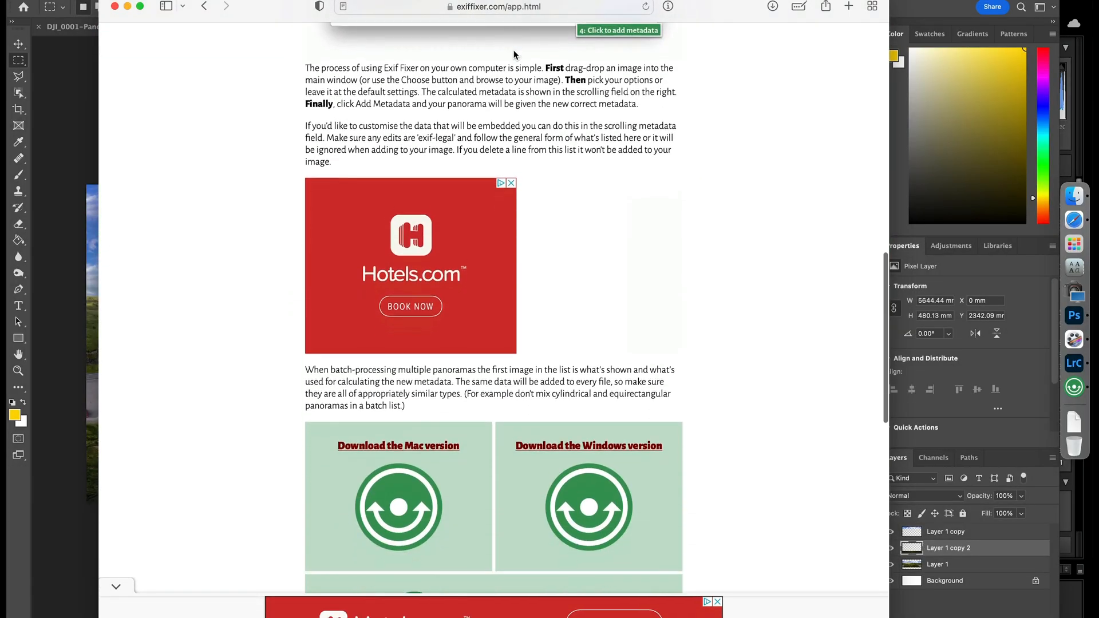
{"action": "scroll", "scroll_direction": "down", "scroll_amount": 3}
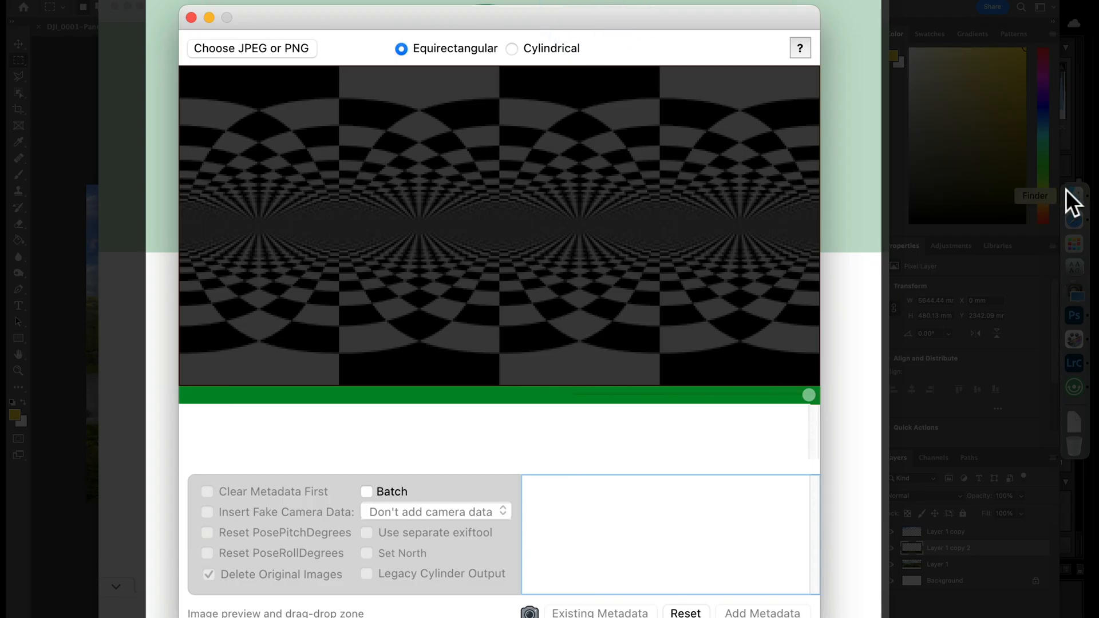
{"action": "mouse_move", "coordinate": [1075, 196]}
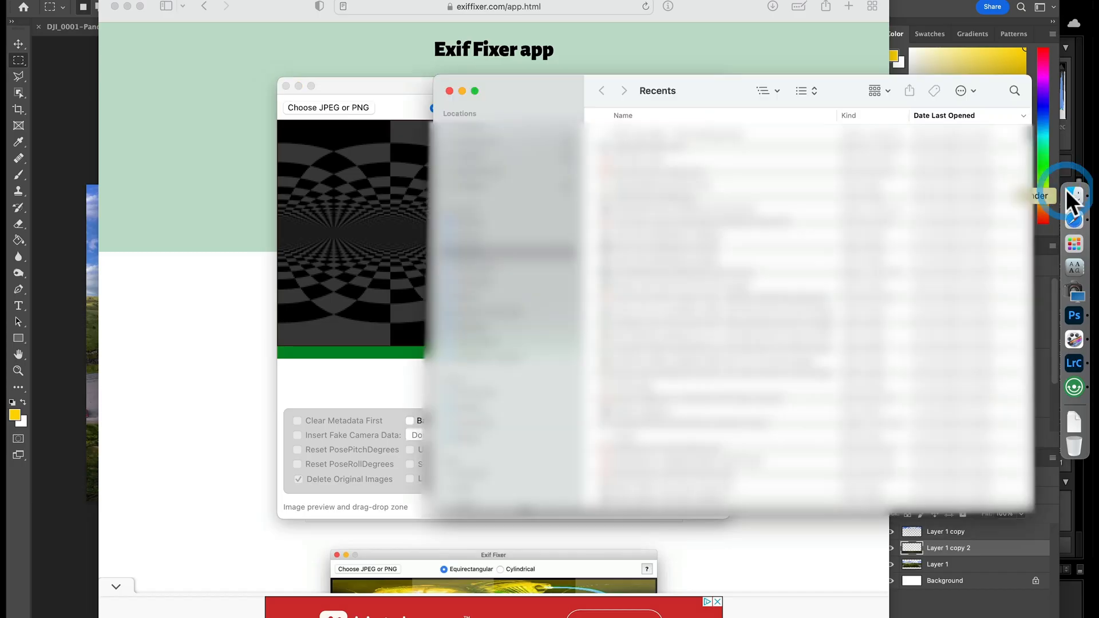
Browse Finder to Drone Pano for Guide > Final to reach Drone for Facebook.jpg.
{"action": "left_click", "coordinate": [501, 221]}
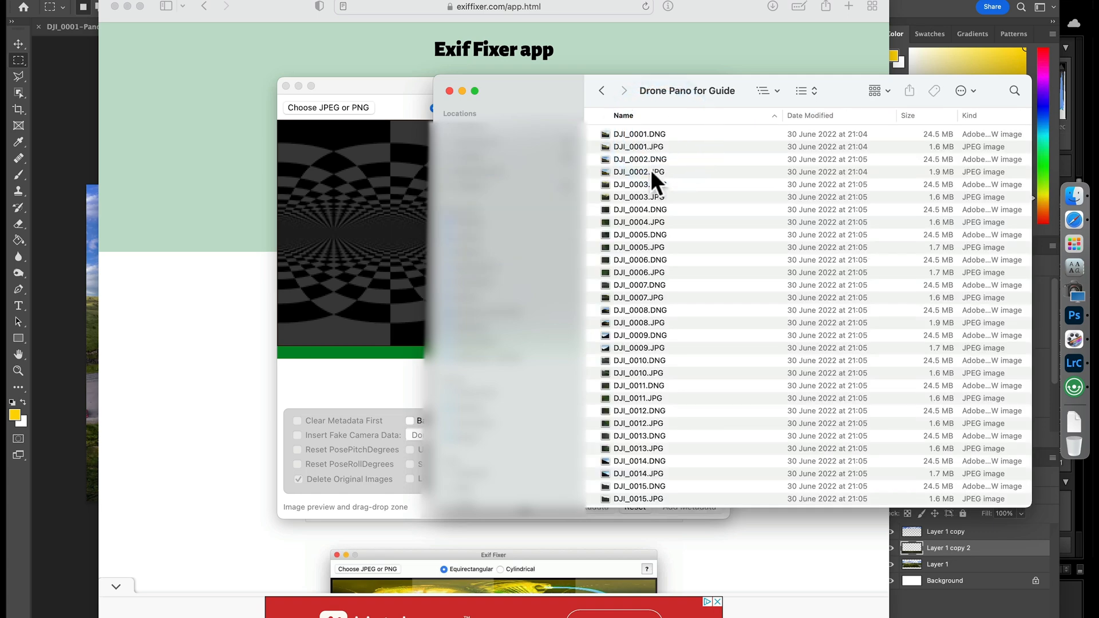
{"action": "scroll", "scroll_direction": "down", "scroll_amount": 3}
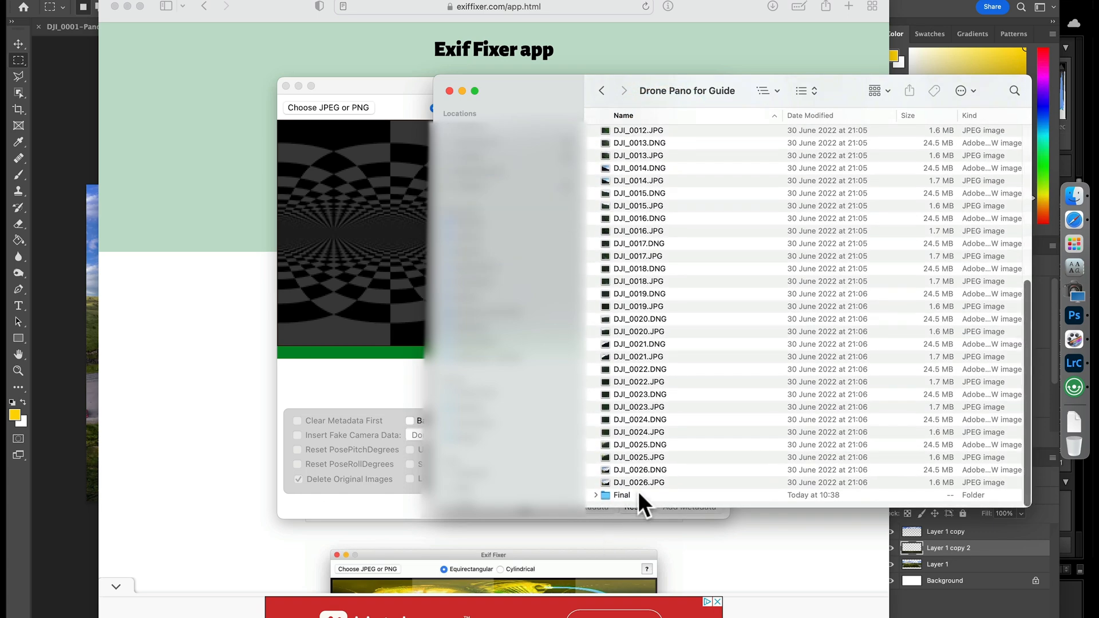
{"action": "double_click", "coordinate": [621, 495]}
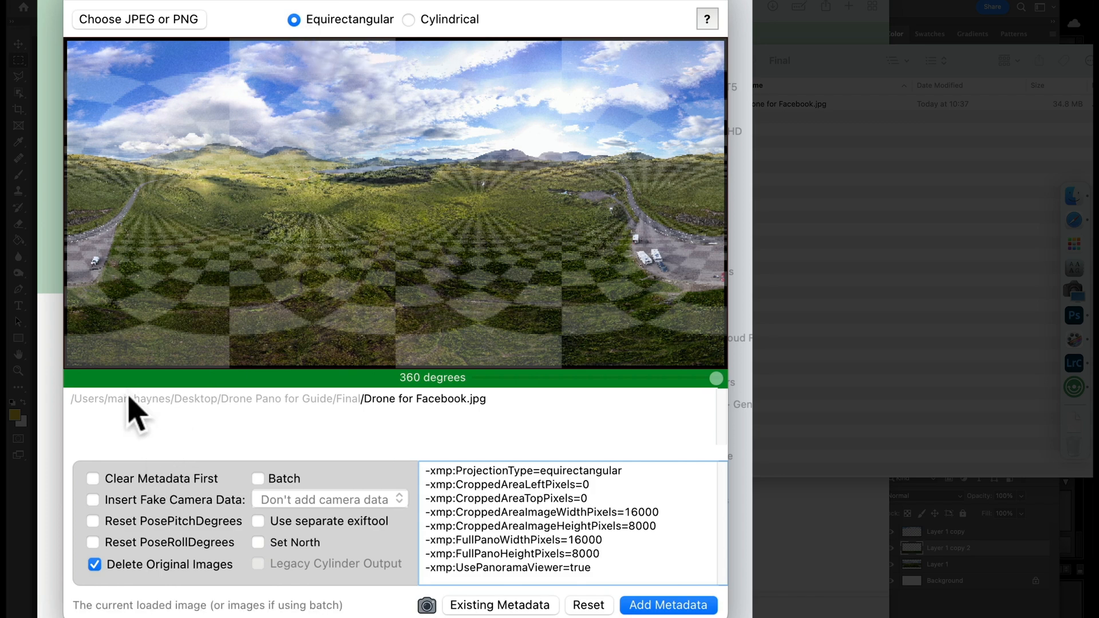
Keep the original image, add fake Insta360 ONE R camera data, and write the metadata.
{"action": "left_click", "coordinate": [94, 565]}
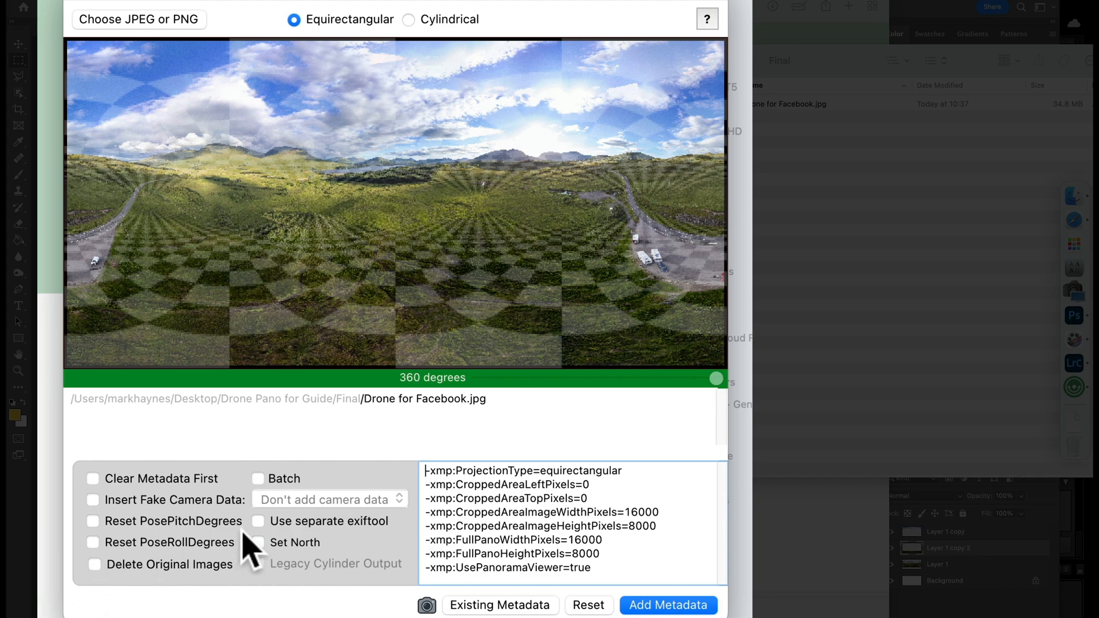
{"action": "left_click", "coordinate": [93, 500]}
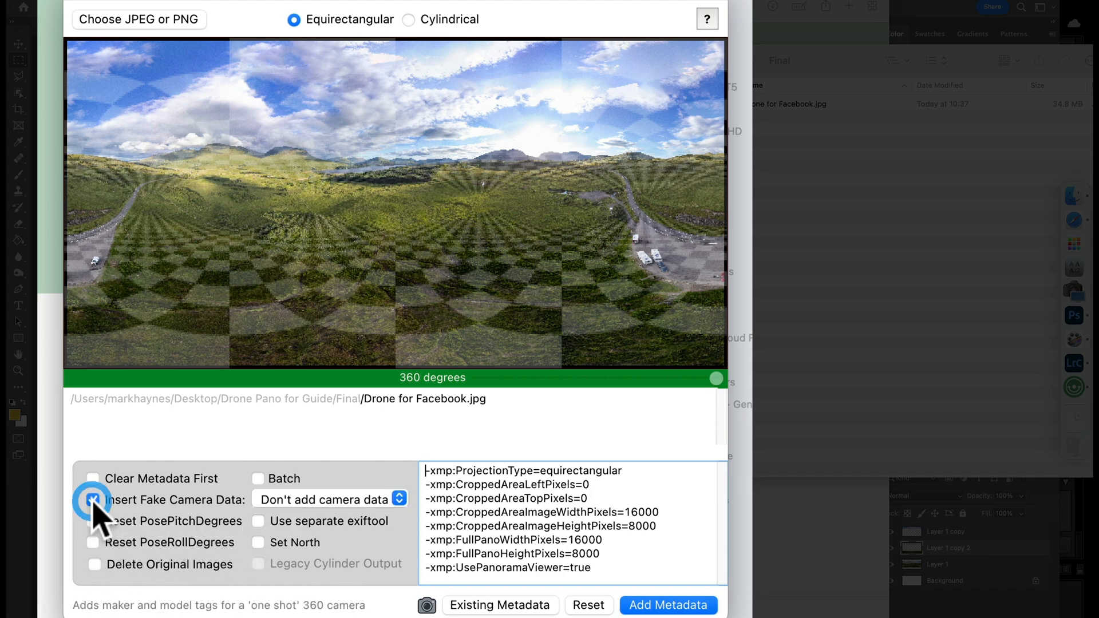
{"action": "left_click", "coordinate": [328, 500]}
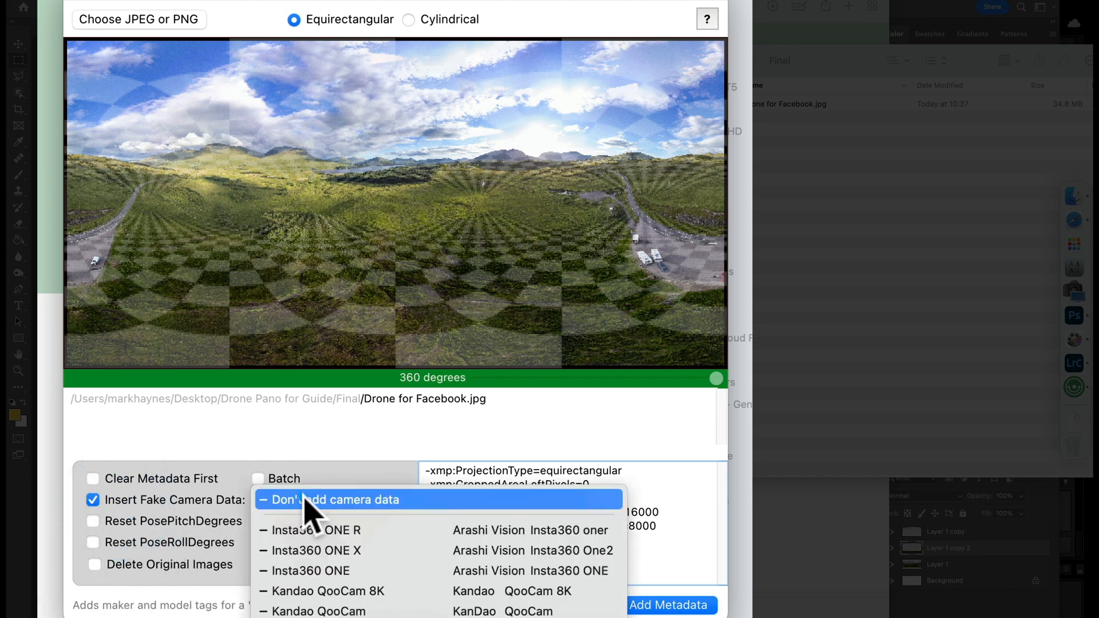
{"action": "mouse_move", "coordinate": [344, 540]}
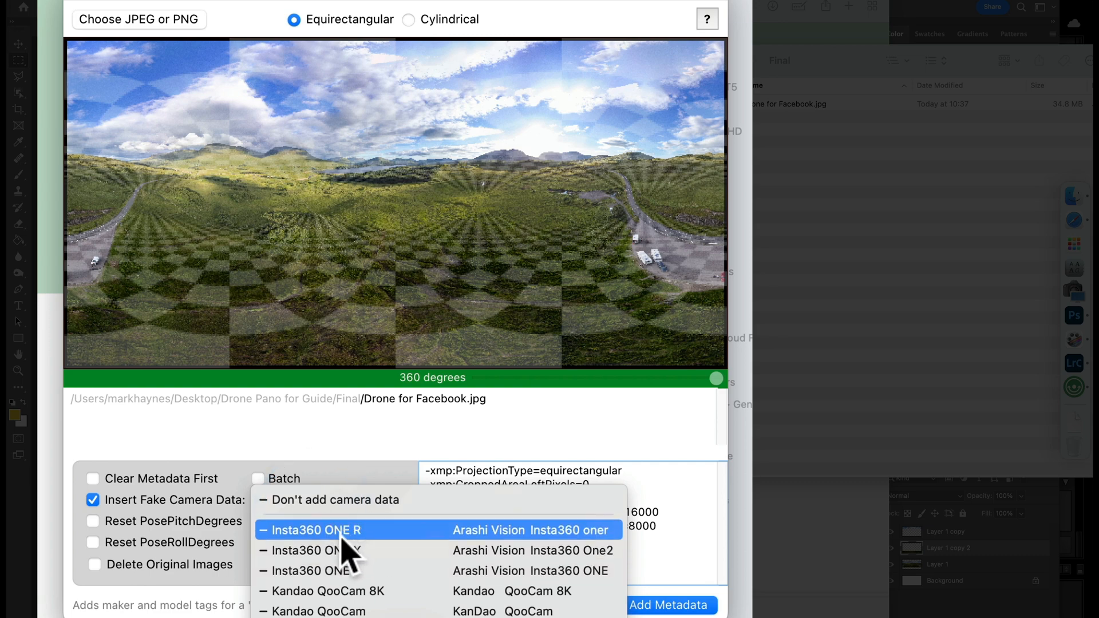
{"action": "left_click", "coordinate": [313, 530]}
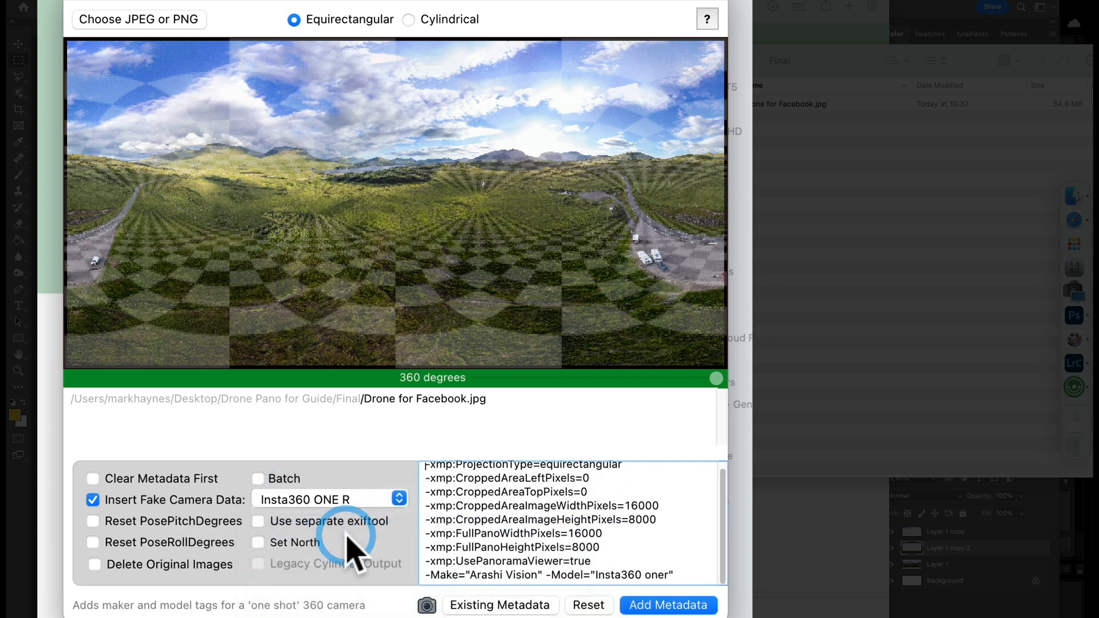
{"action": "mouse_move", "coordinate": [246, 512]}
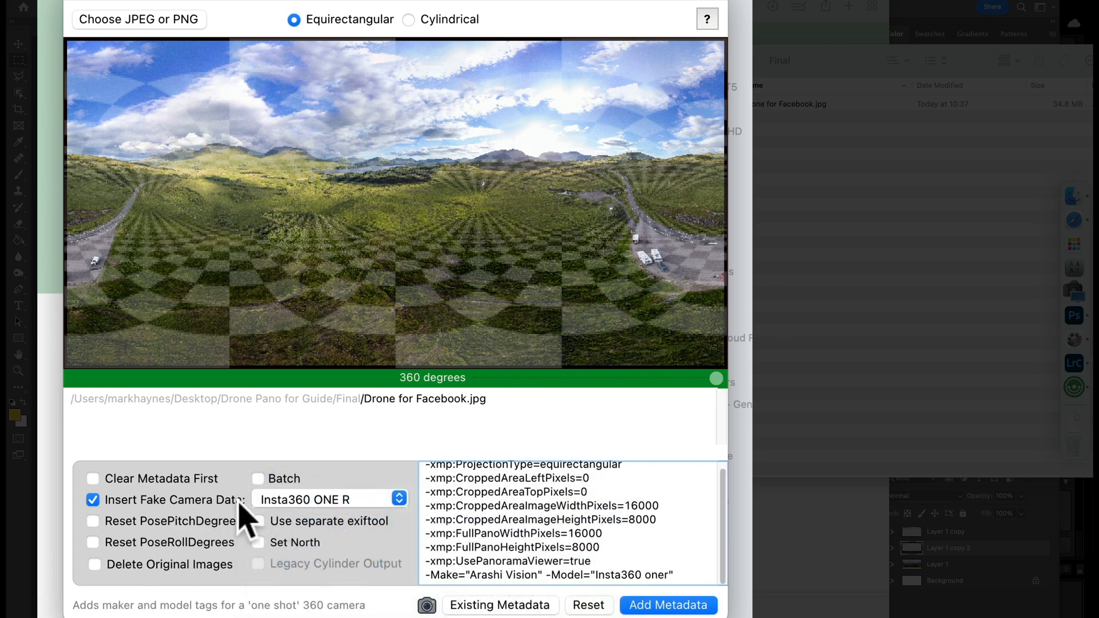
{"action": "left_click", "coordinate": [330, 499]}
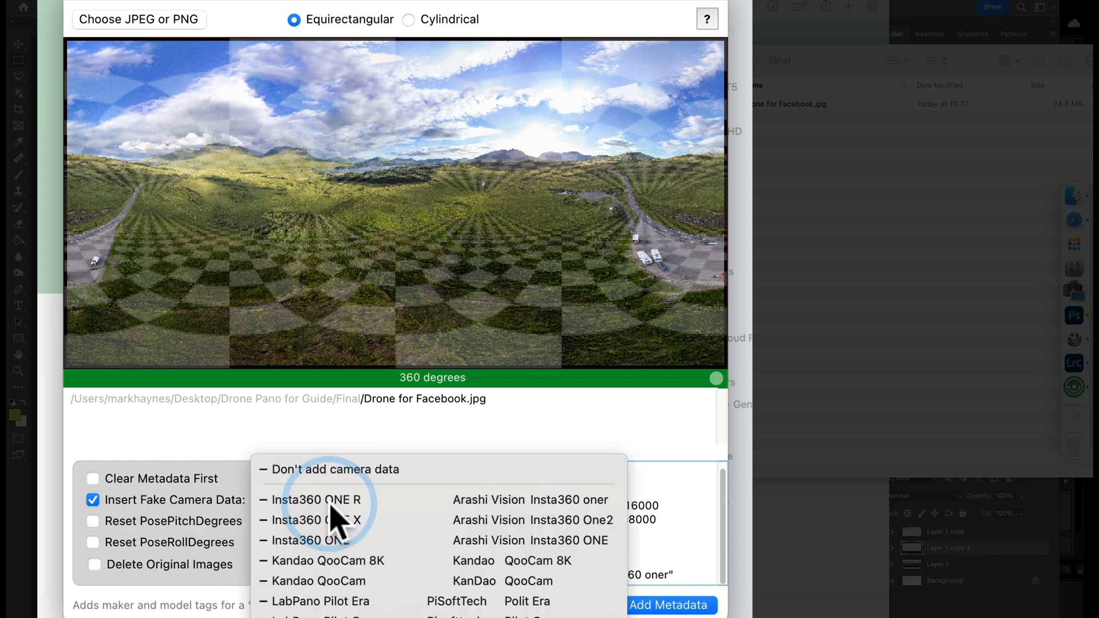
{"action": "left_click", "coordinate": [318, 500]}
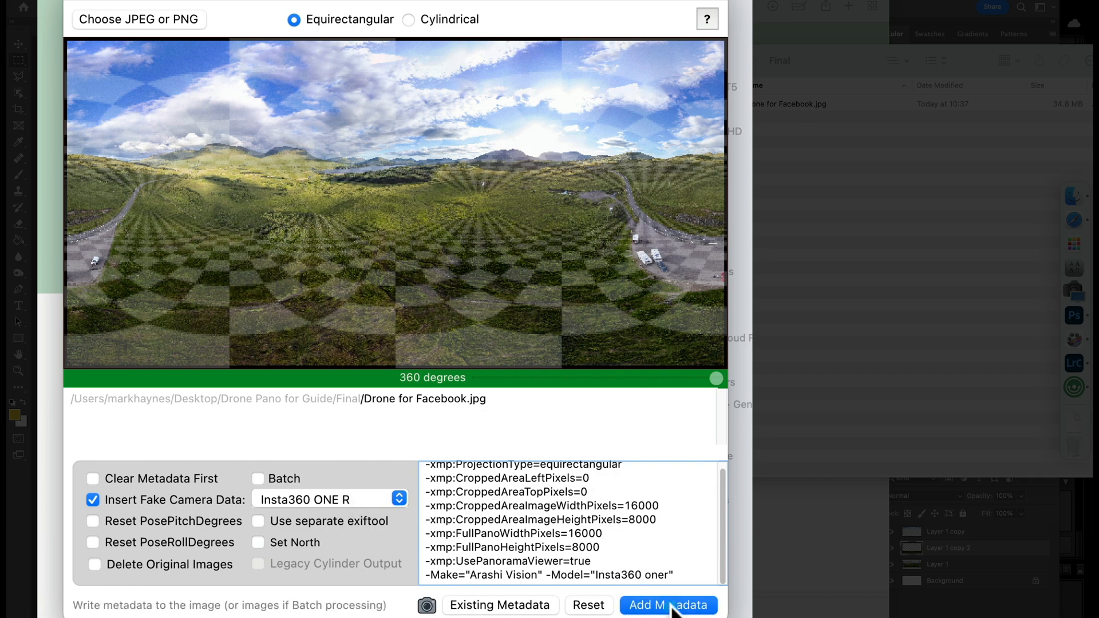
{"action": "left_click", "coordinate": [668, 605]}
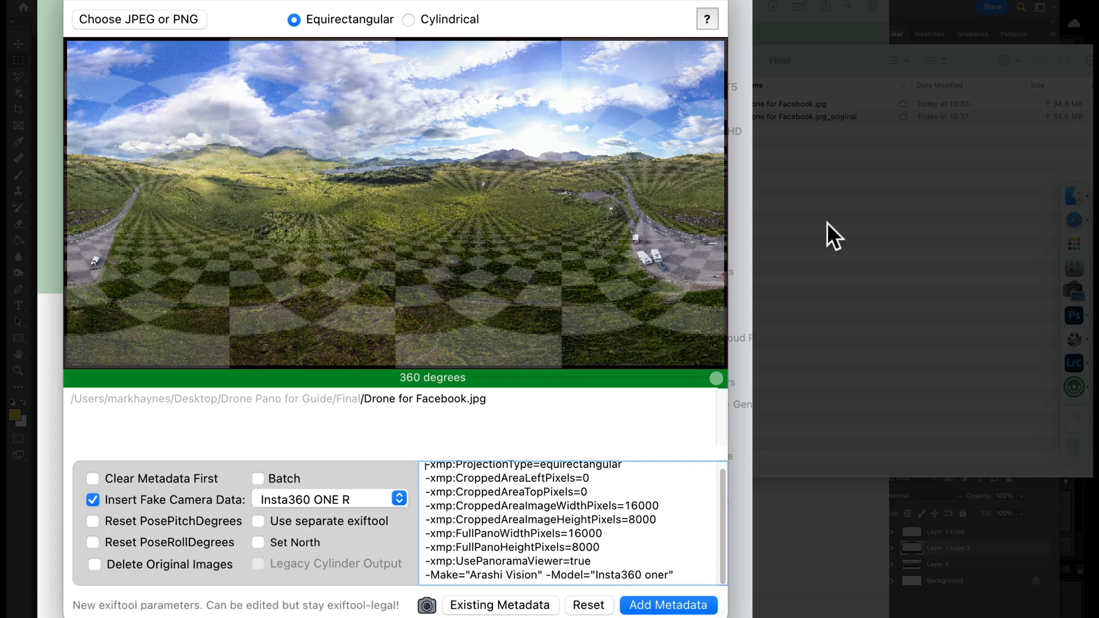